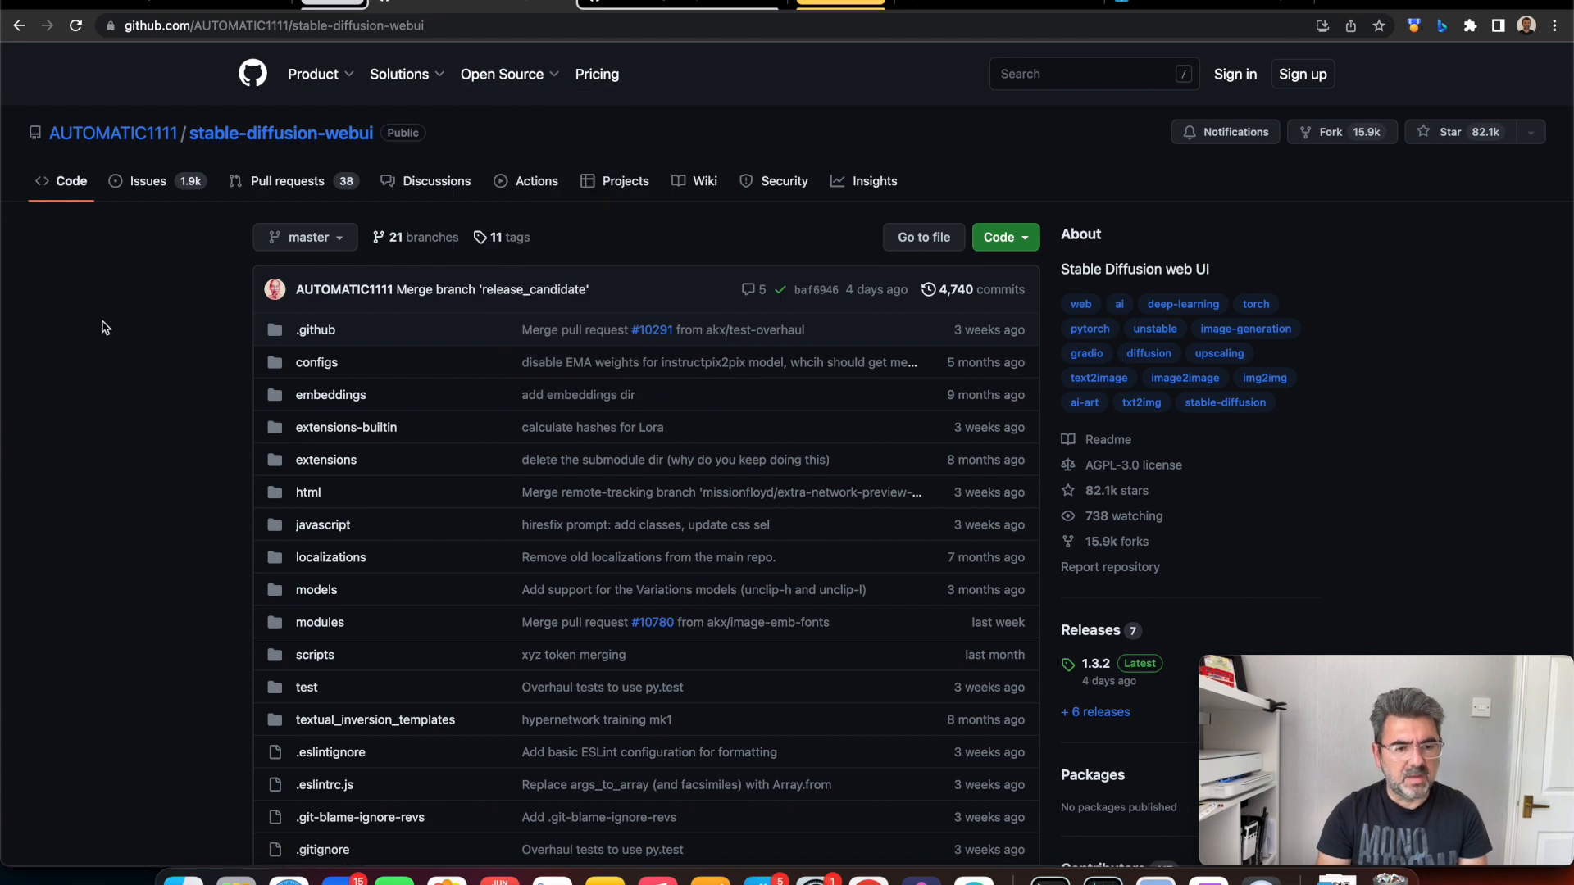
pyautogui.moveTo(293, 285)
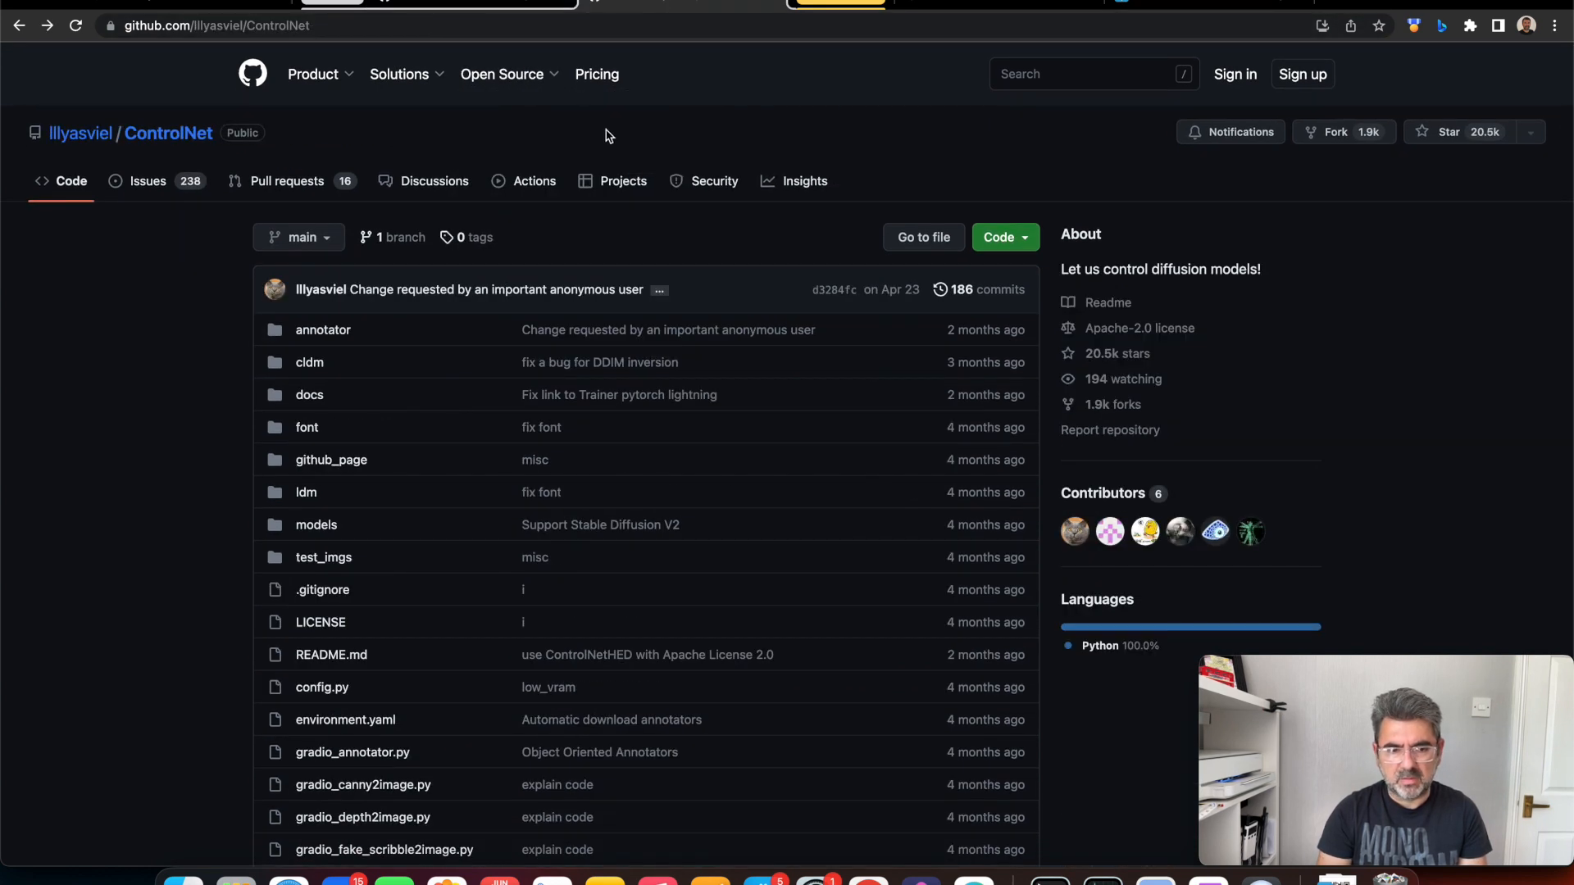
pyautogui.moveTo(170, 156)
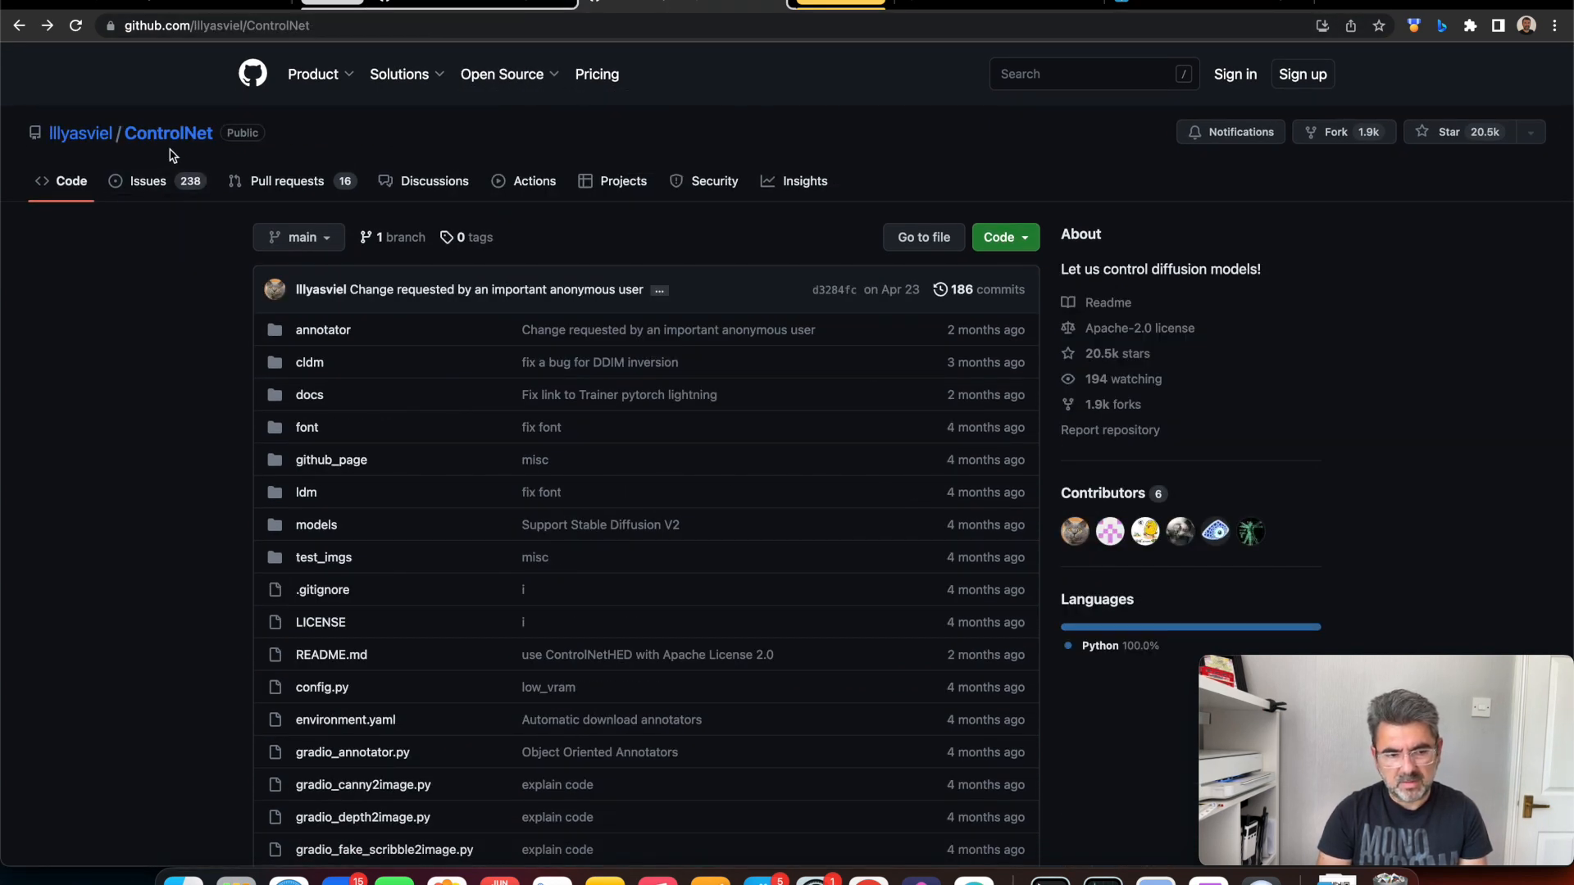
pyautogui.moveTo(169, 133)
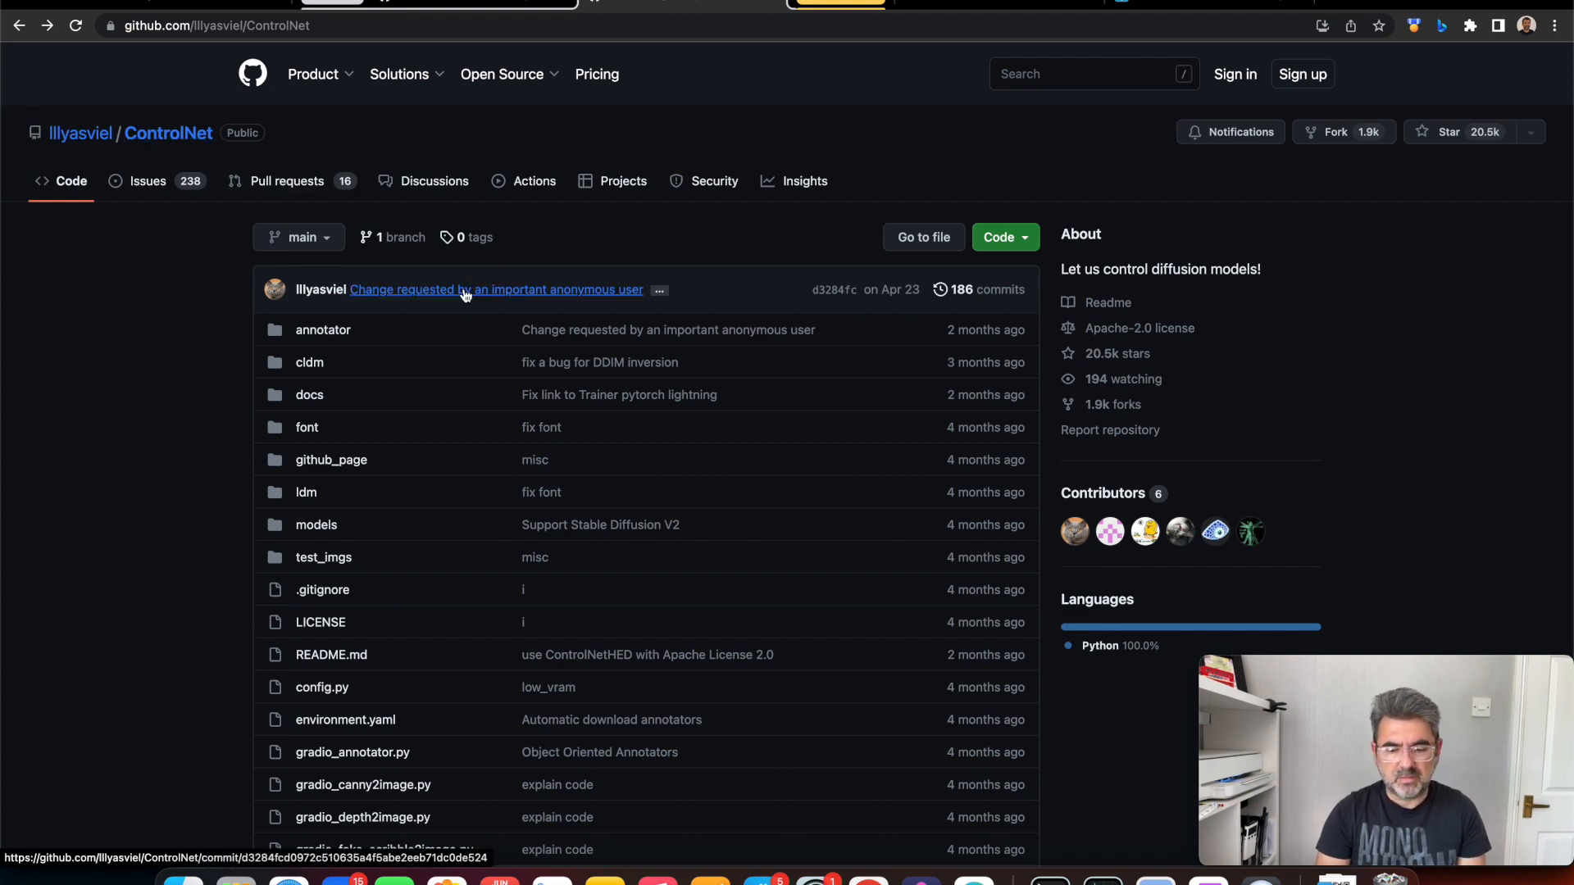
# Scroll down the stable-diffusion-webui repository page on GitHub
pyautogui.scroll(-3)
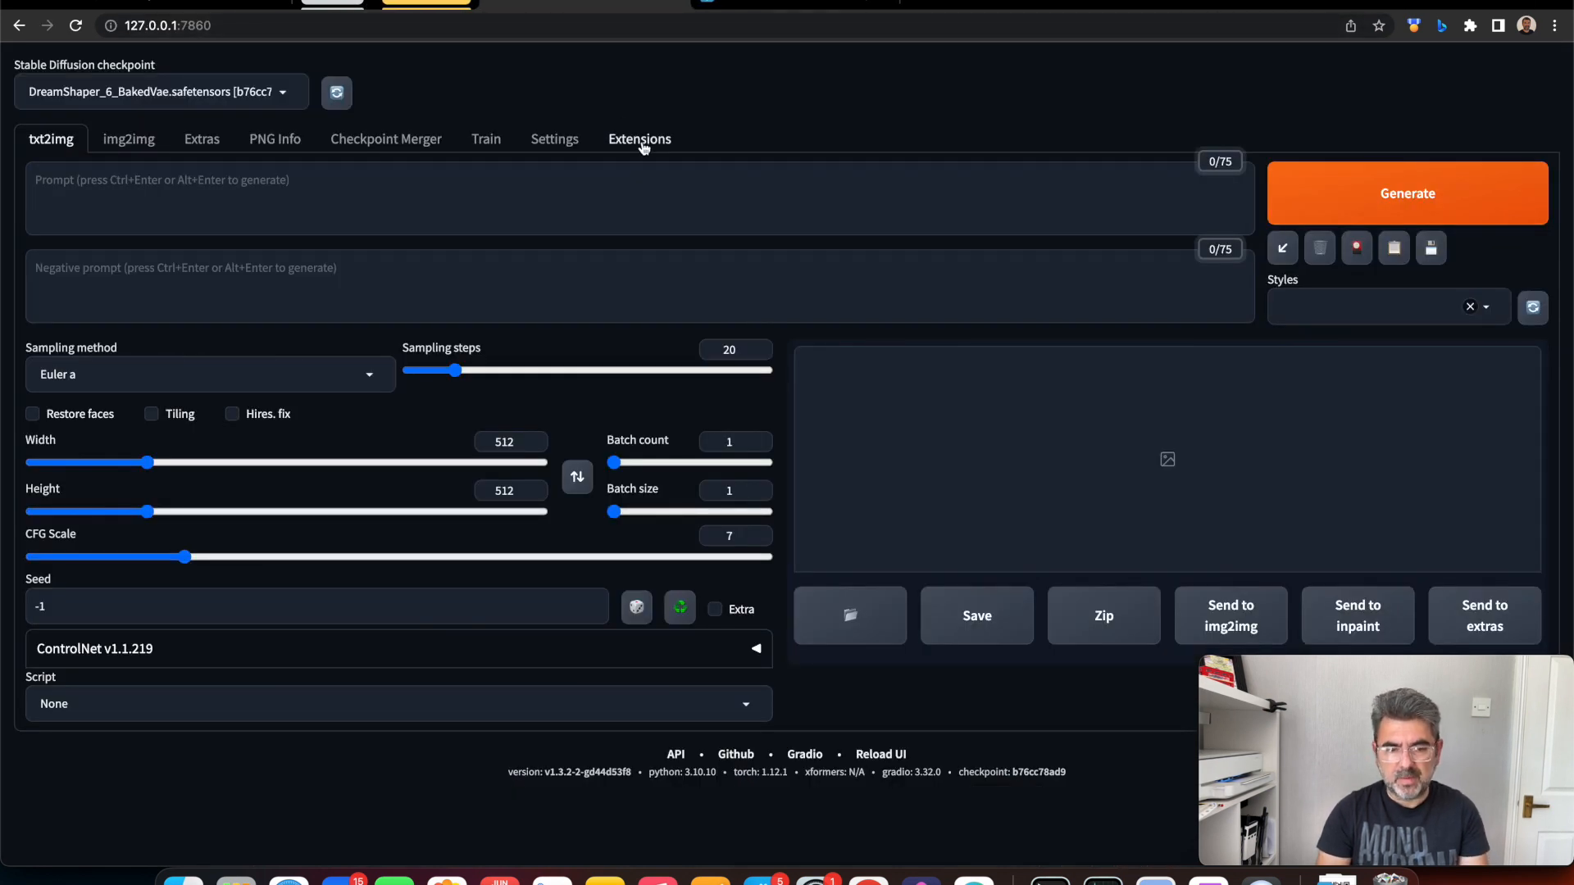
# Browse the Available extensions list after loading it from the index URL
pyautogui.click(637, 138)
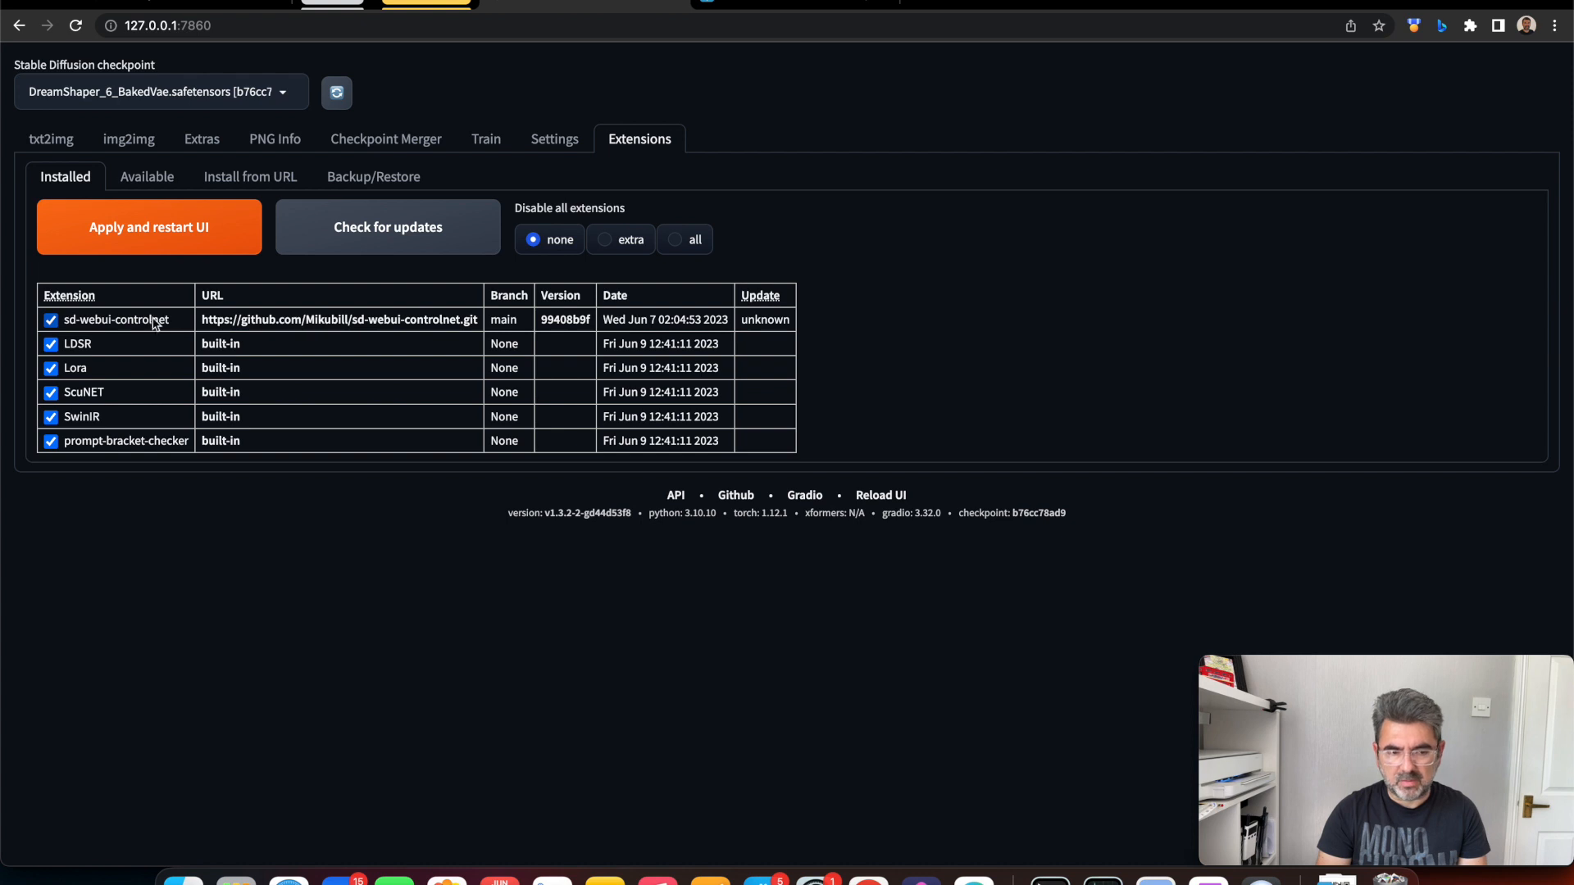
pyautogui.click(146, 177)
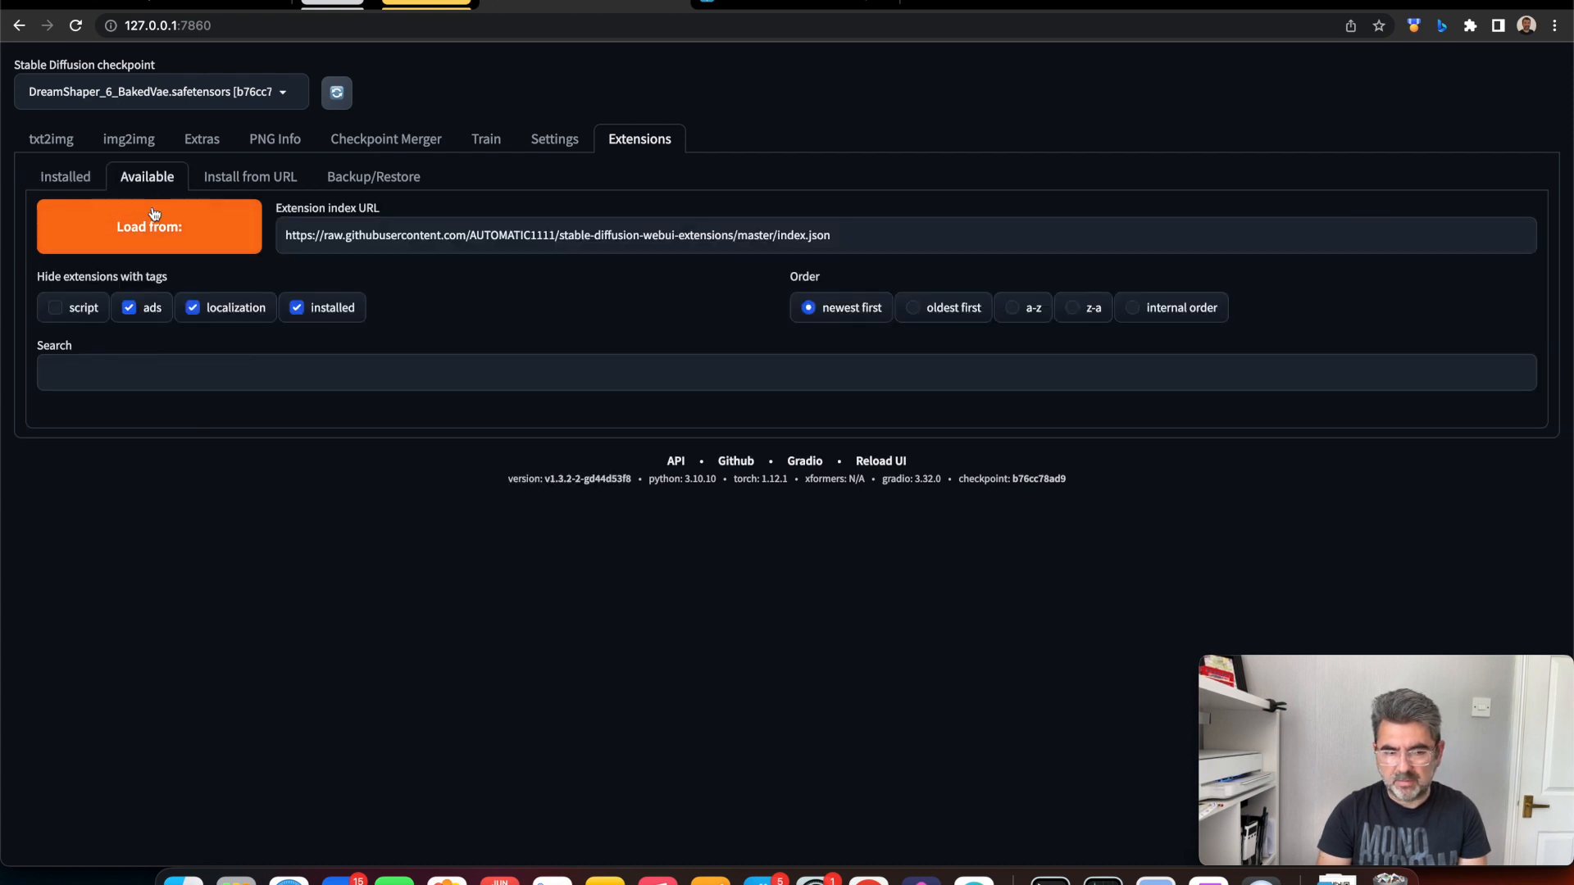
pyautogui.click(149, 226)
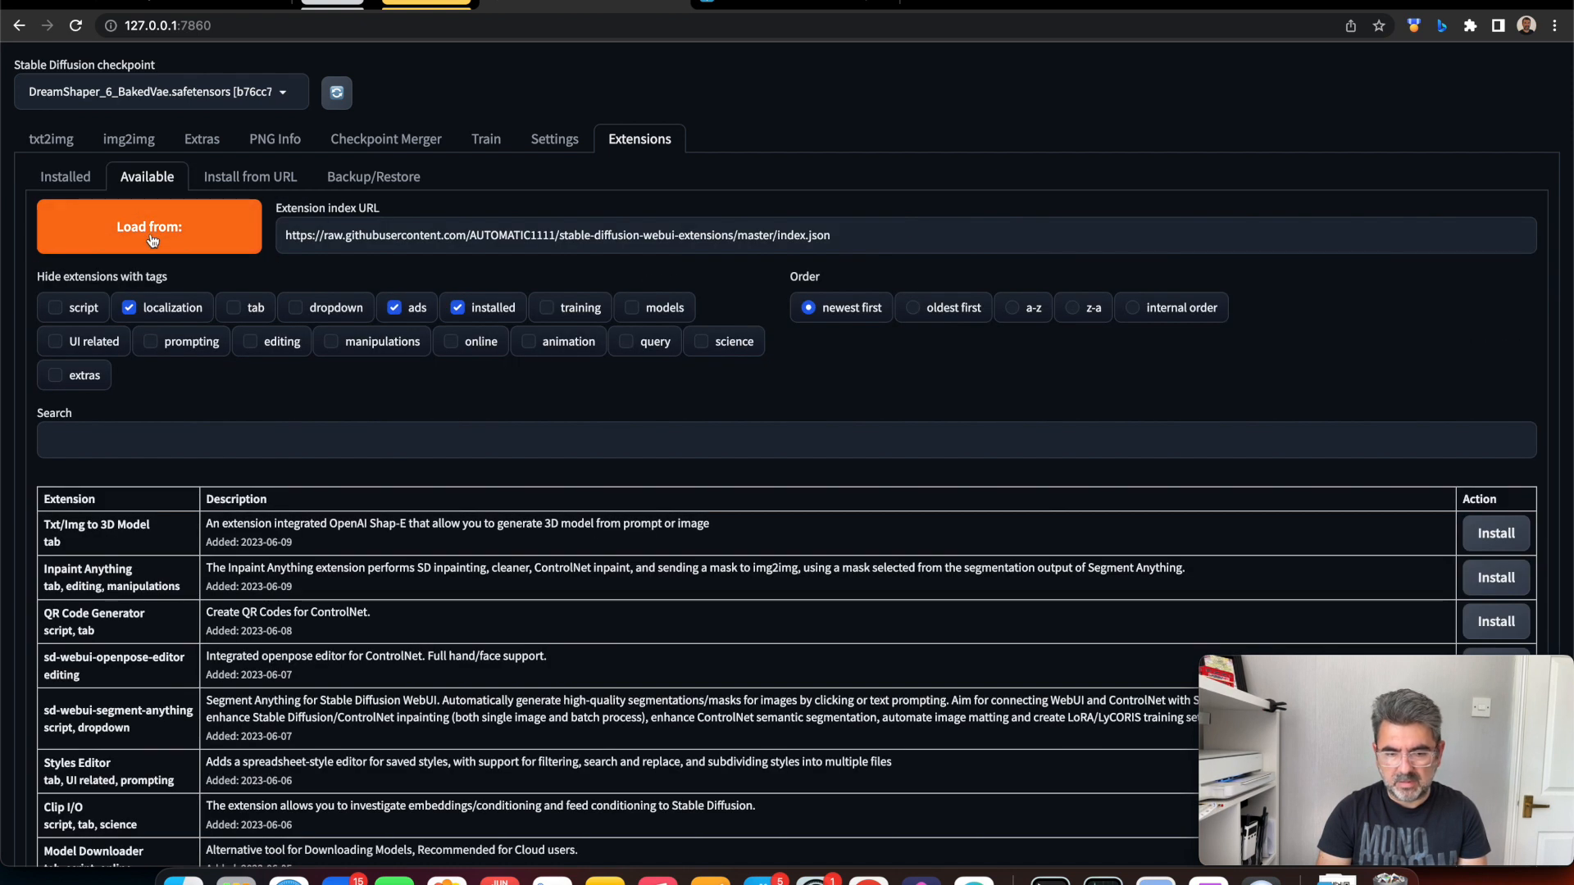
pyautogui.scroll(-3)
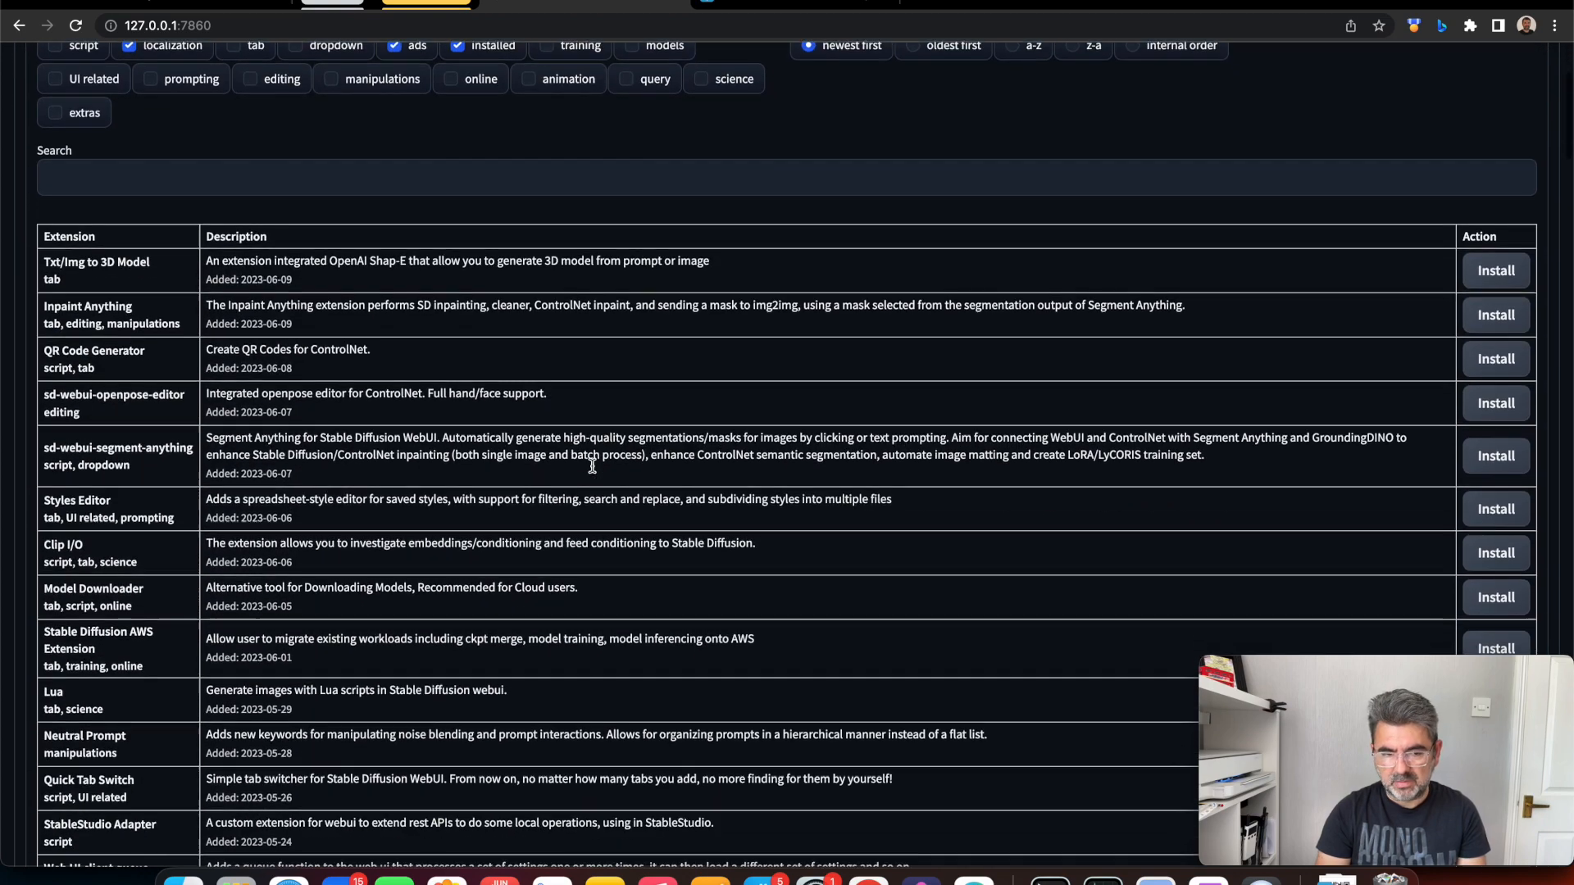
pyautogui.scroll(3)
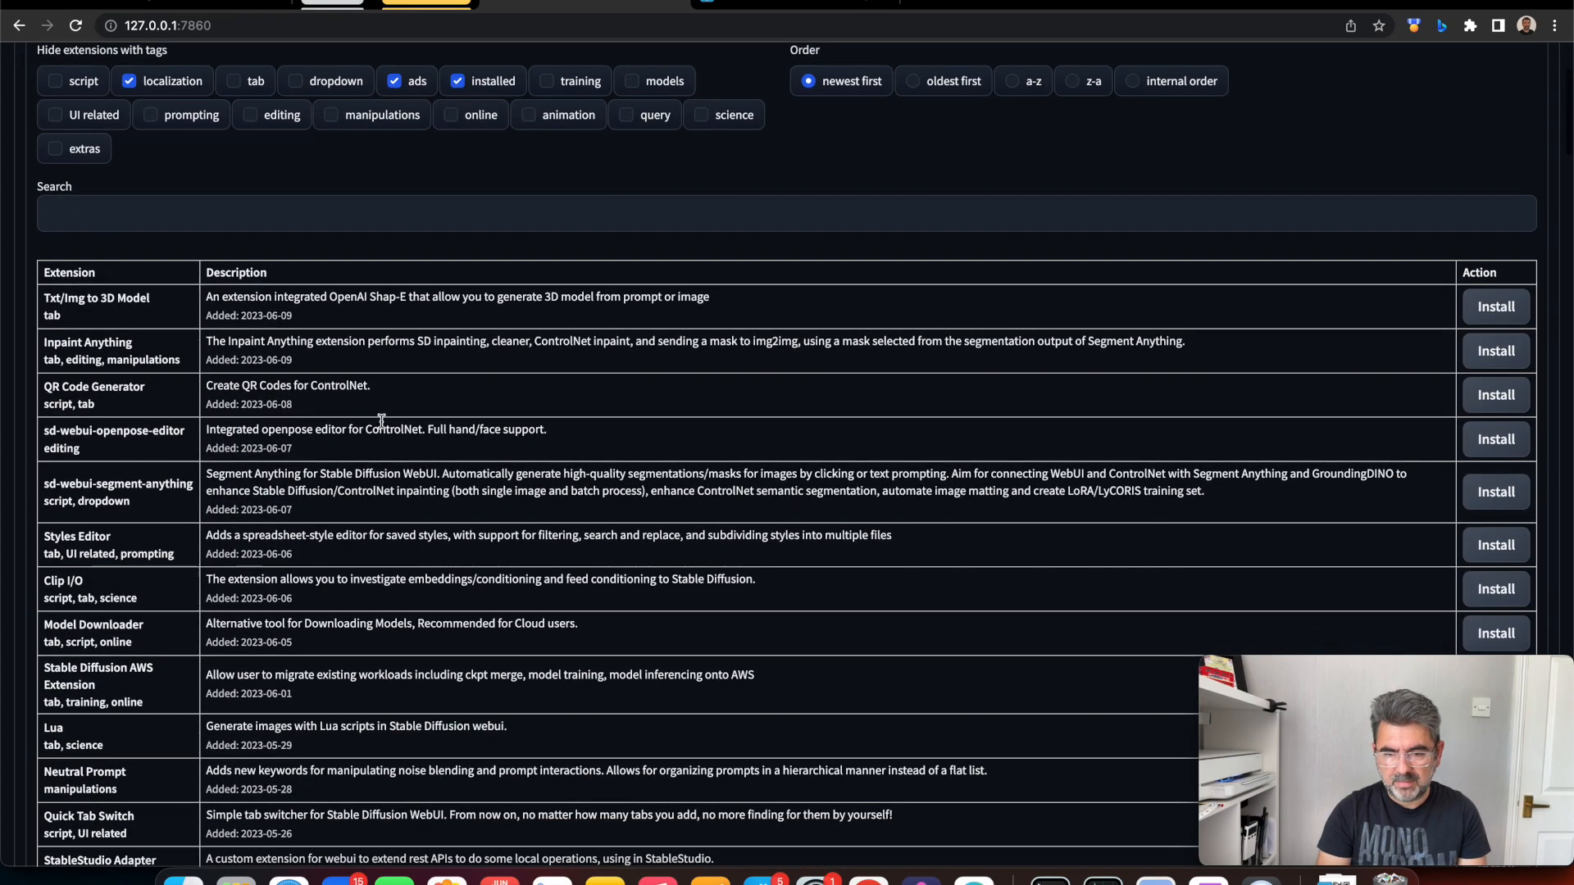
pyautogui.scroll(-3)
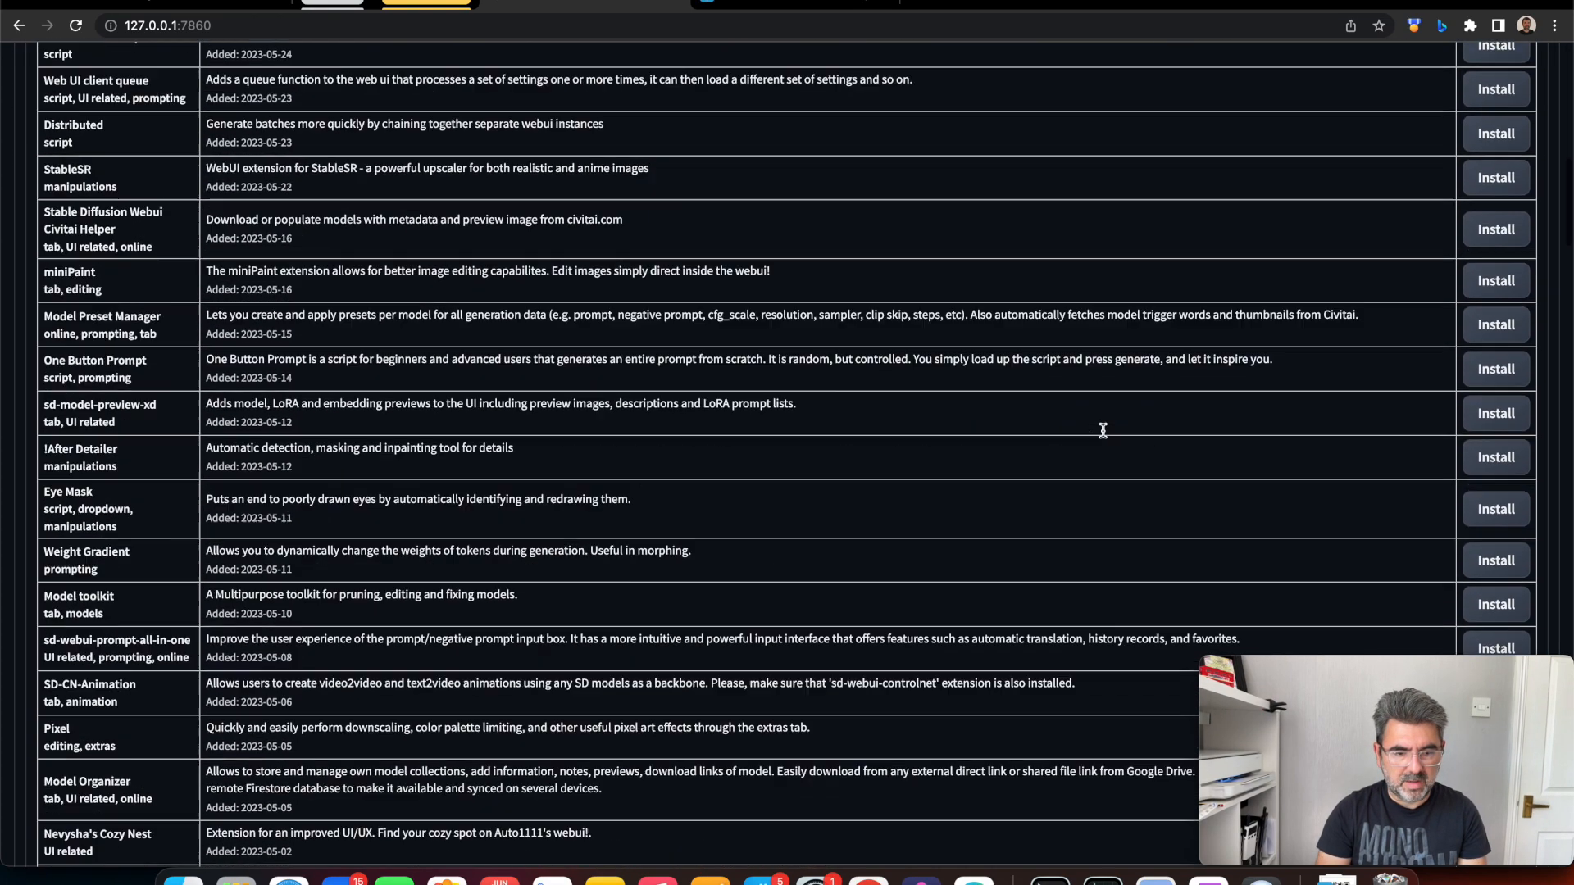
pyautogui.scroll(-3)
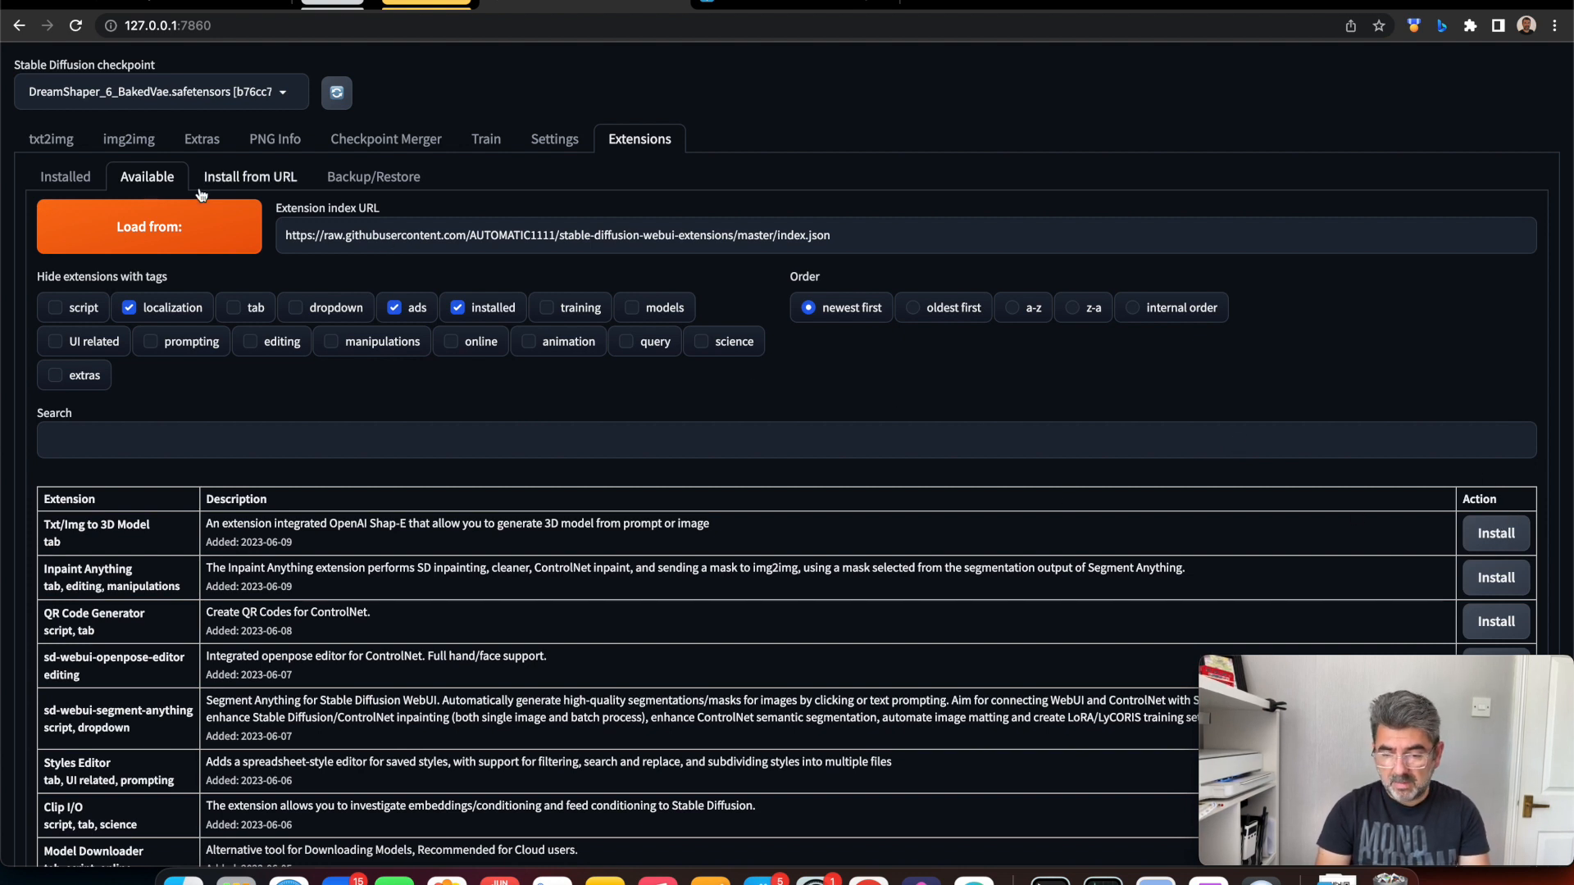
# Confirm sd-webui-controlnet in the Installed list and return to txt2img
pyautogui.click(64, 177)
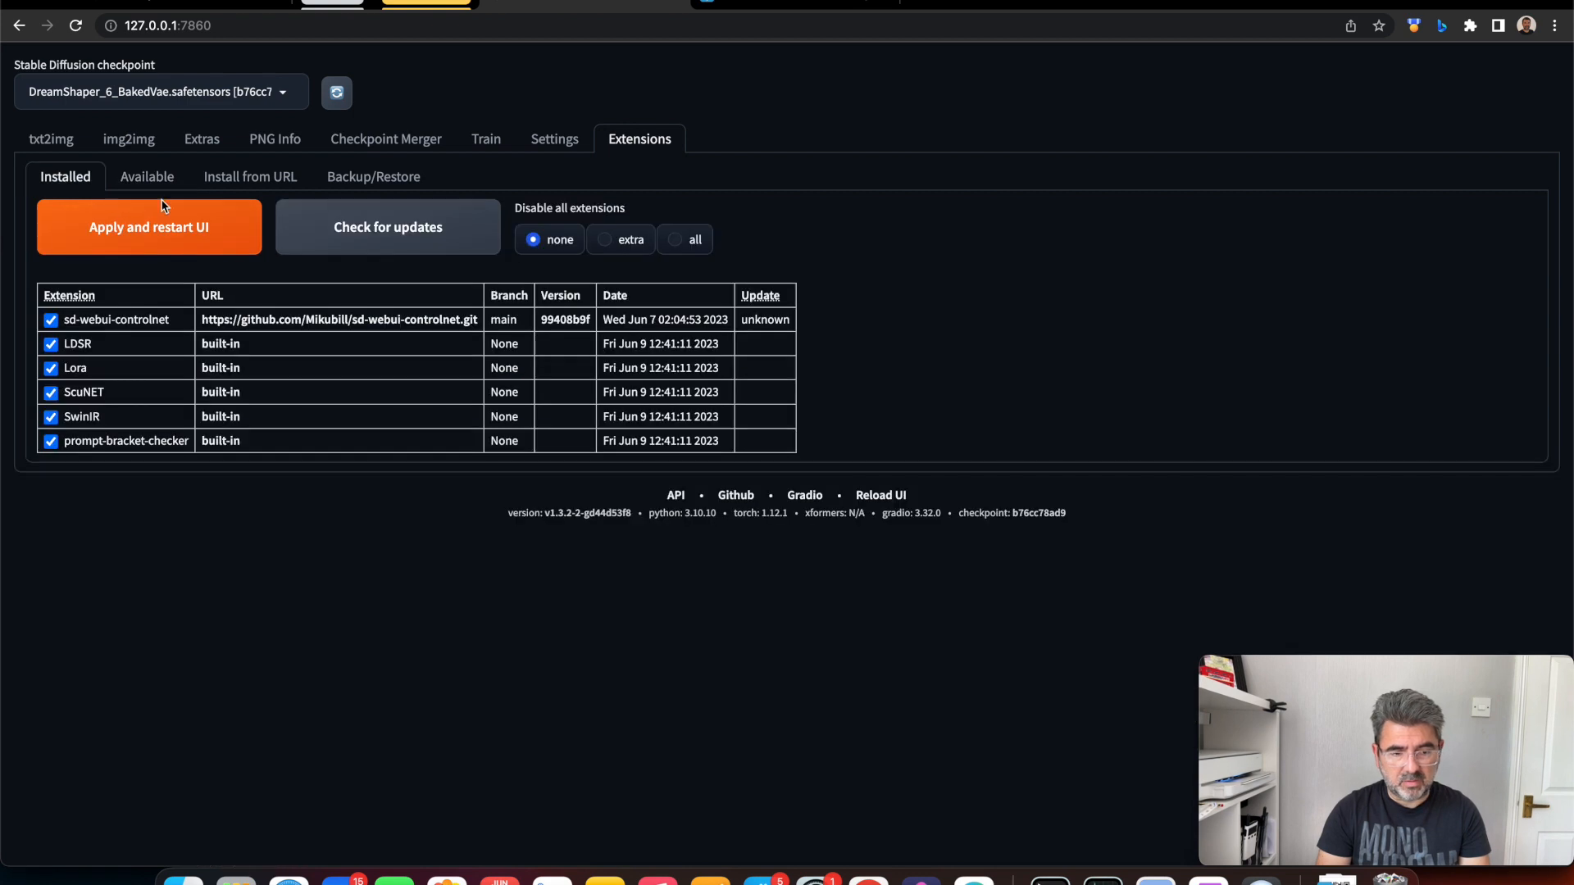
pyautogui.moveTo(271, 234)
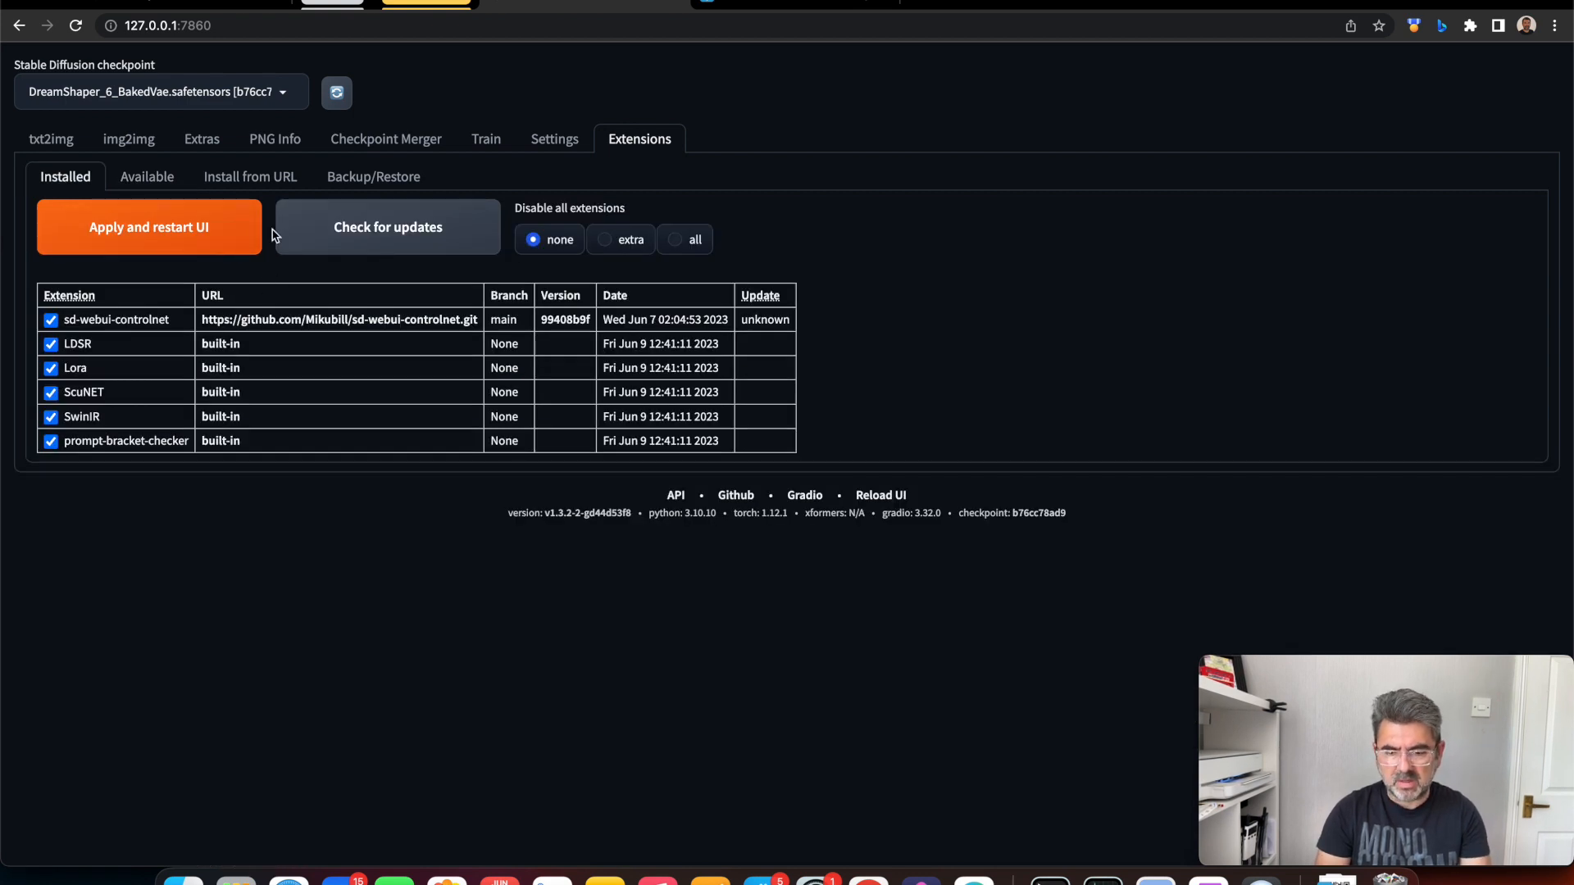
pyautogui.click(51, 138)
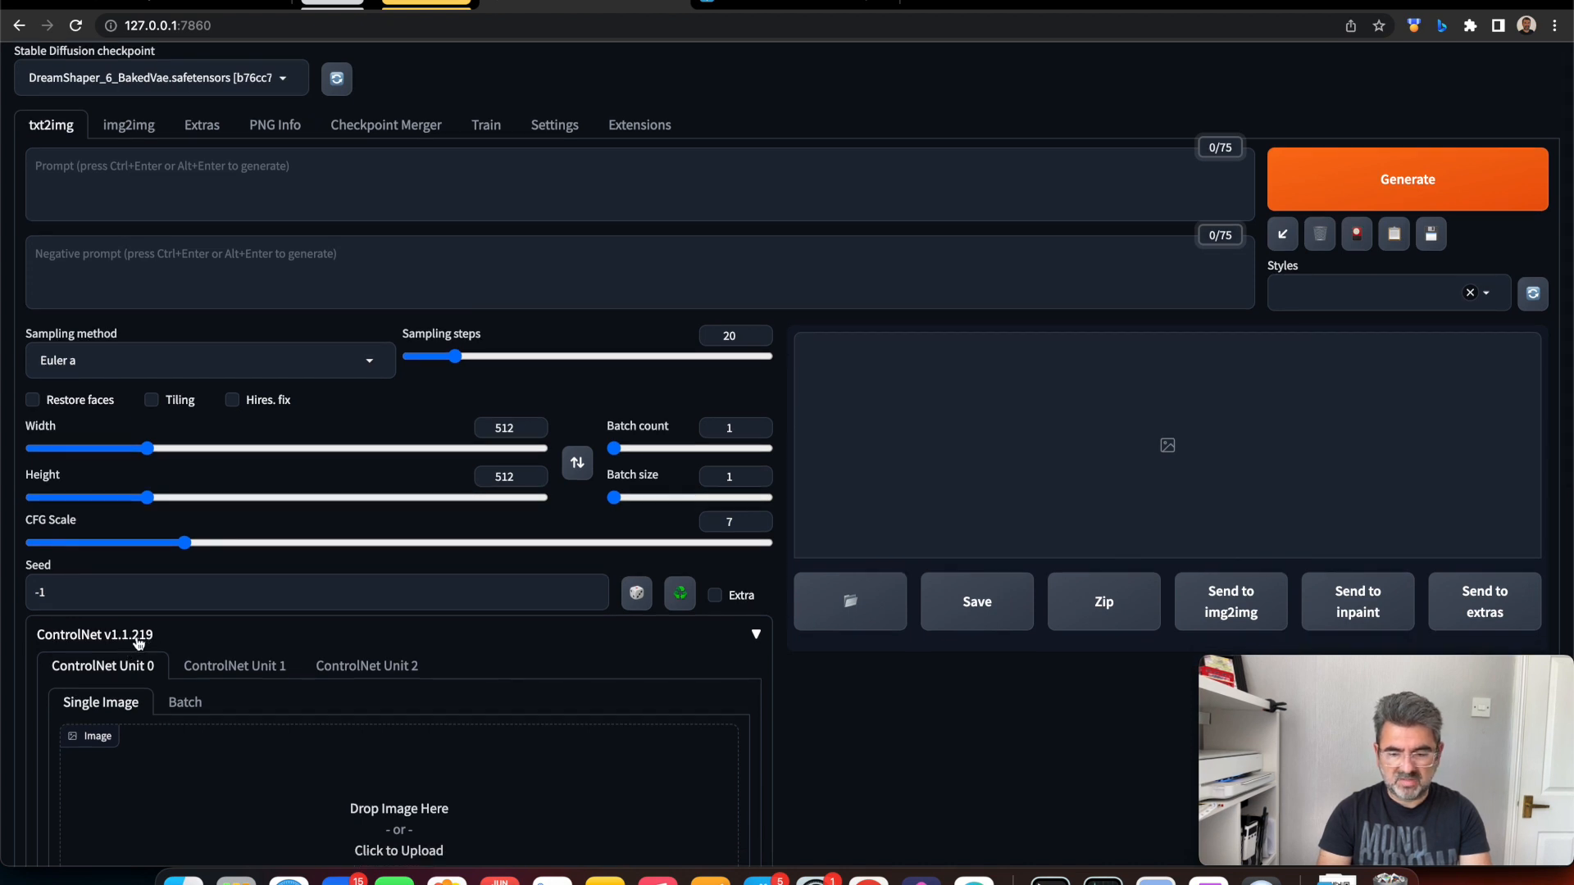
pyautogui.moveTo(184, 653)
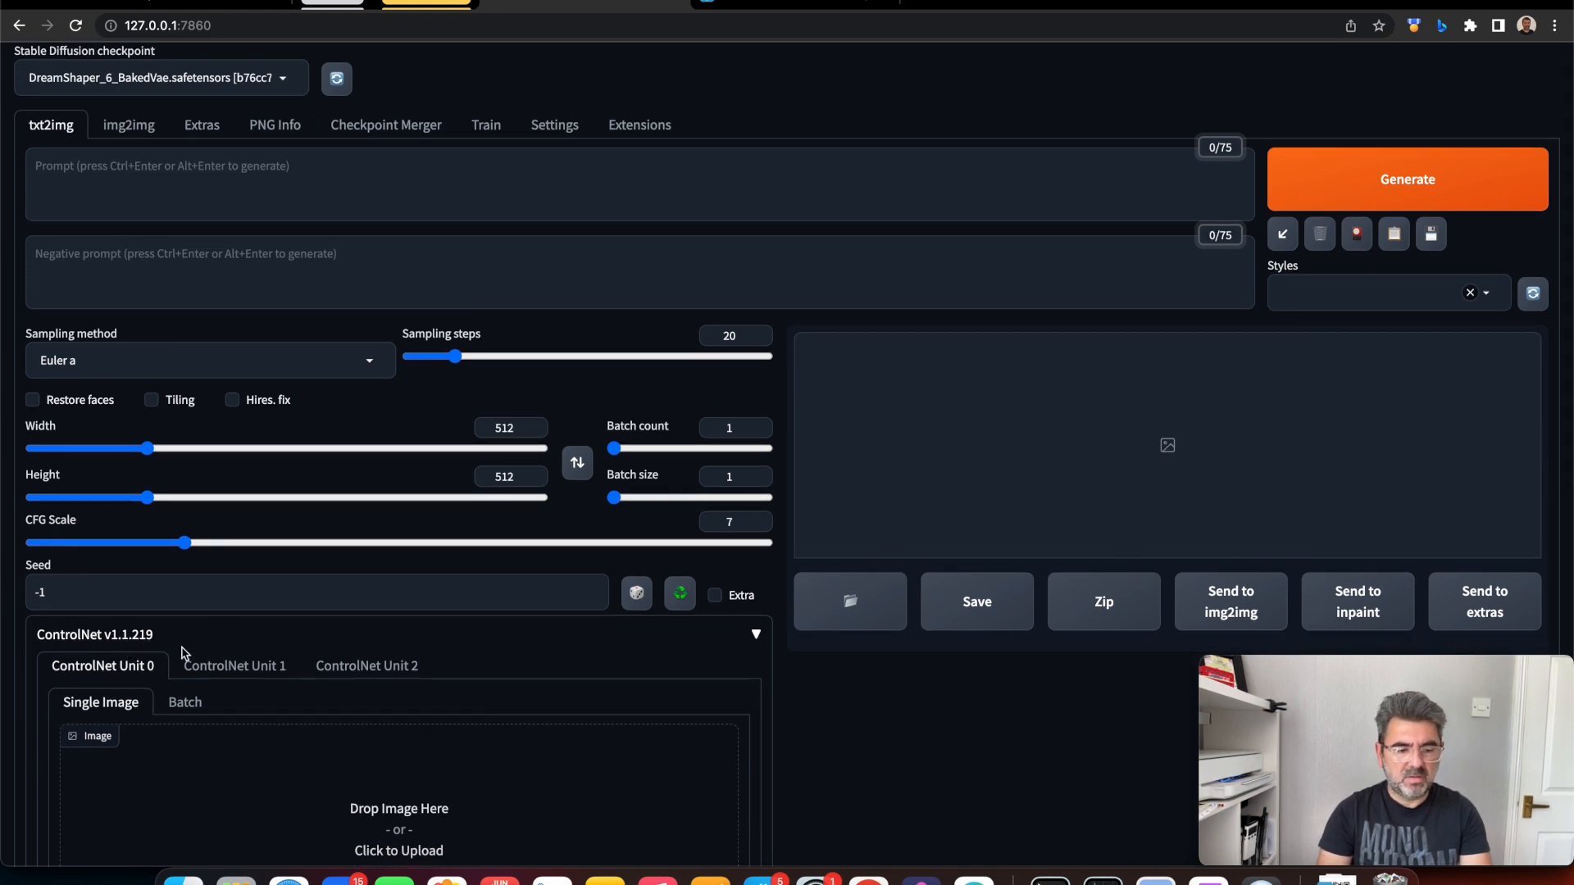
# Expand ControlNet Unit 0 on txt2img to reveal its upload area and control types
pyautogui.click(754, 634)
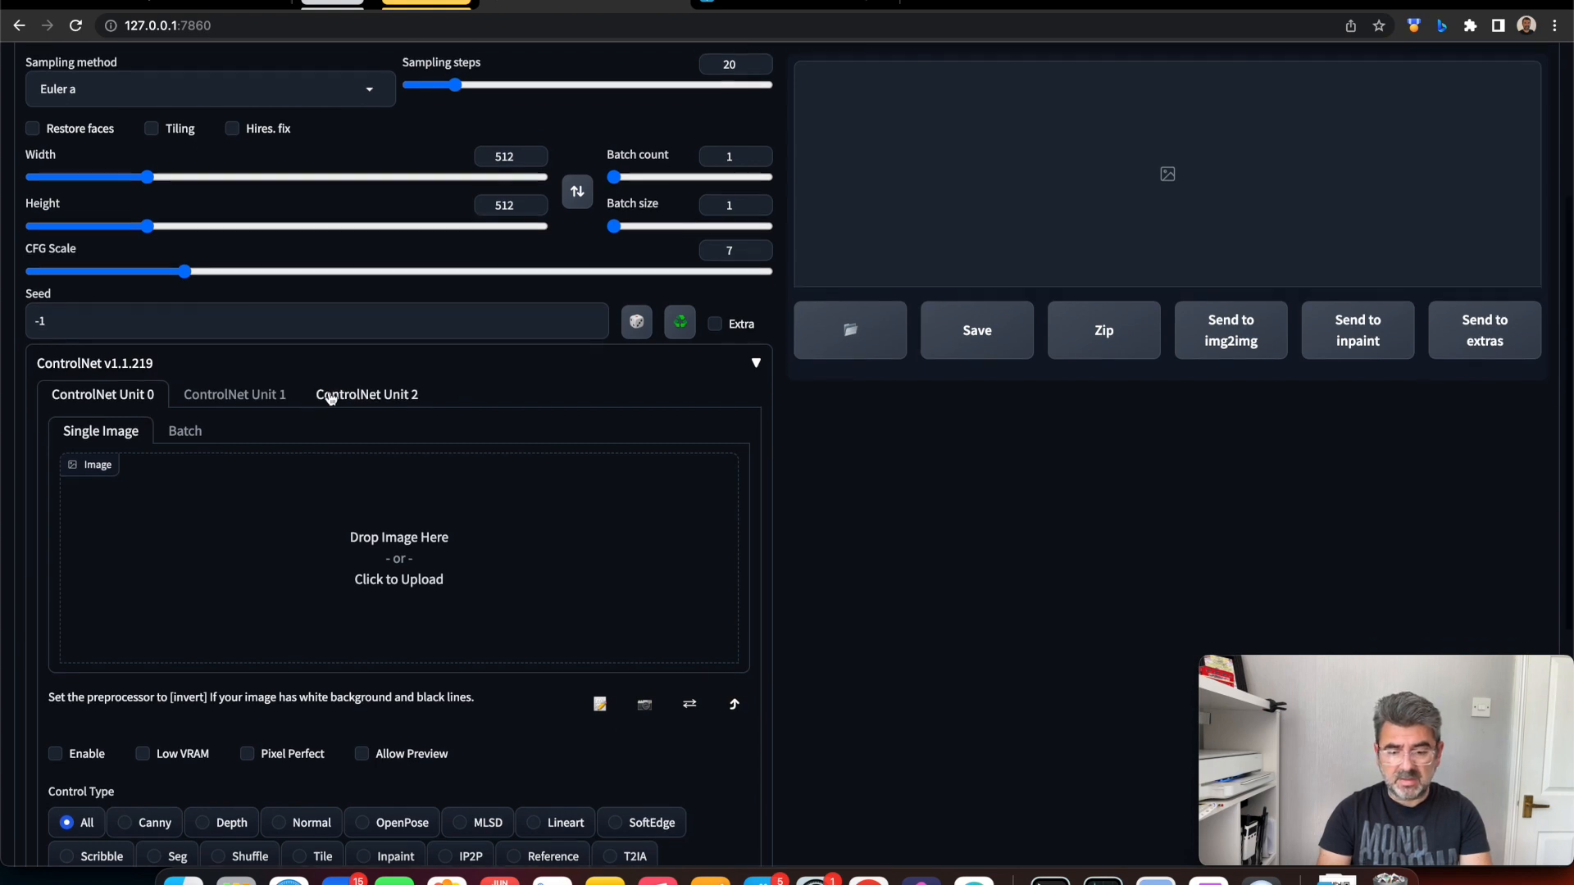
# Check in Settings > ControlNet that Multi ControlNet max models is 3, then return to txt2img
pyautogui.click(554, 138)
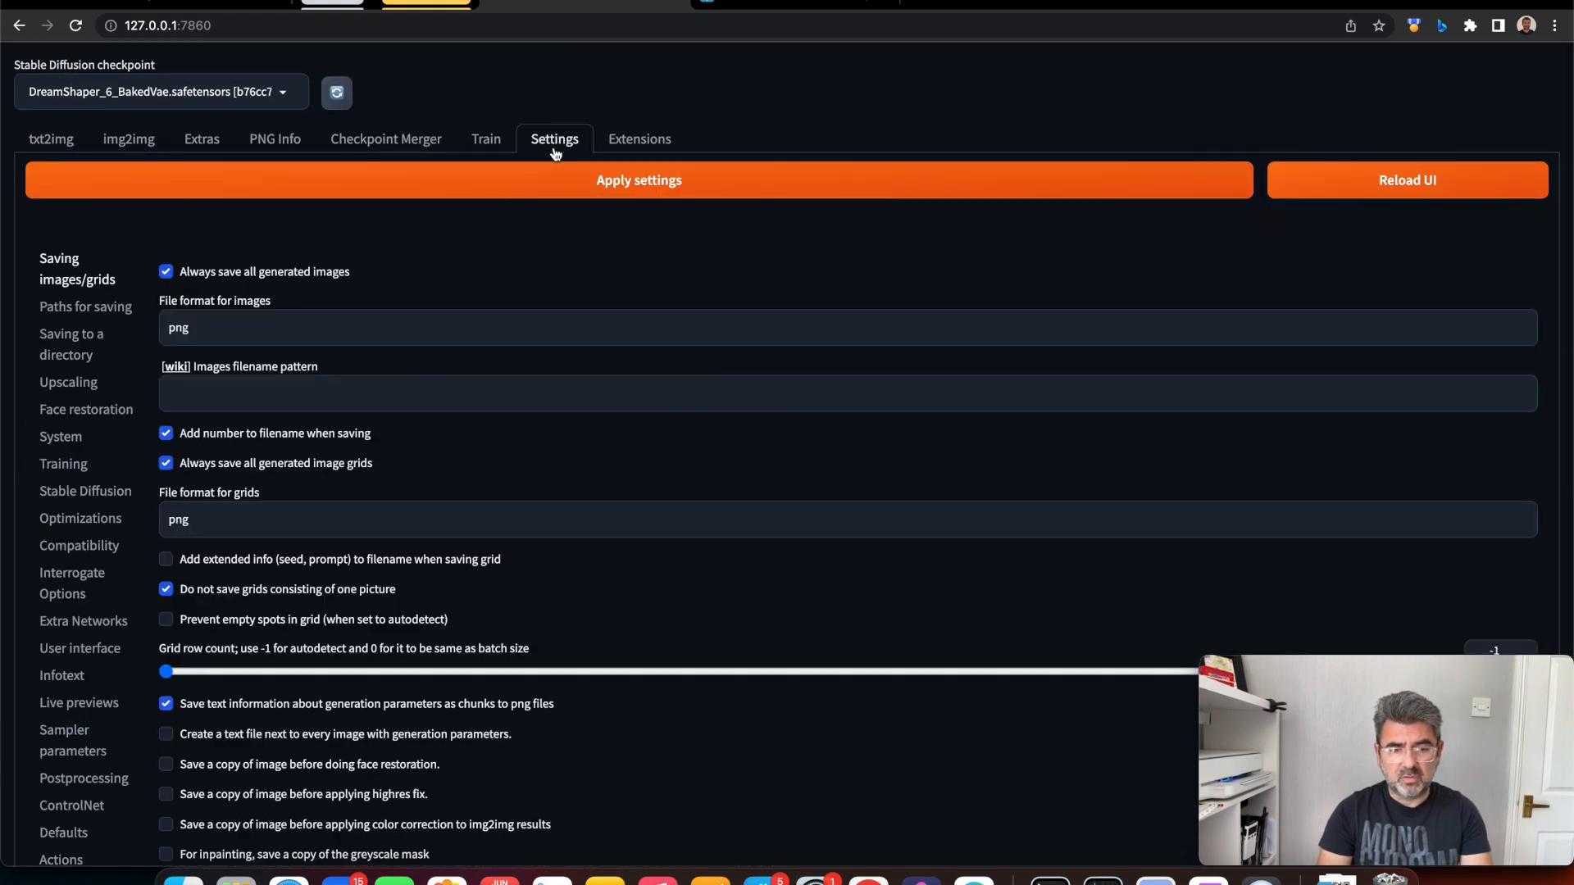
pyautogui.scroll(-3)
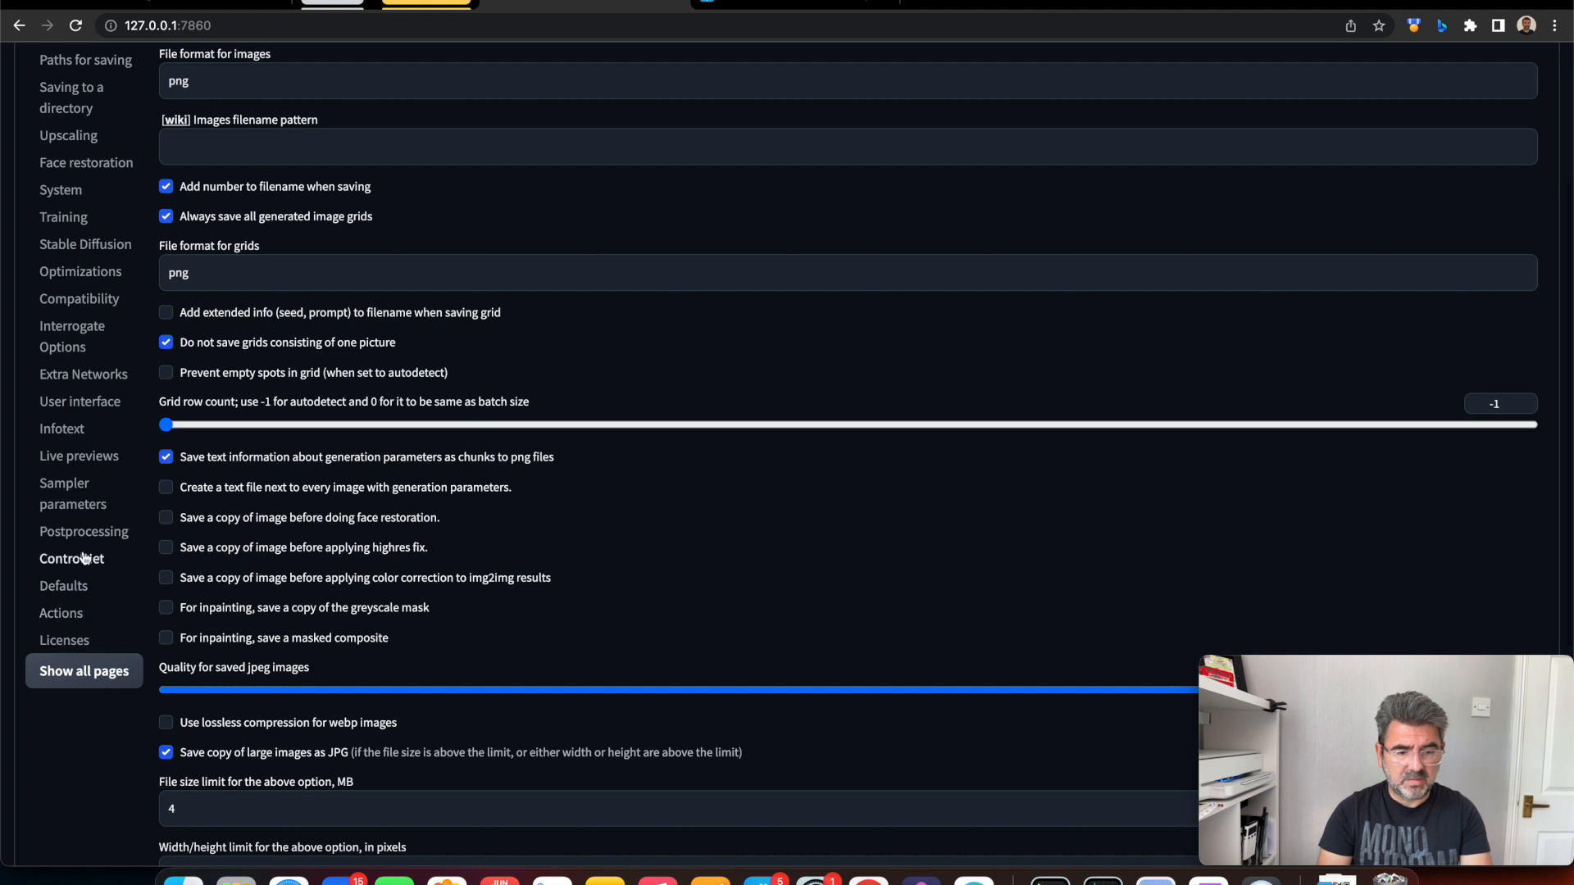
pyautogui.click(71, 557)
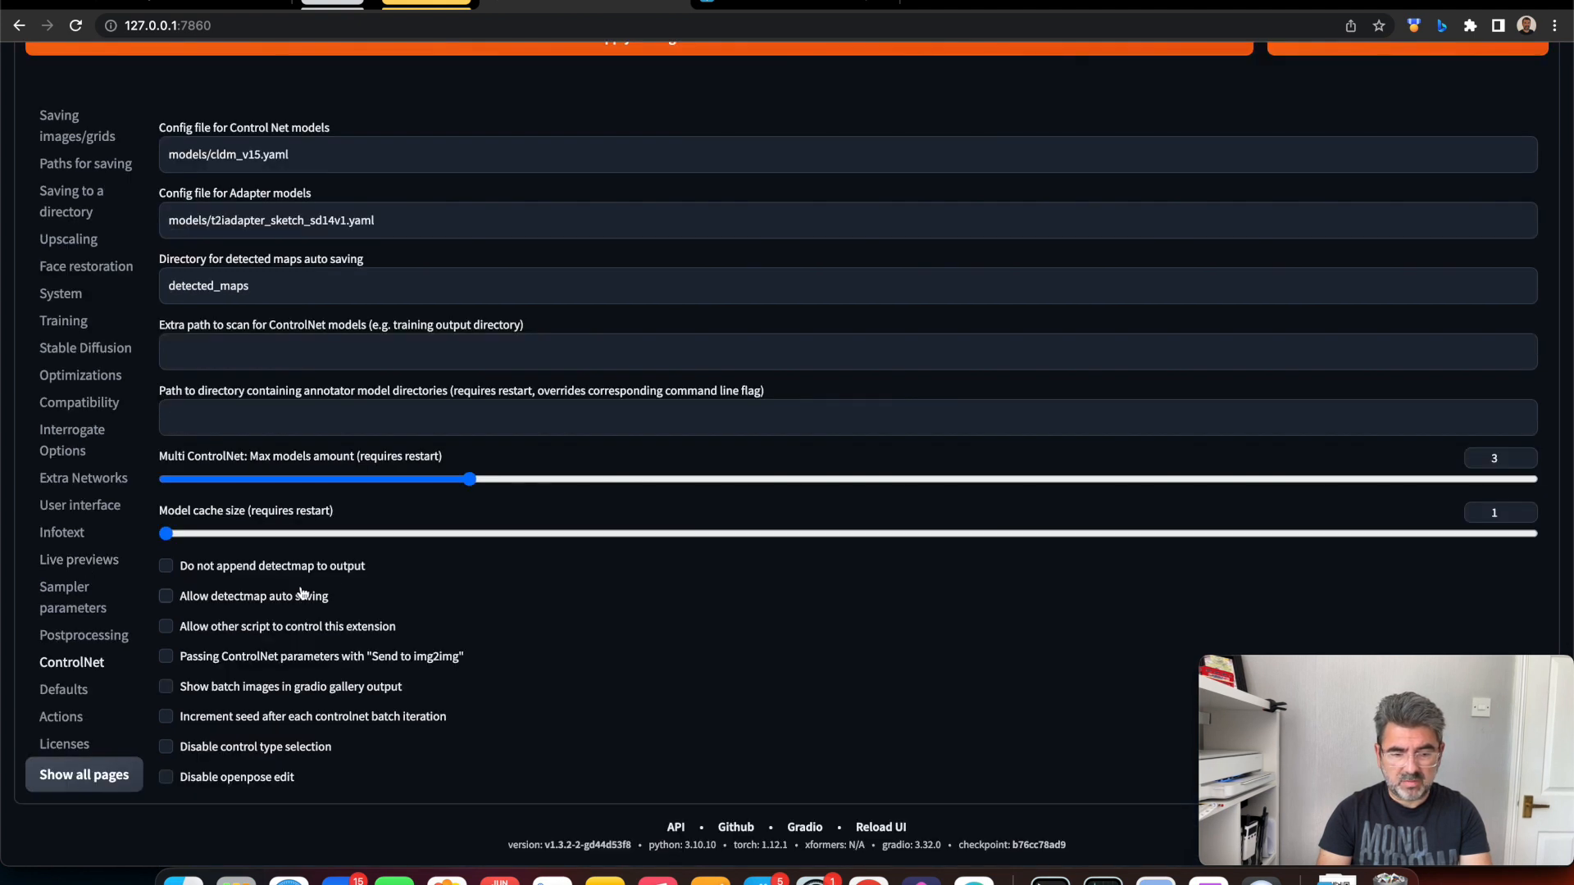
pyautogui.click(469, 478)
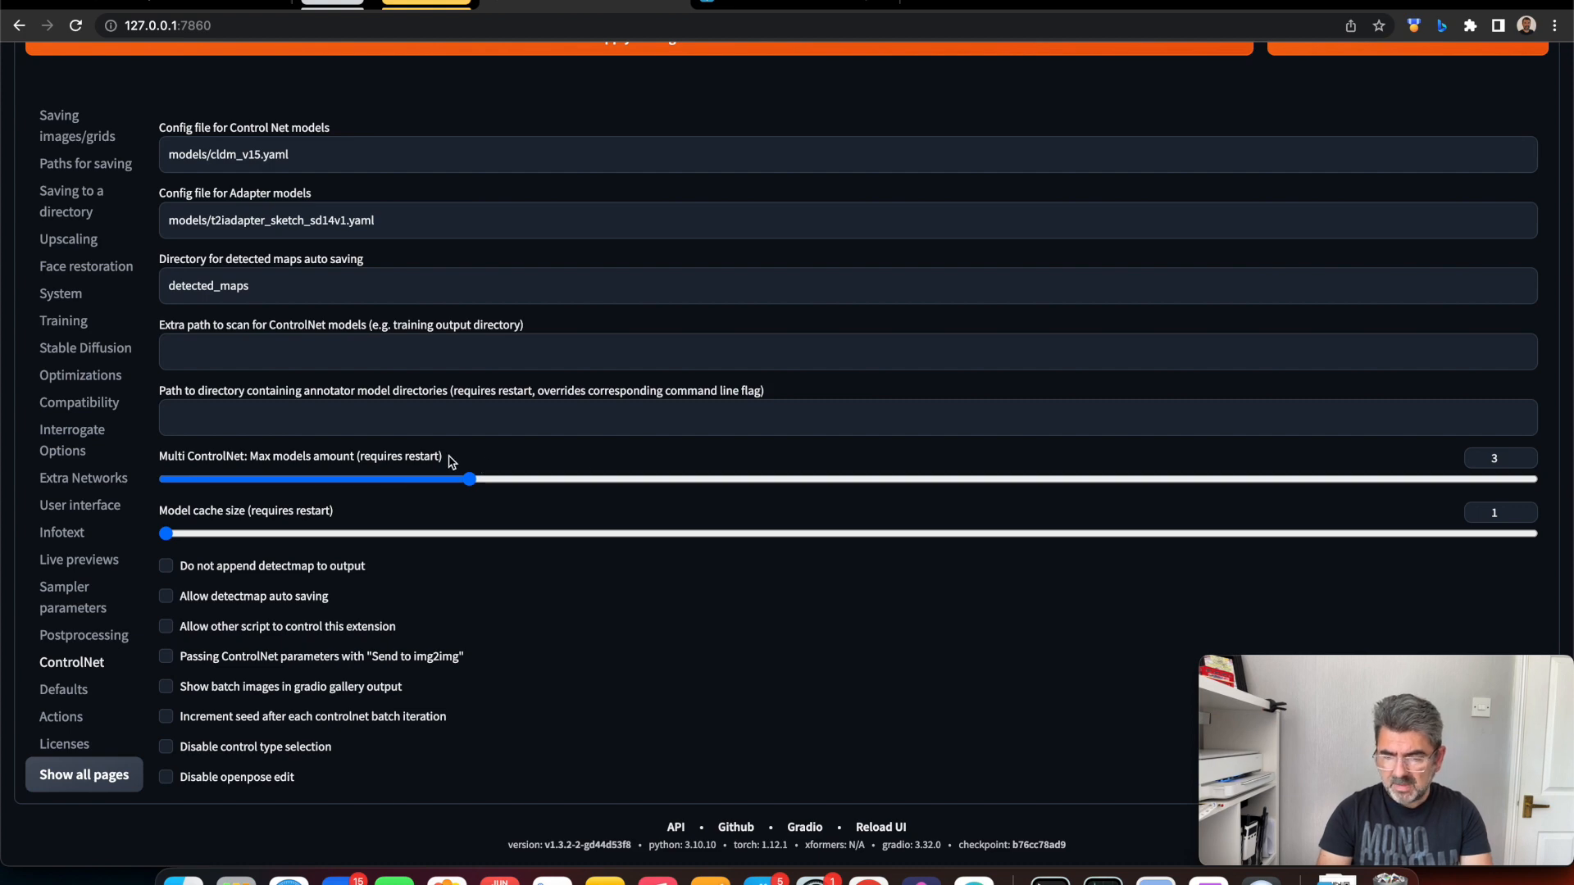
pyautogui.moveTo(511, 459)
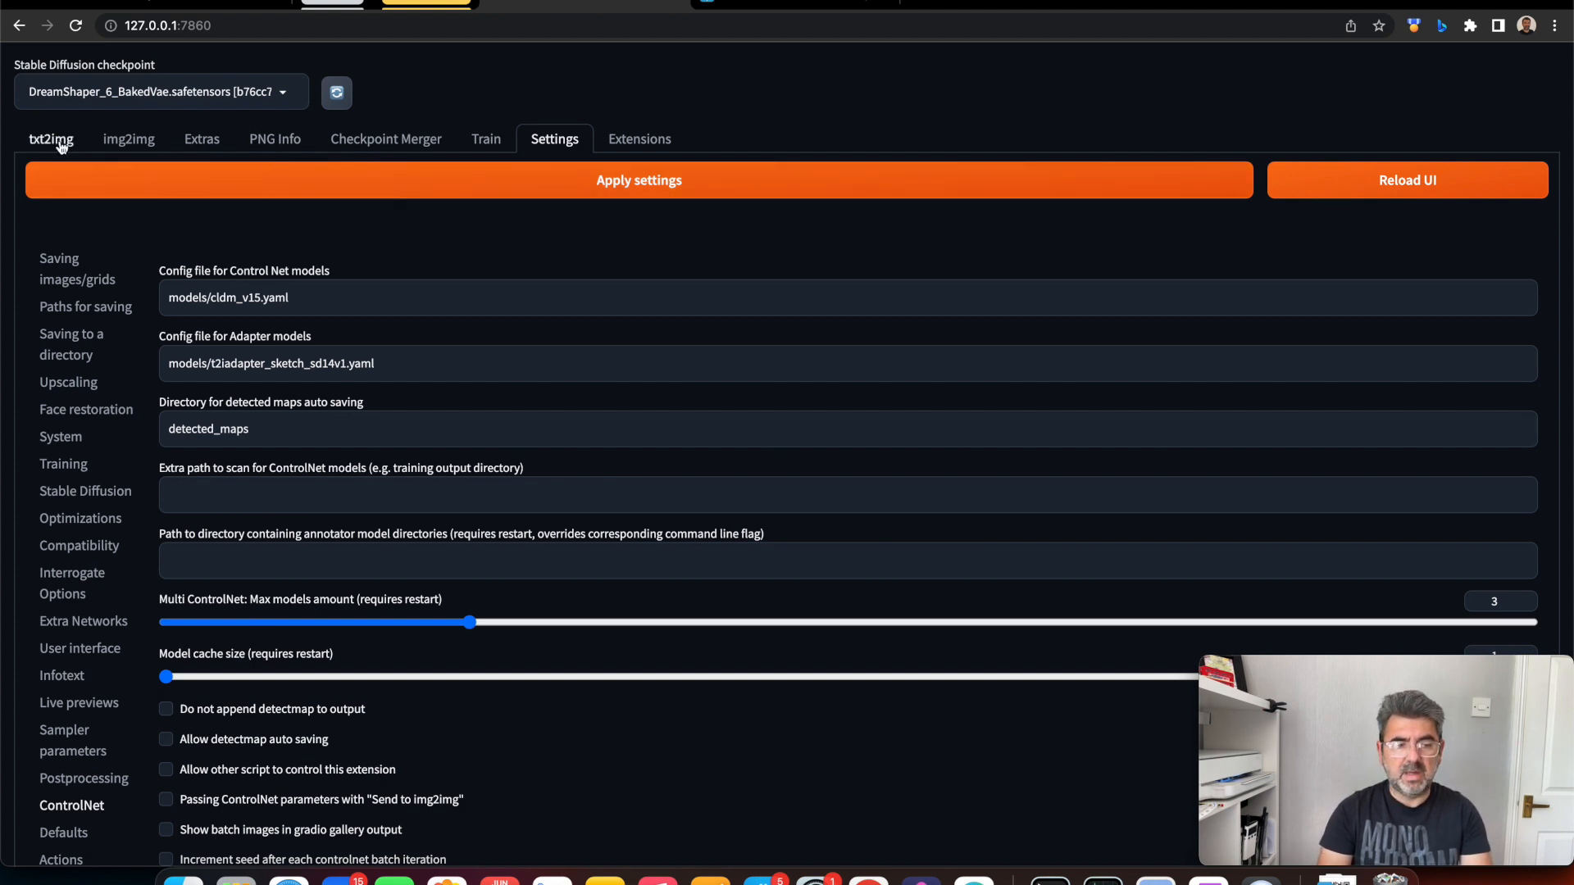
pyautogui.click(51, 138)
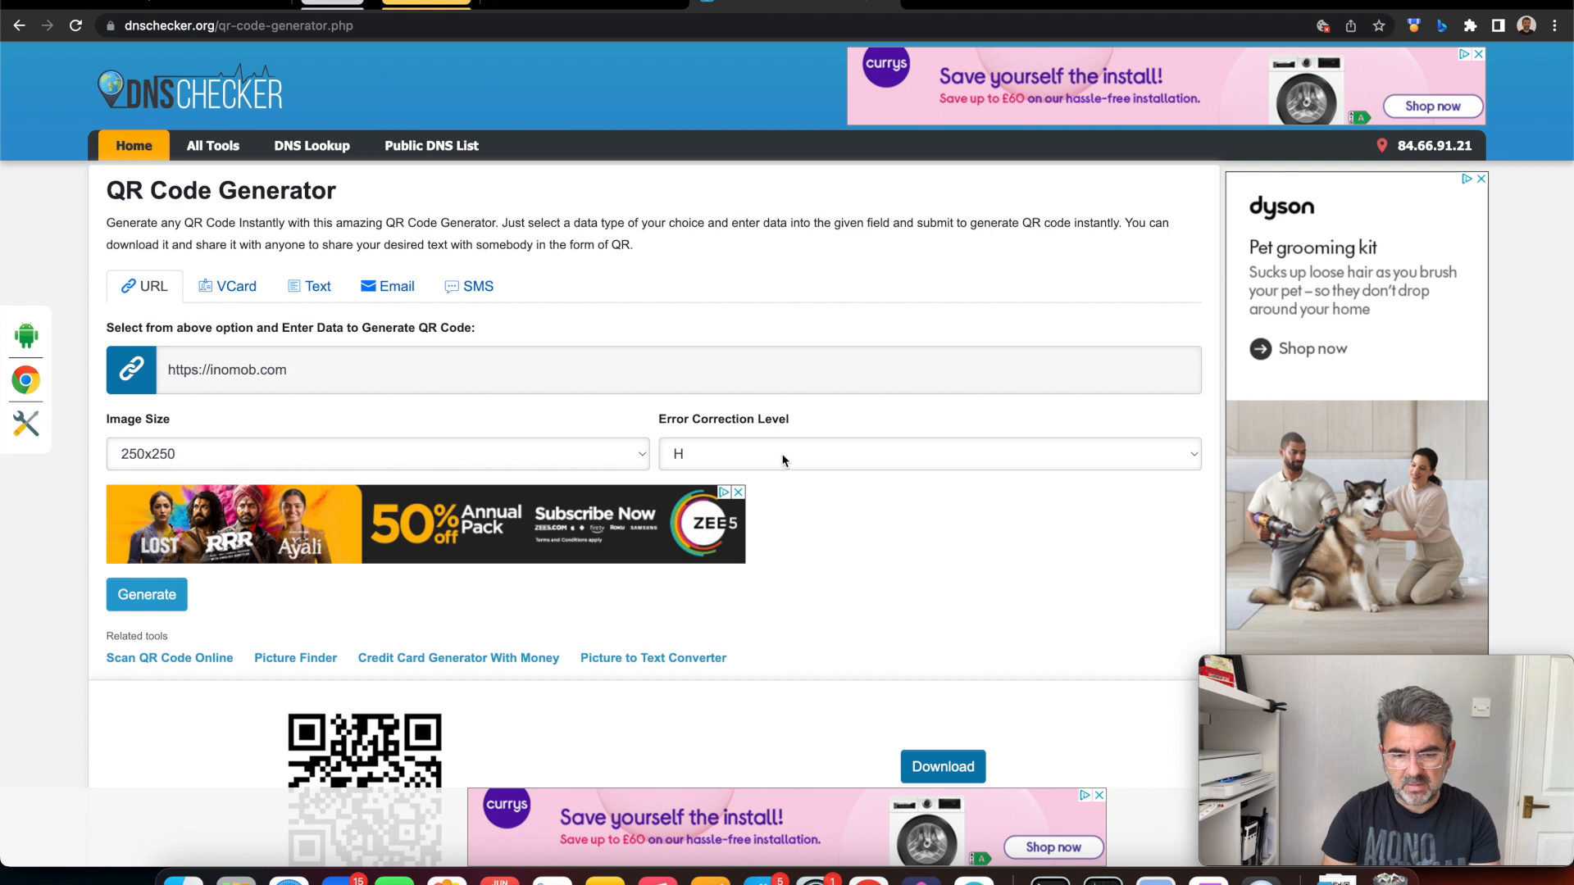
pyautogui.click(927, 452)
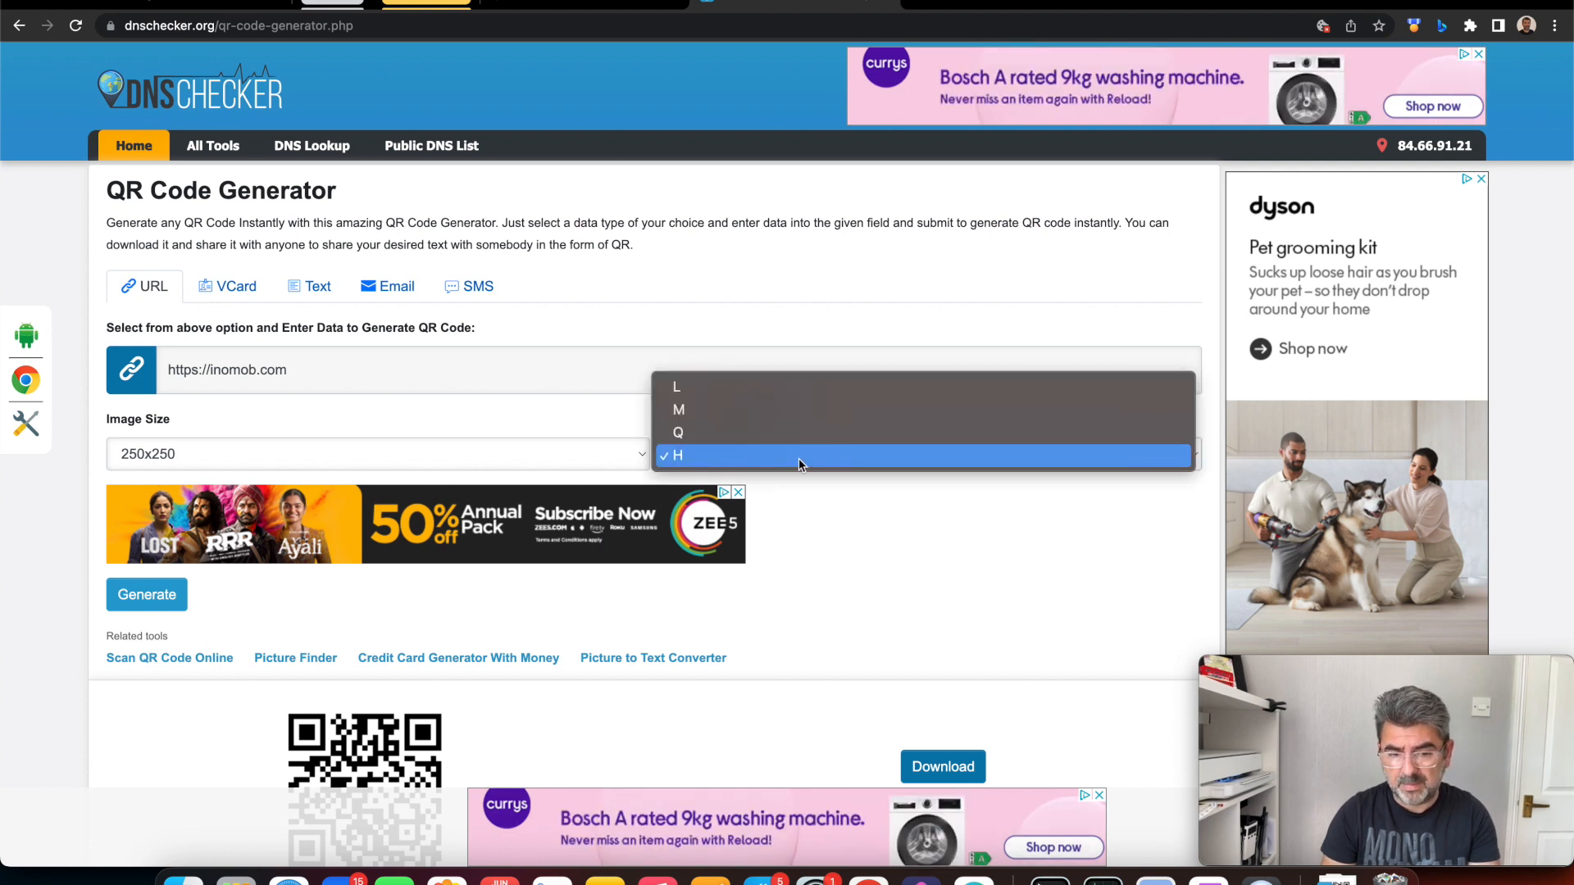
pyautogui.click(677, 454)
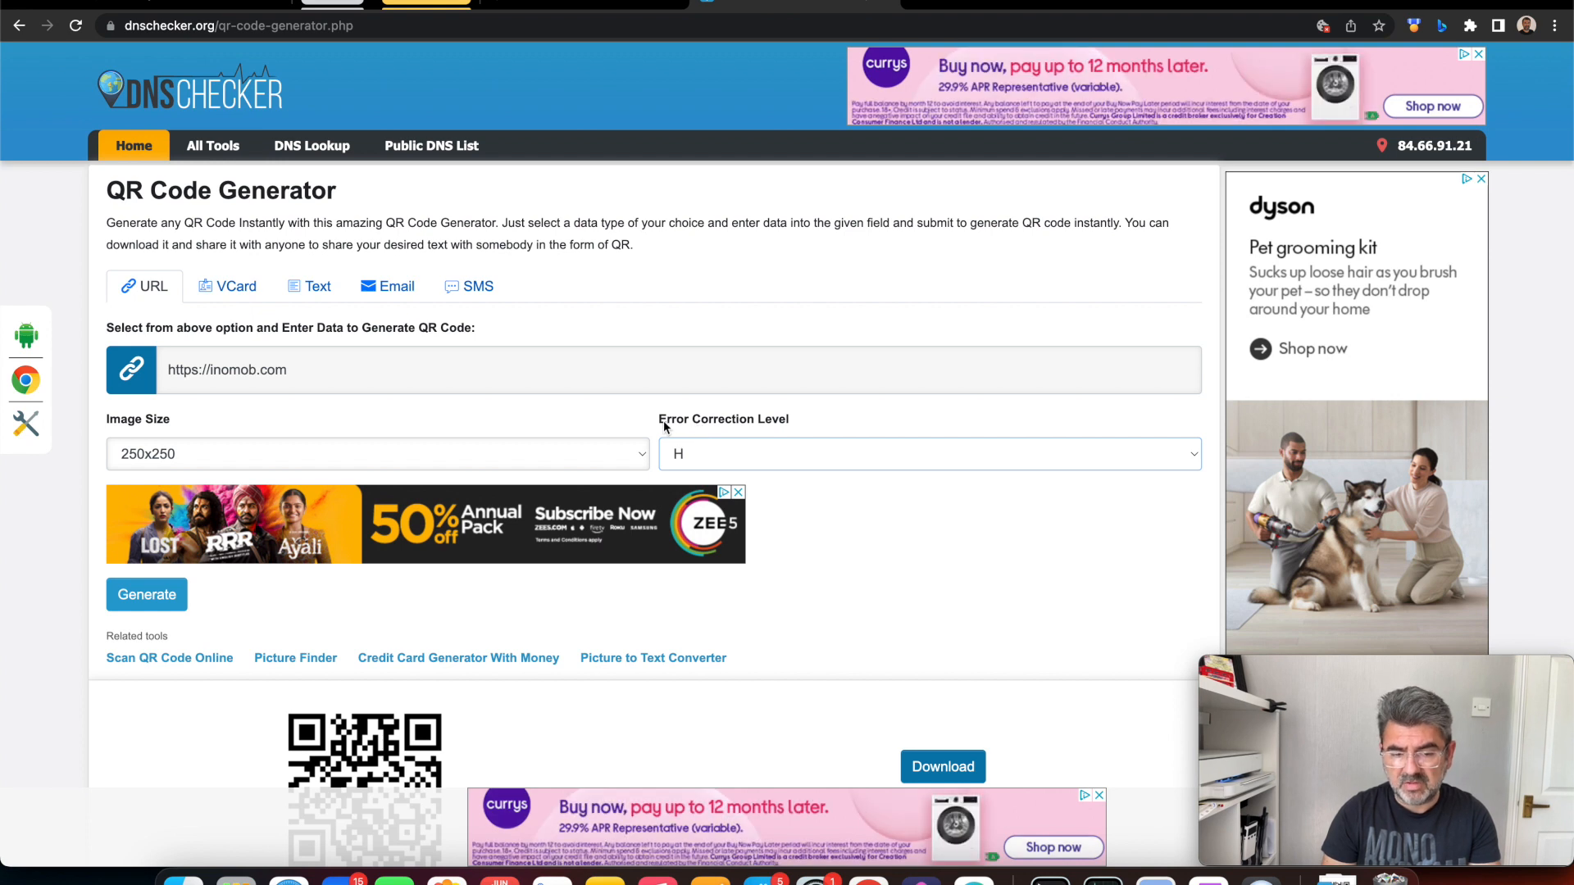
pyautogui.moveTo(801, 433)
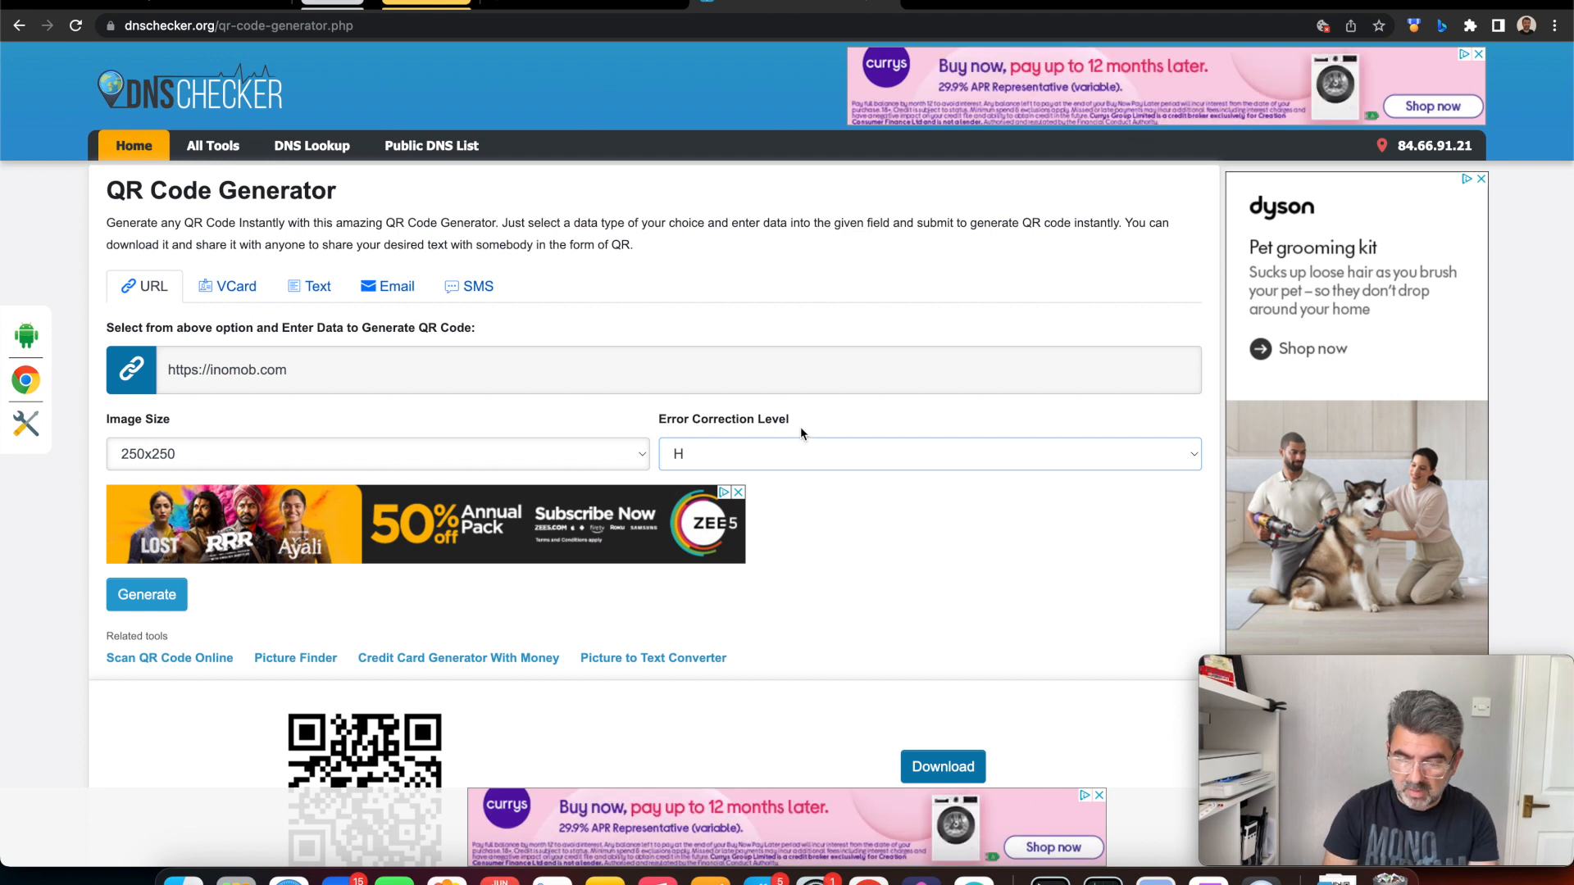
pyautogui.click(928, 452)
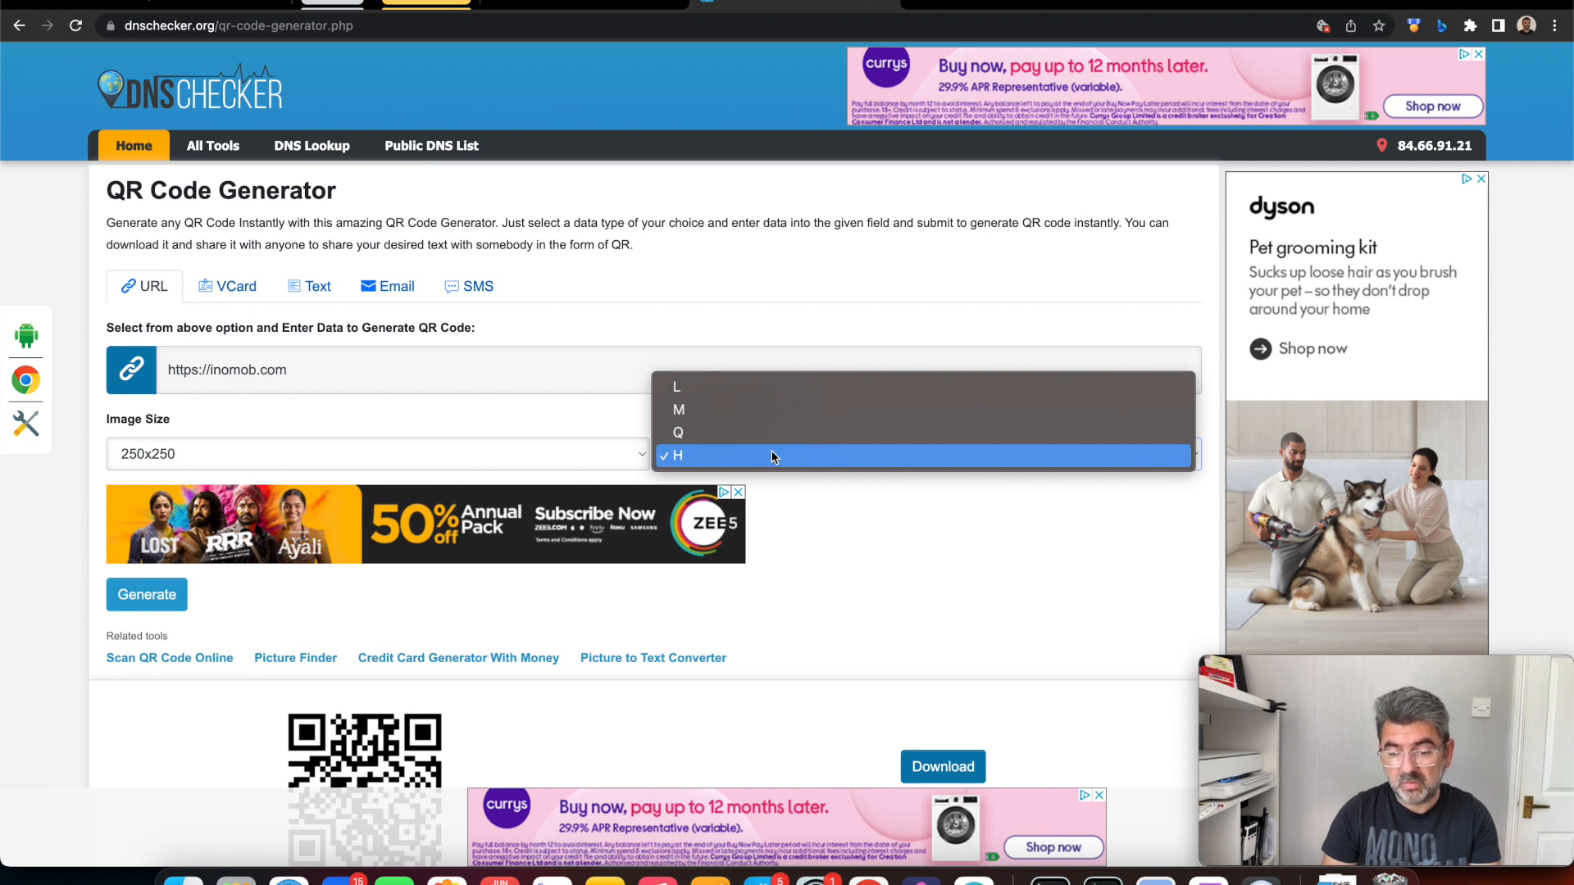
pyautogui.click(677, 455)
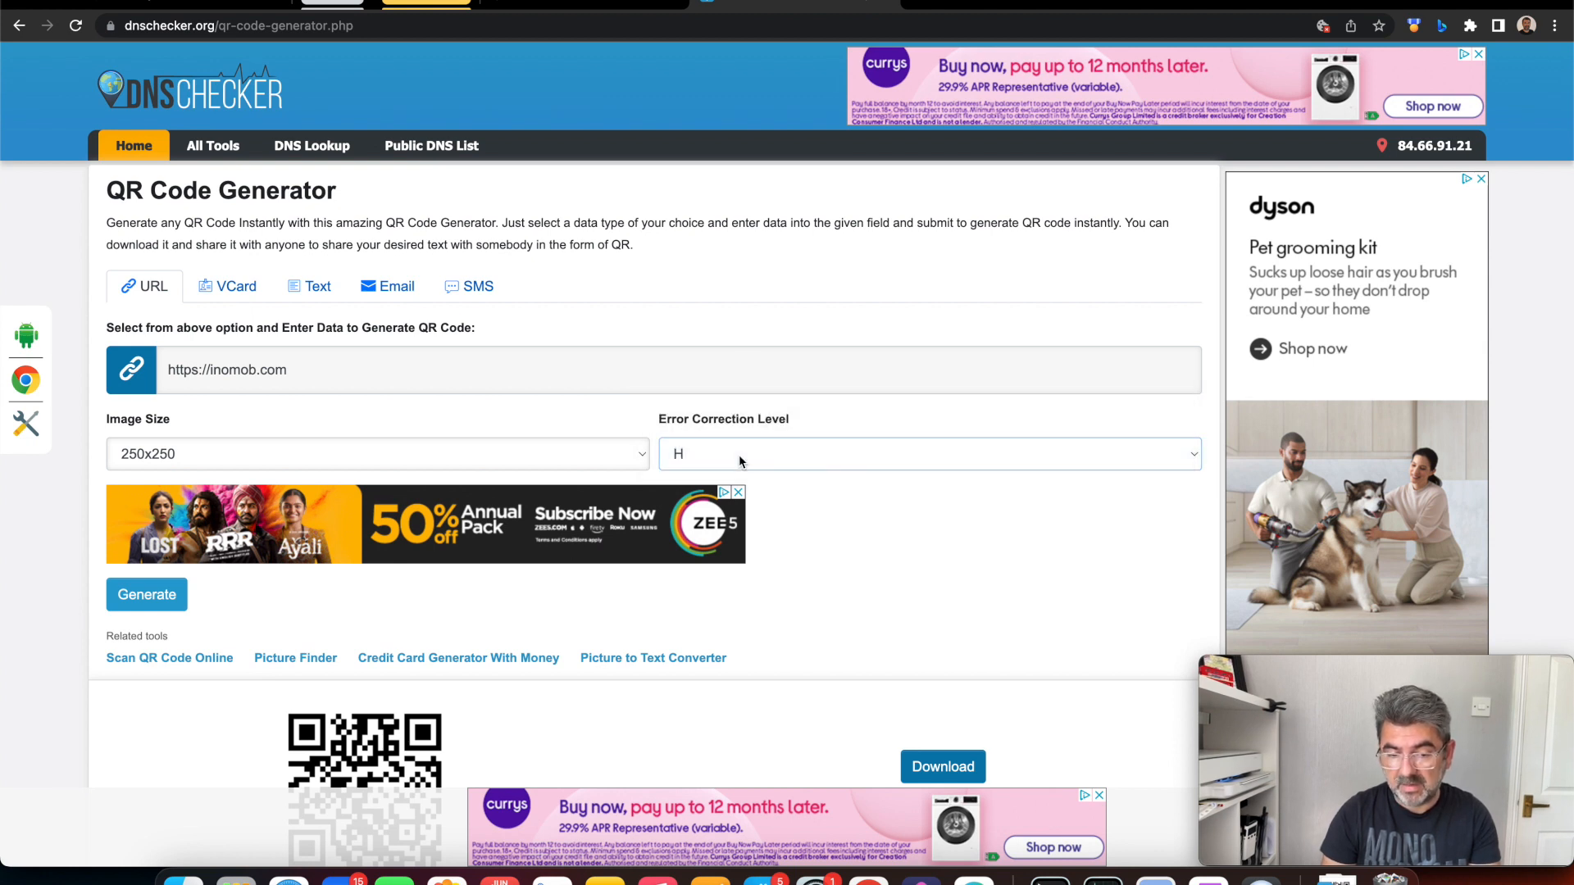
pyautogui.click(377, 454)
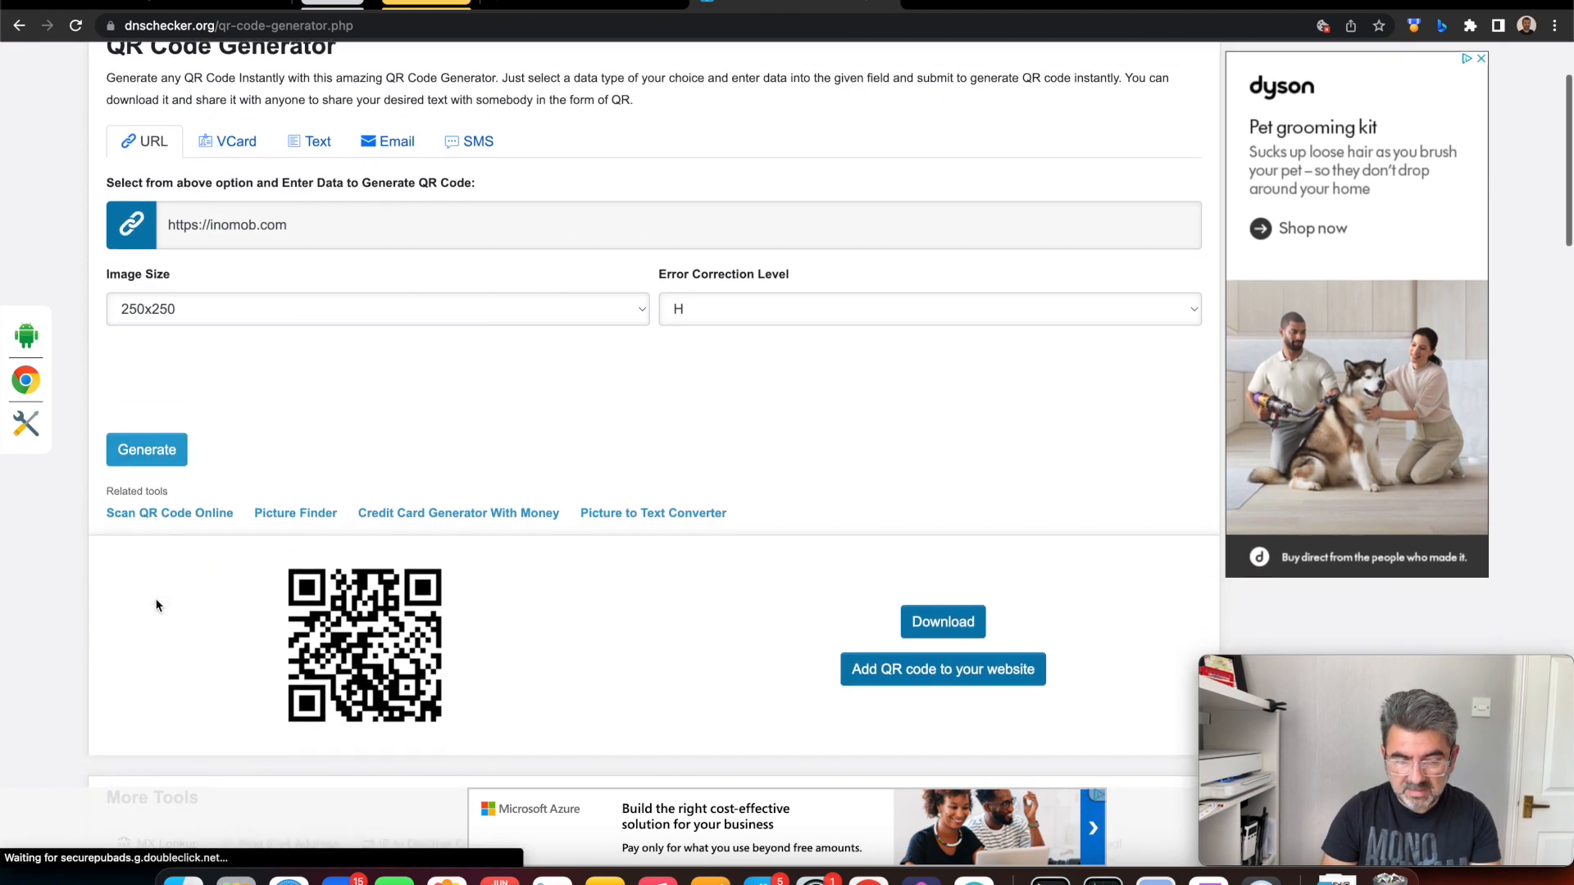
pyautogui.scroll(-3)
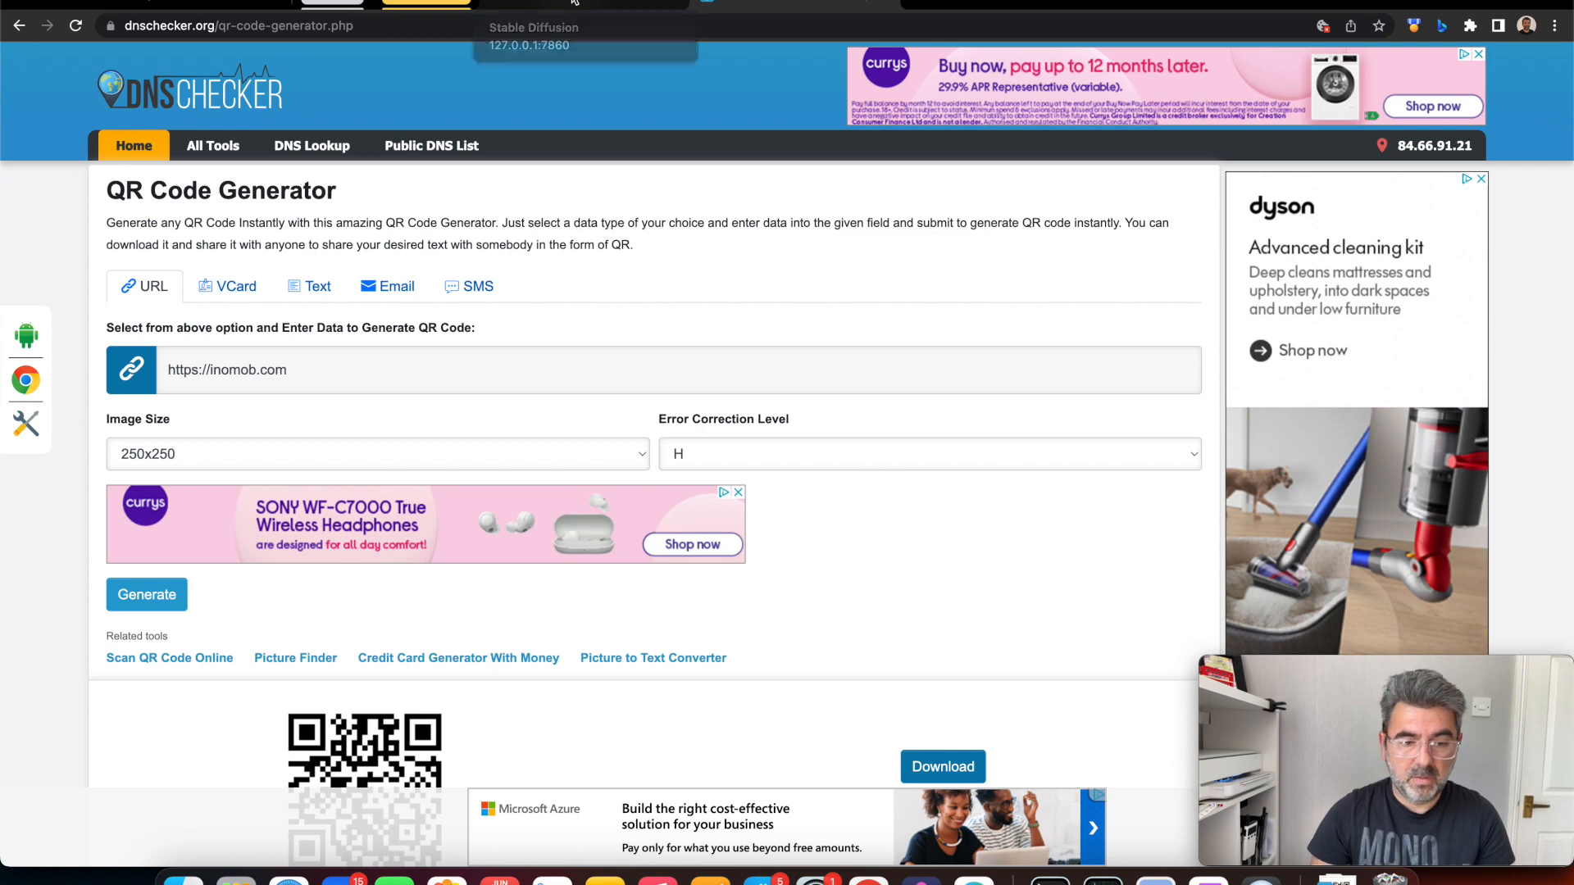
pyautogui.click(582, 28)
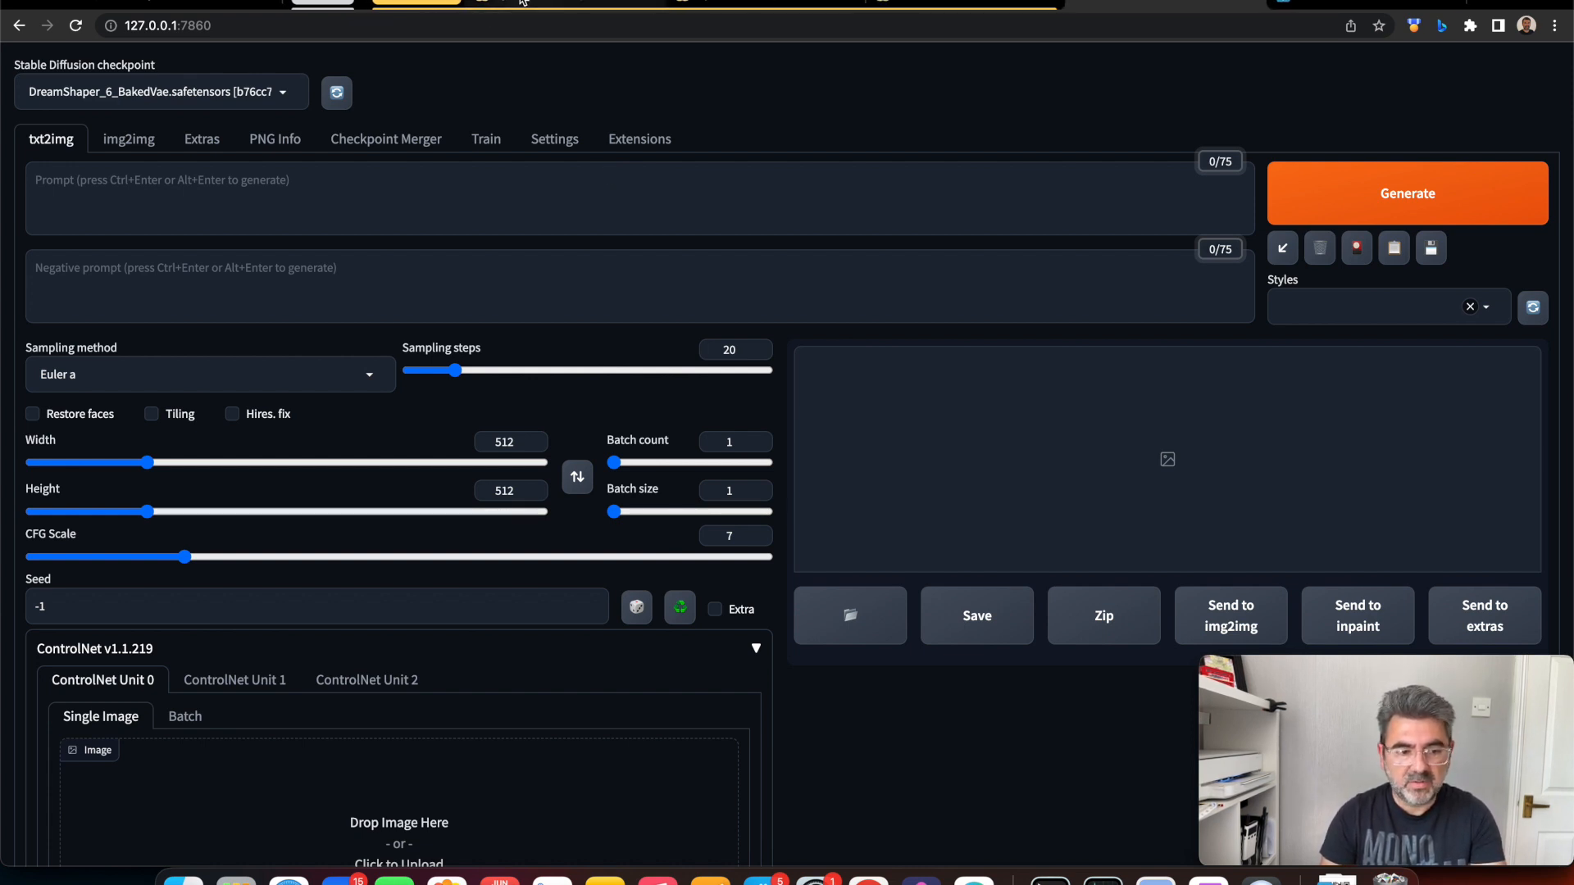
pyautogui.moveTo(501, 56)
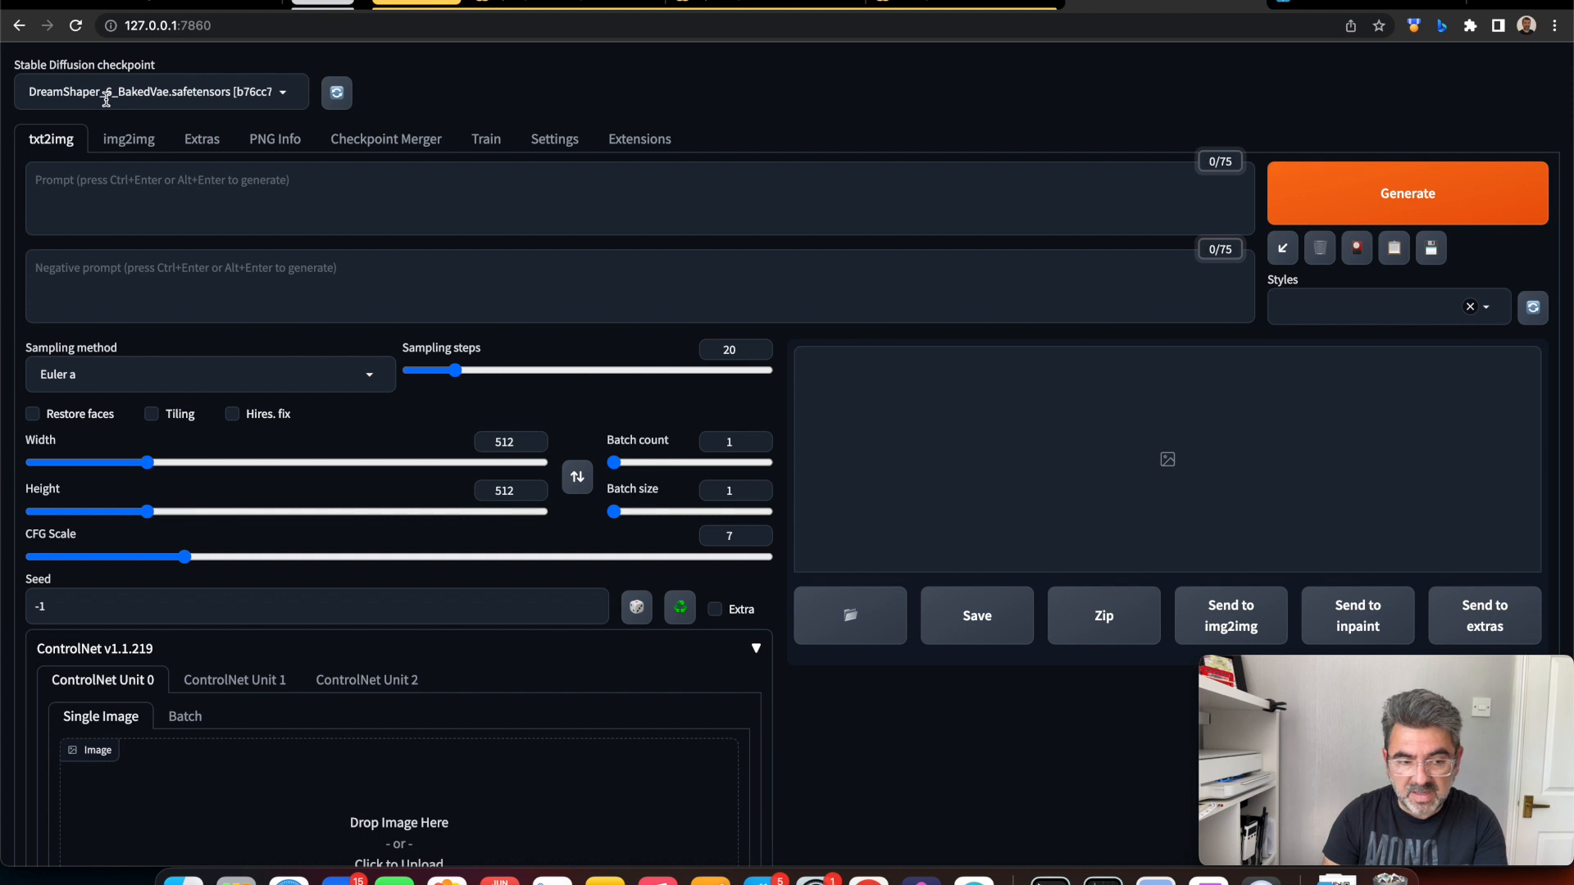
pyautogui.moveTo(125, 87)
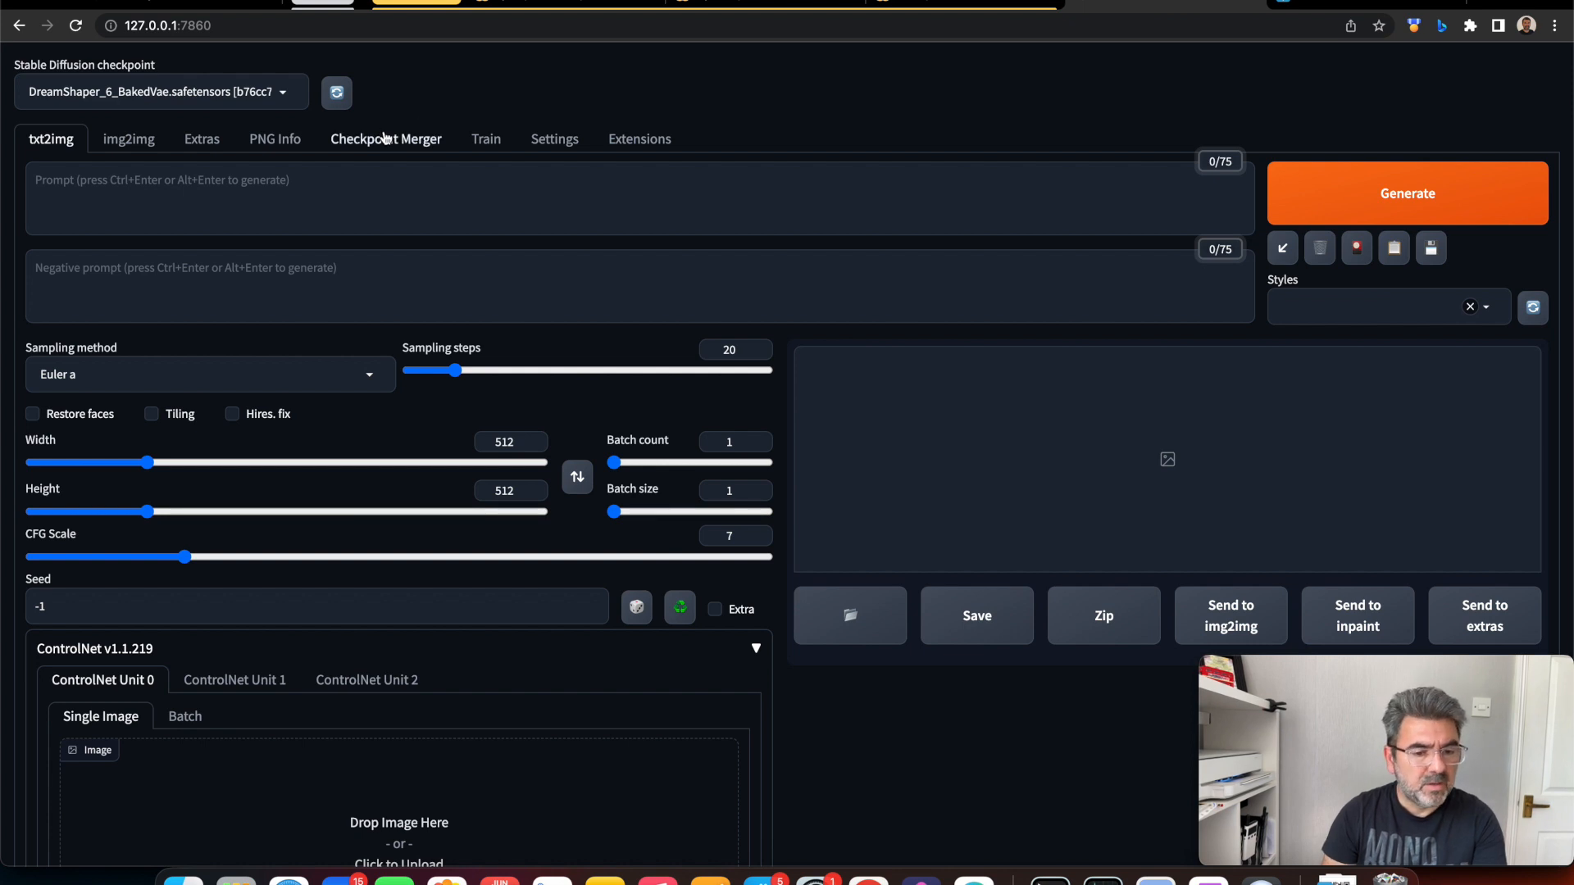
pyautogui.moveTo(454, 138)
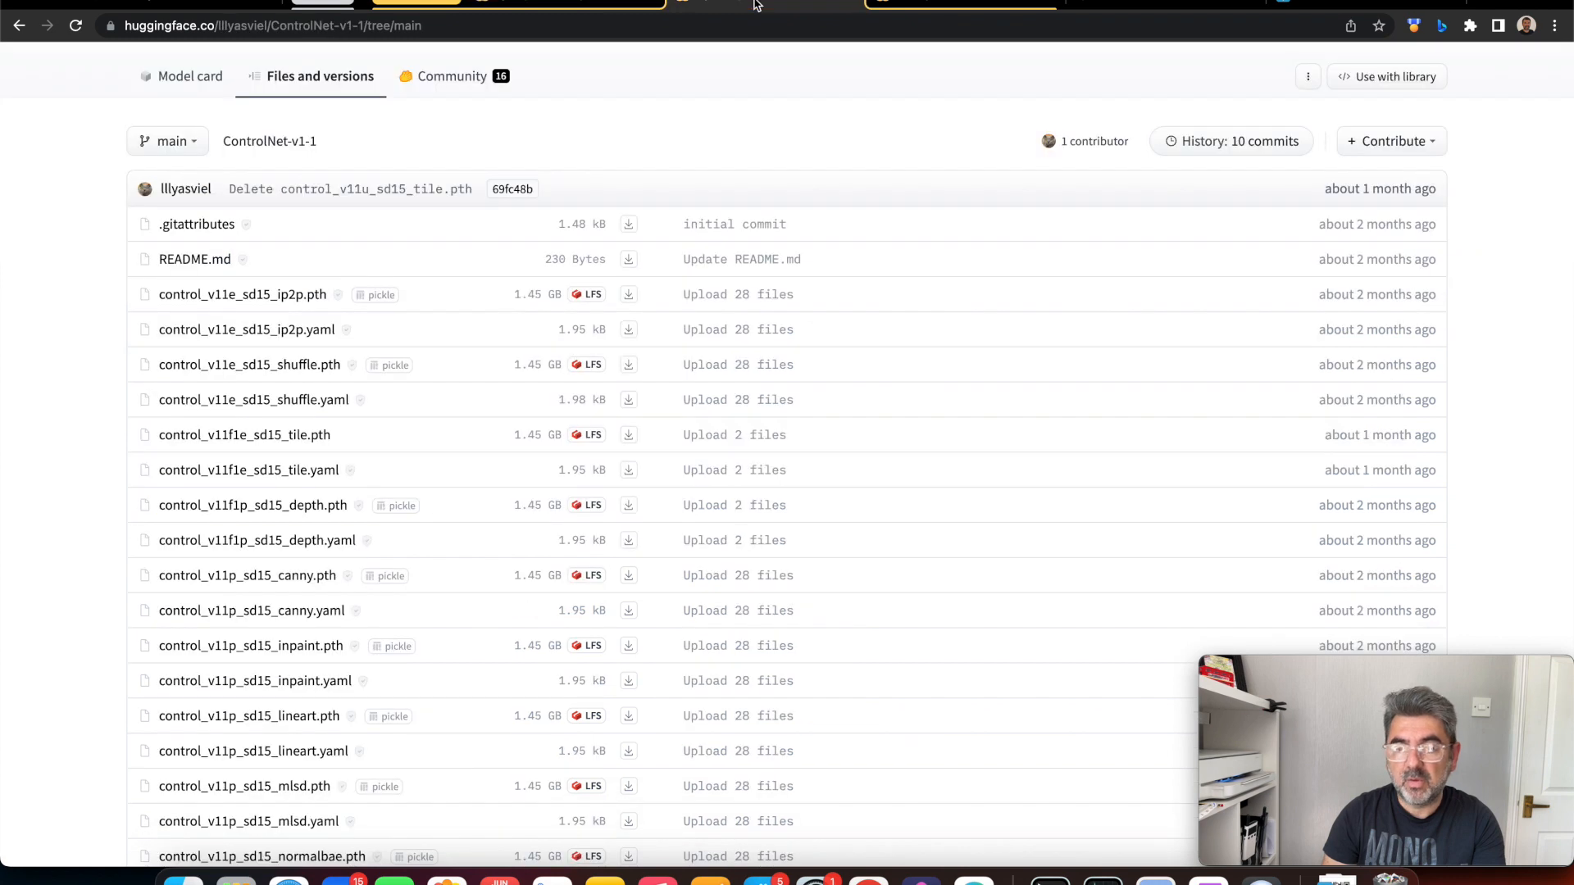
pyautogui.moveTo(733, 218)
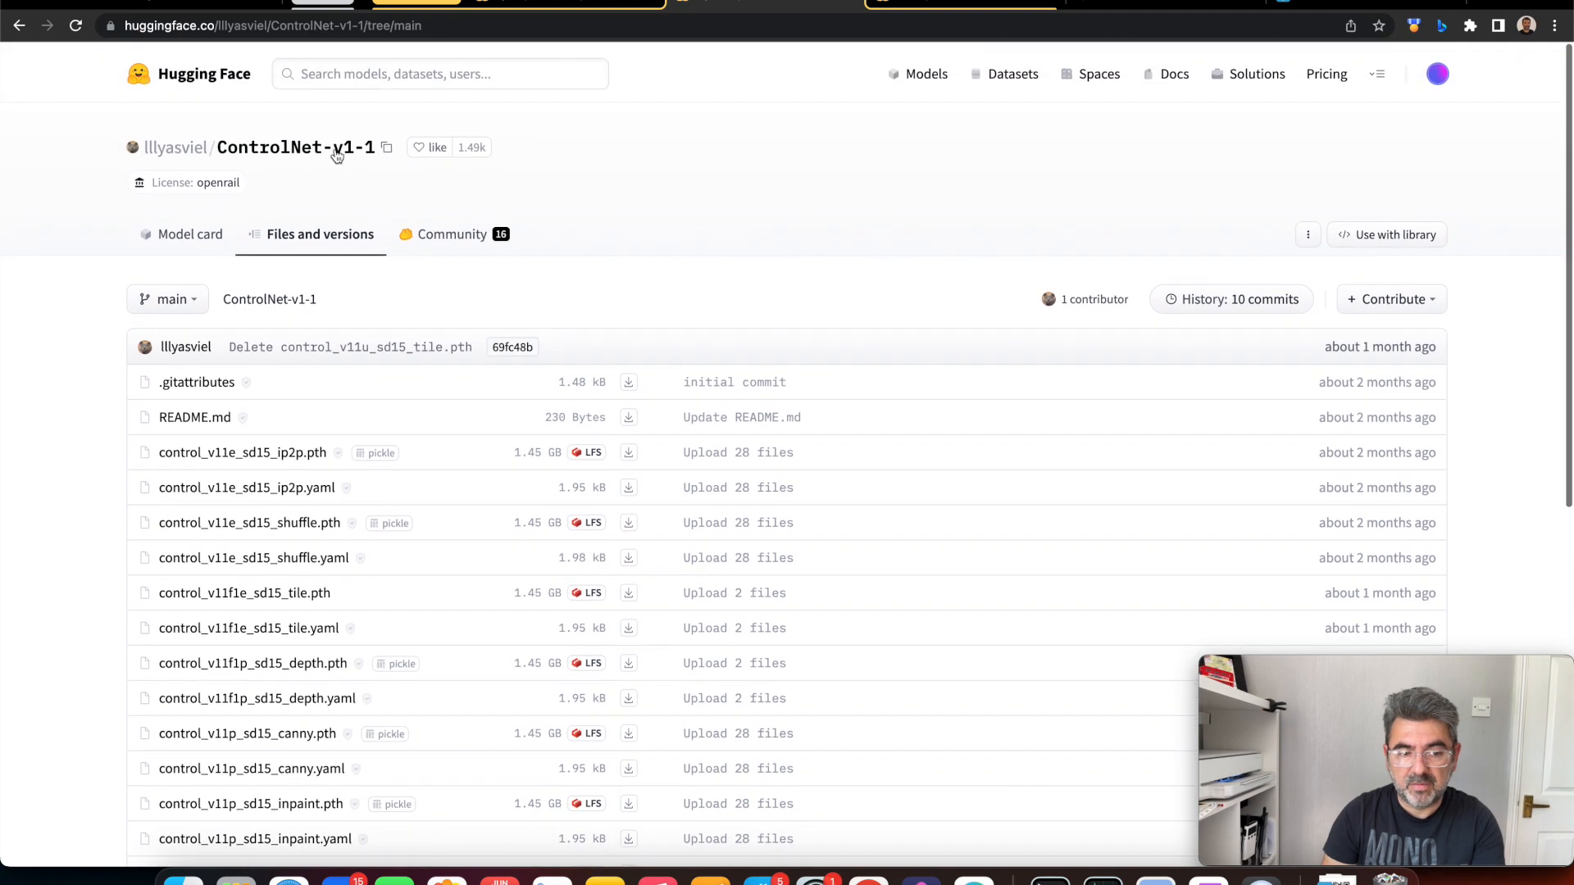
# Scroll through the ControlNet-v1-1 model files on Hugging Face
pyautogui.scroll(-3)
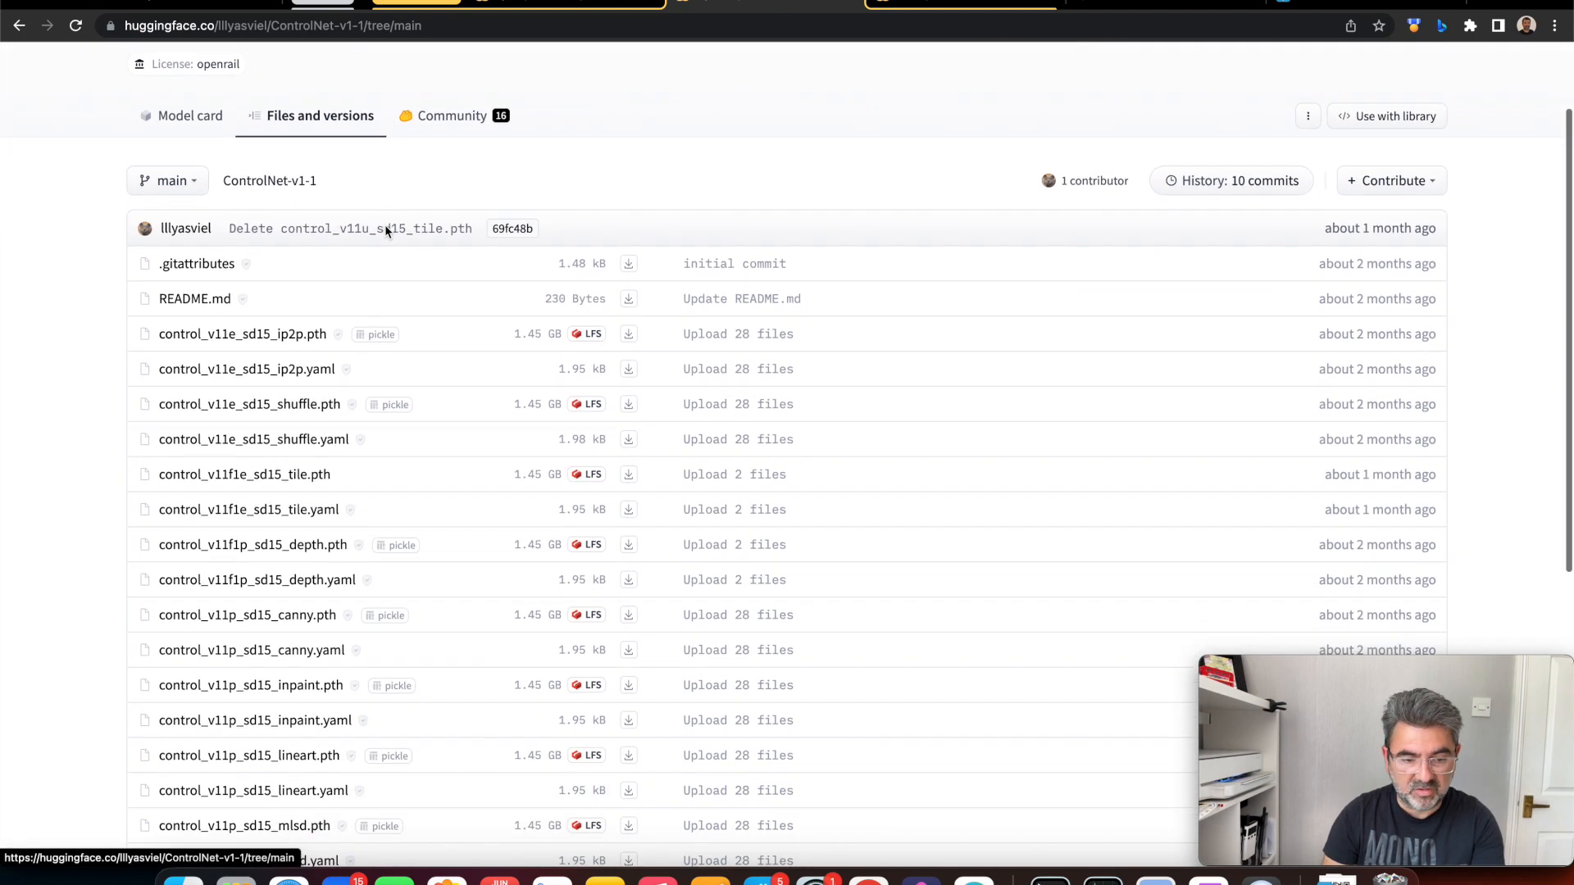
pyautogui.scroll(-3)
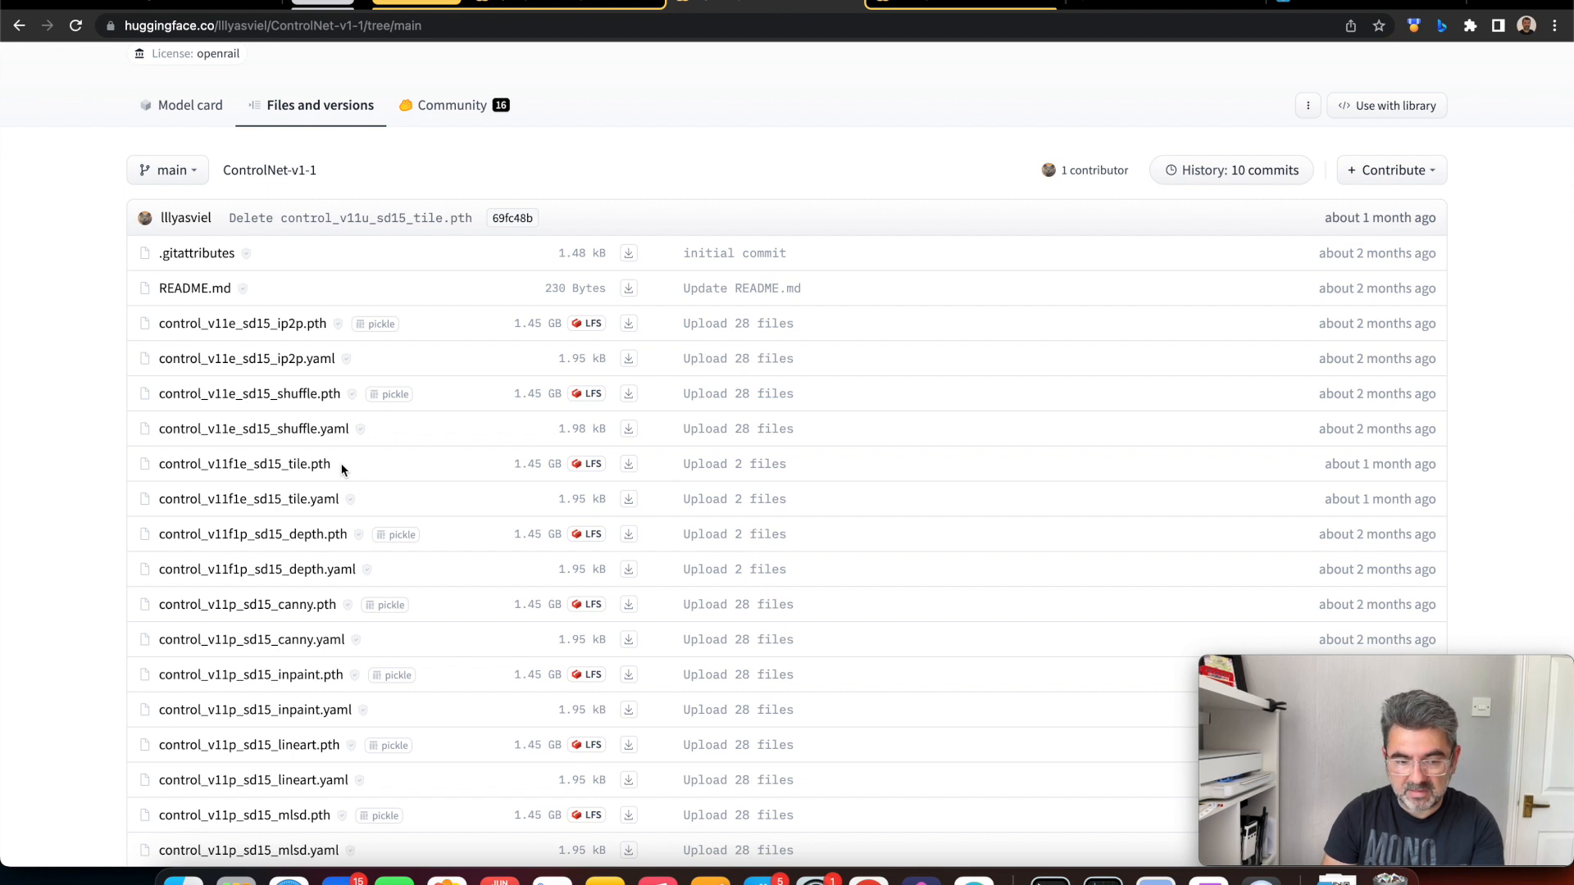
pyautogui.moveTo(326, 471)
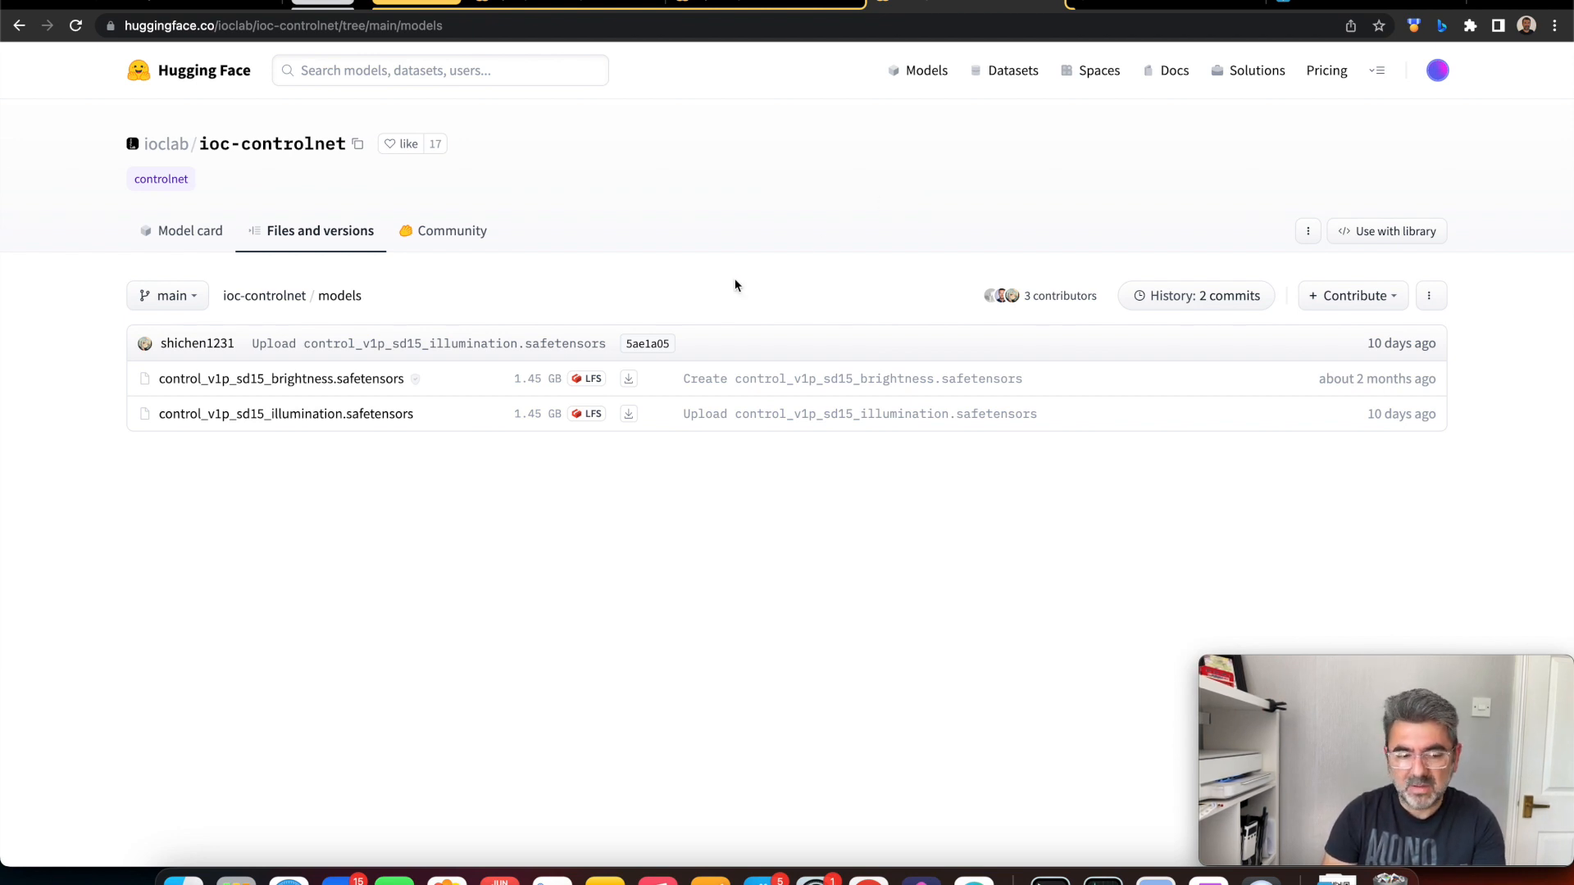
pyautogui.moveTo(281, 379)
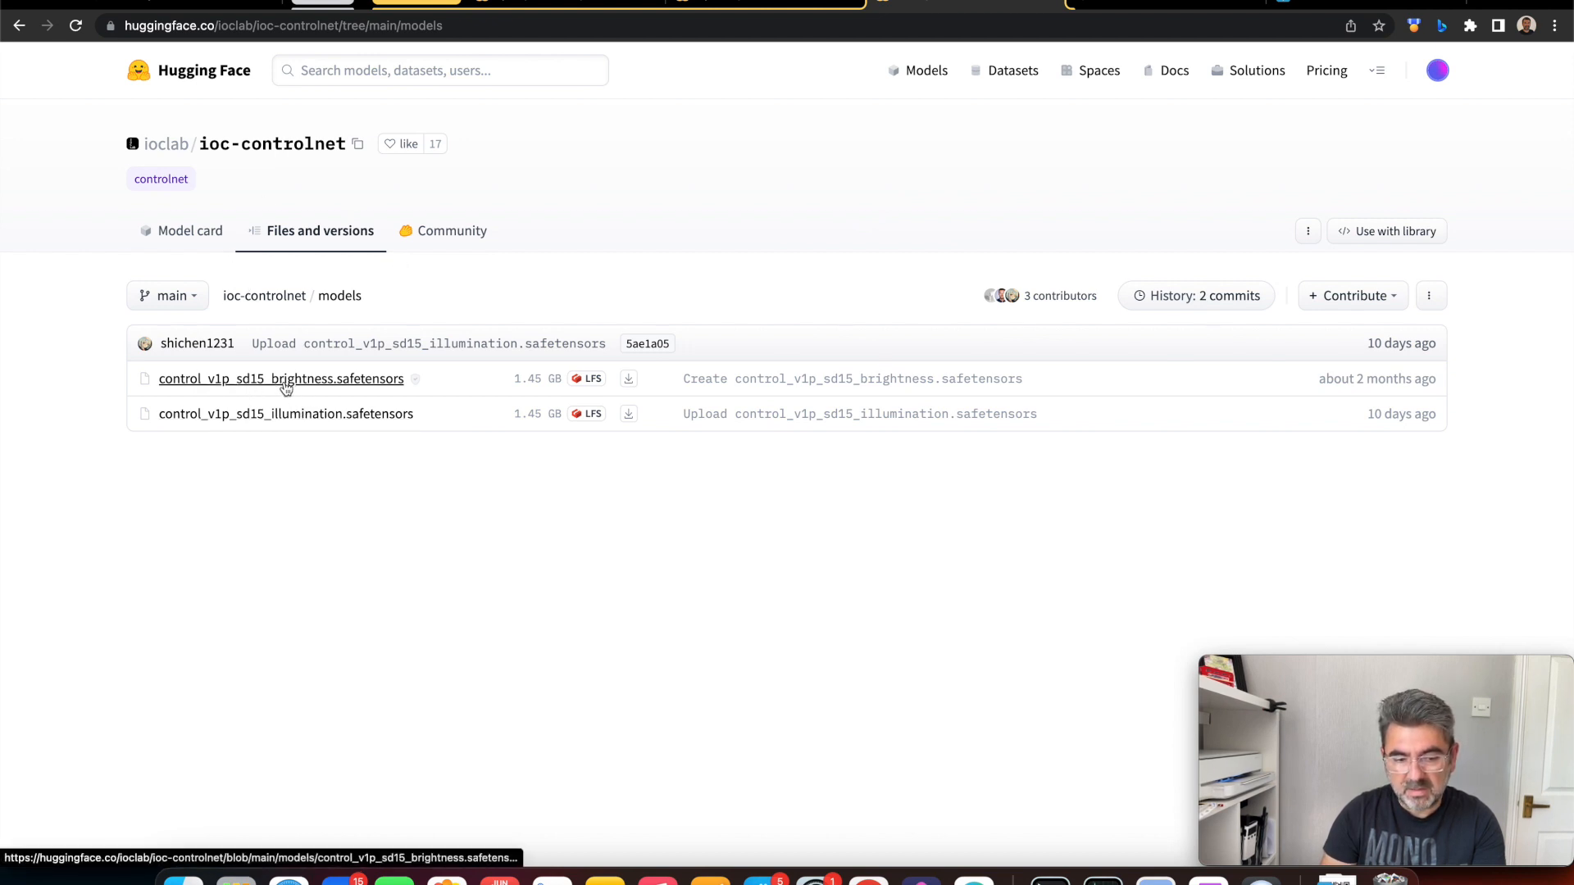
pyautogui.moveTo(601, 195)
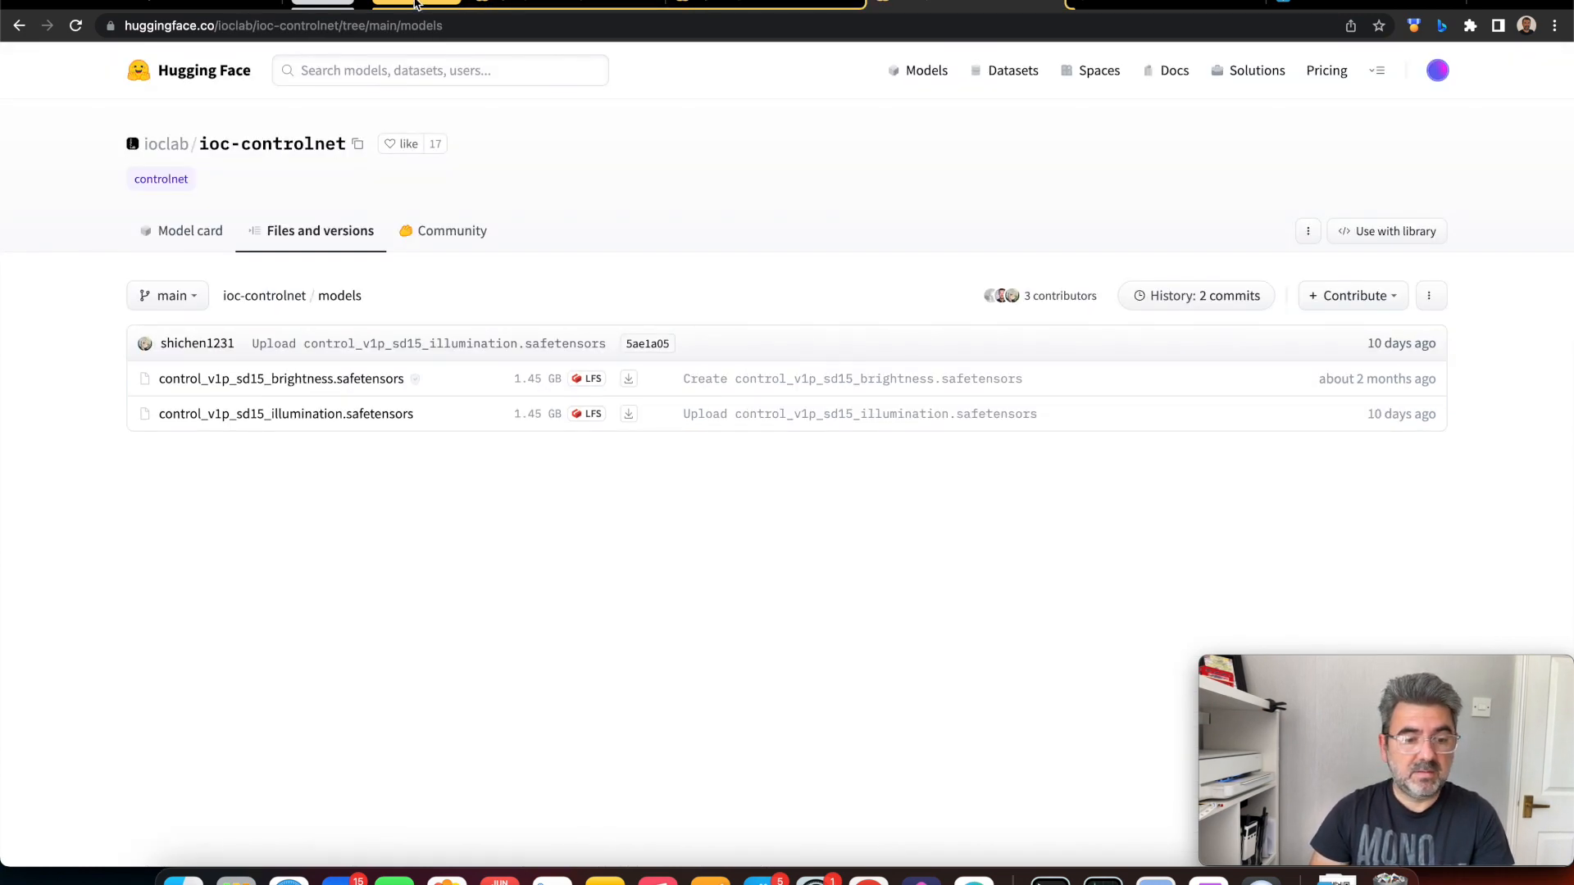
# Return from the ioc-controlnet models folder to the Stable Diffusion web UI tab
pyautogui.click(426, 4)
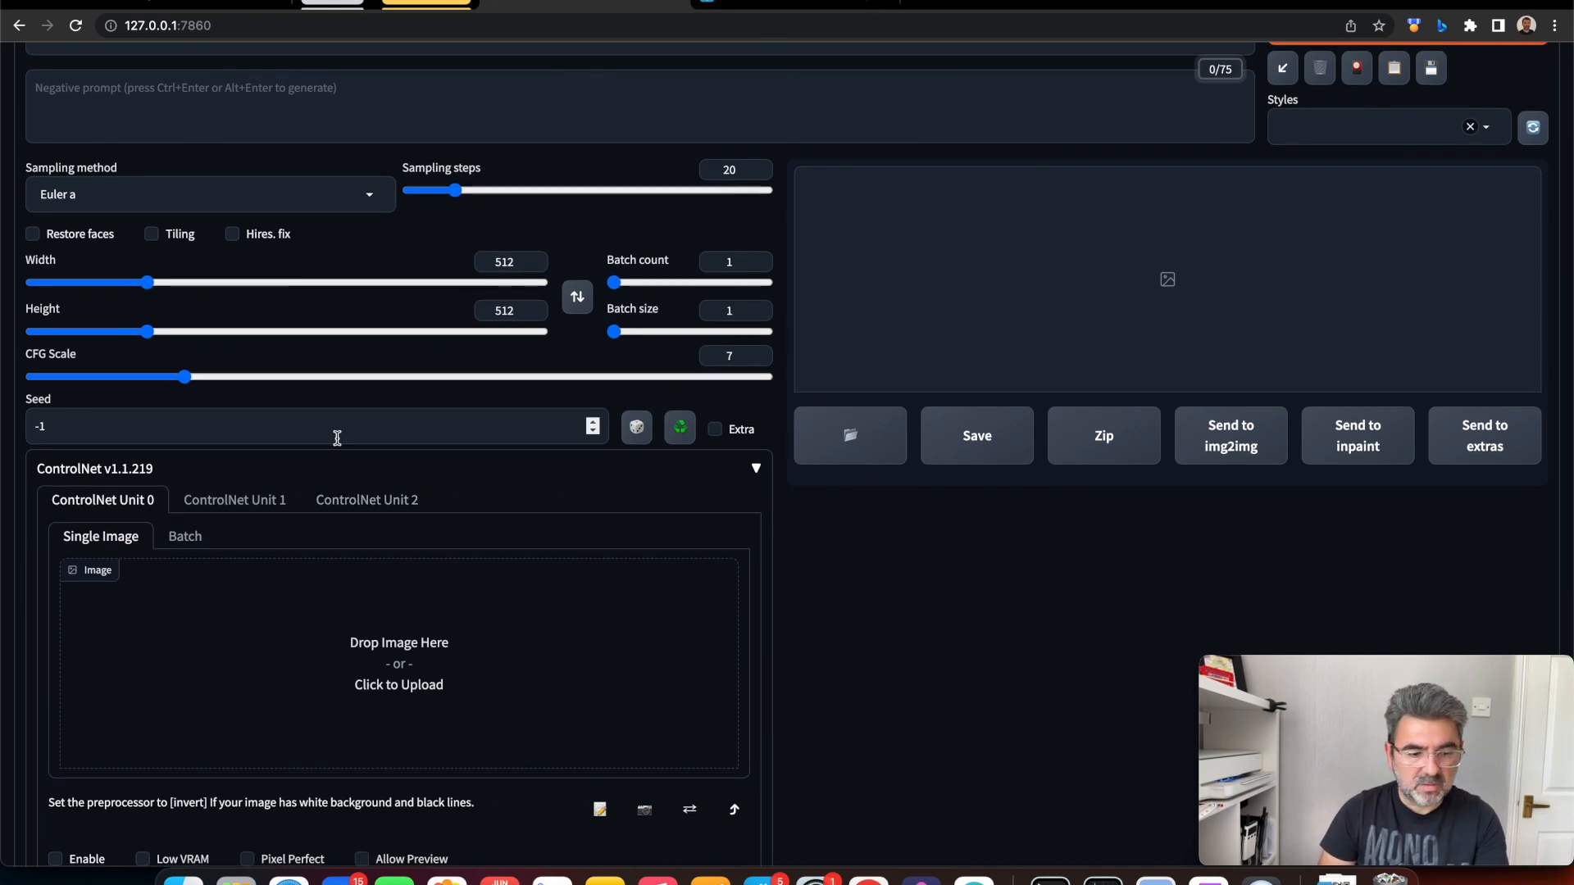
pyautogui.scroll(-3)
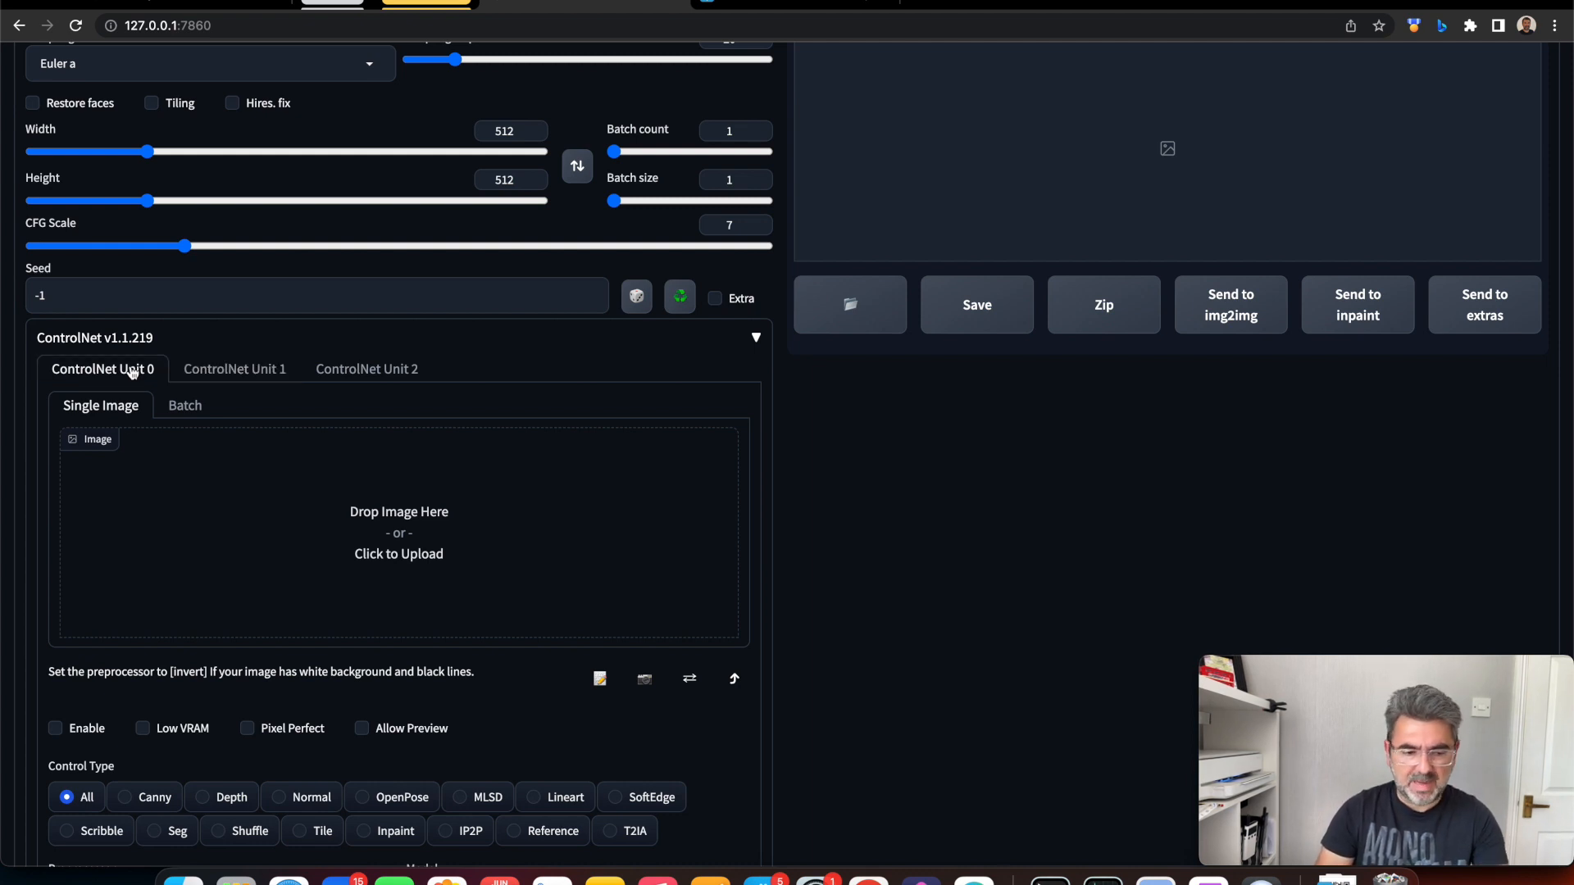
pyautogui.moveTo(386, 533)
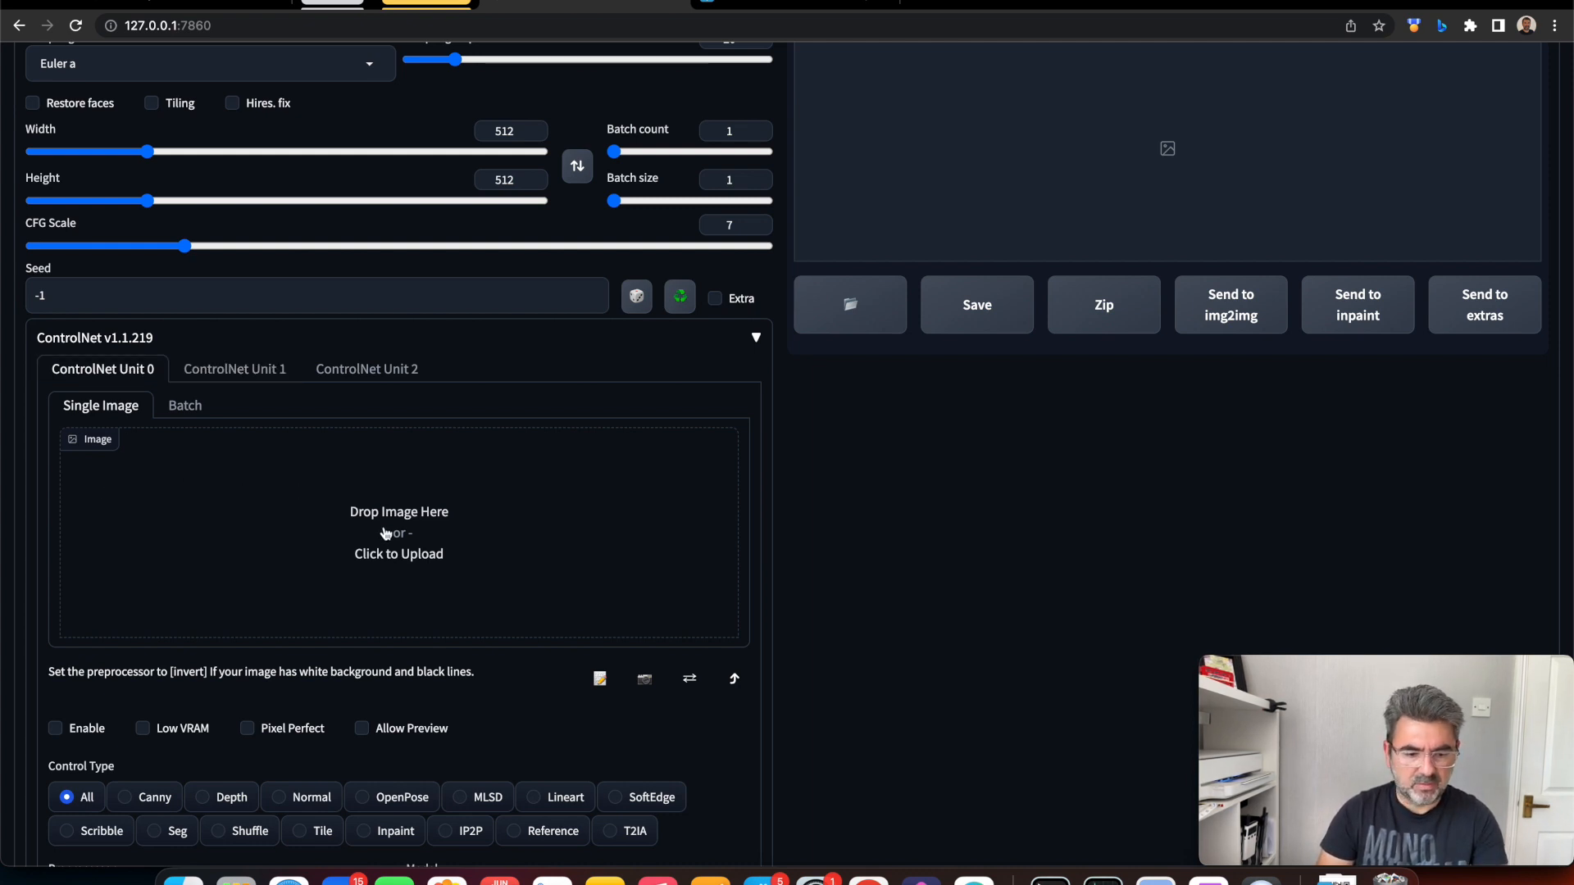
# Upload the QR png from the QR folder as ControlNet Unit 0's control image
pyautogui.click(398, 531)
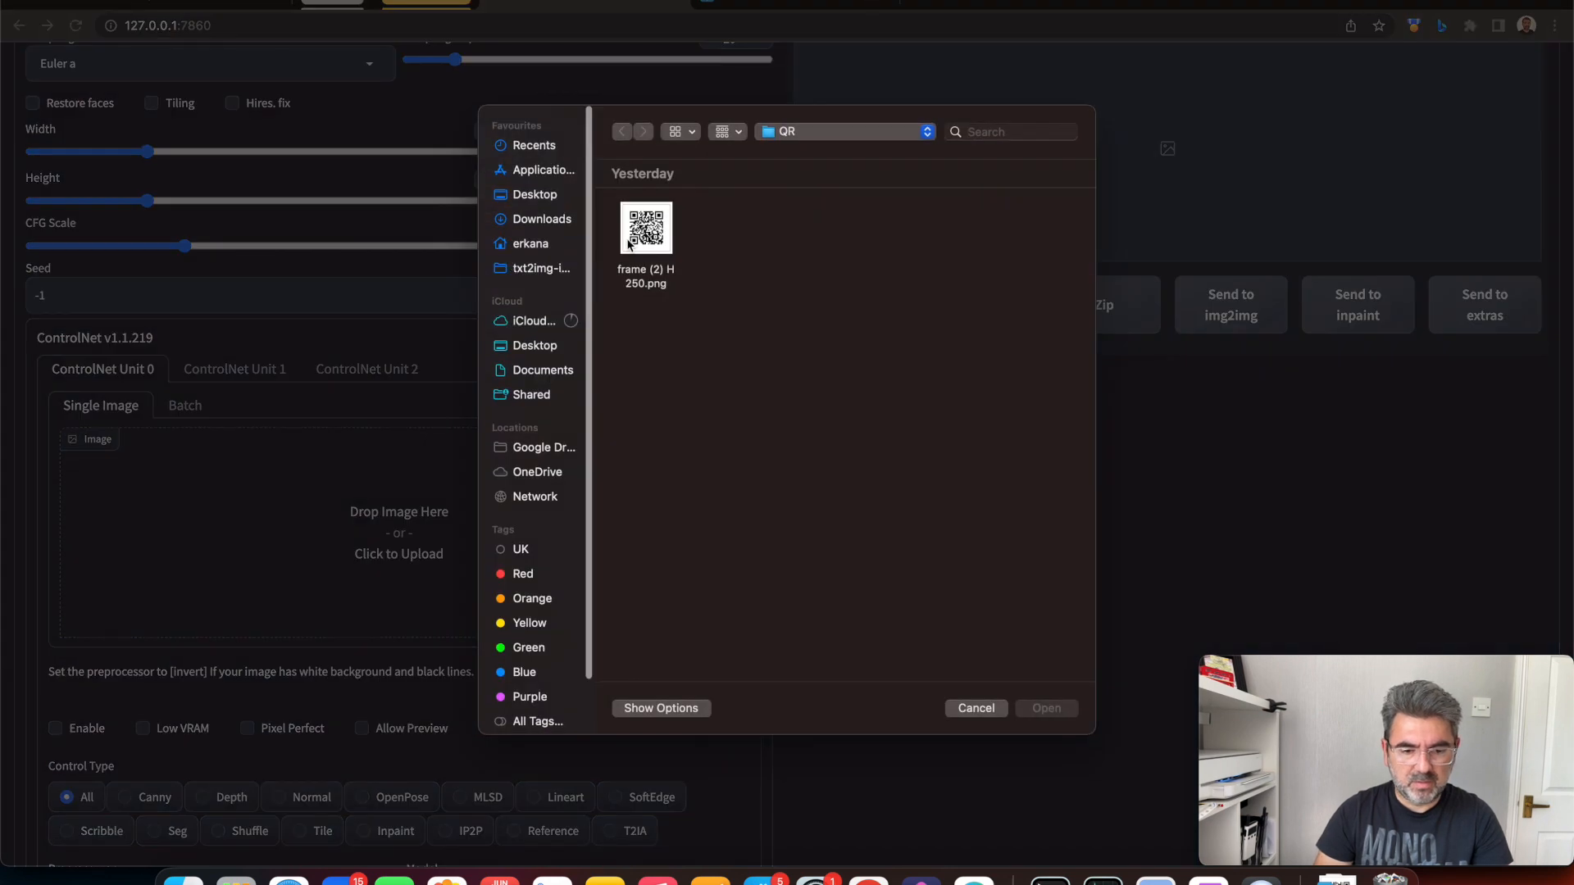
pyautogui.click(646, 228)
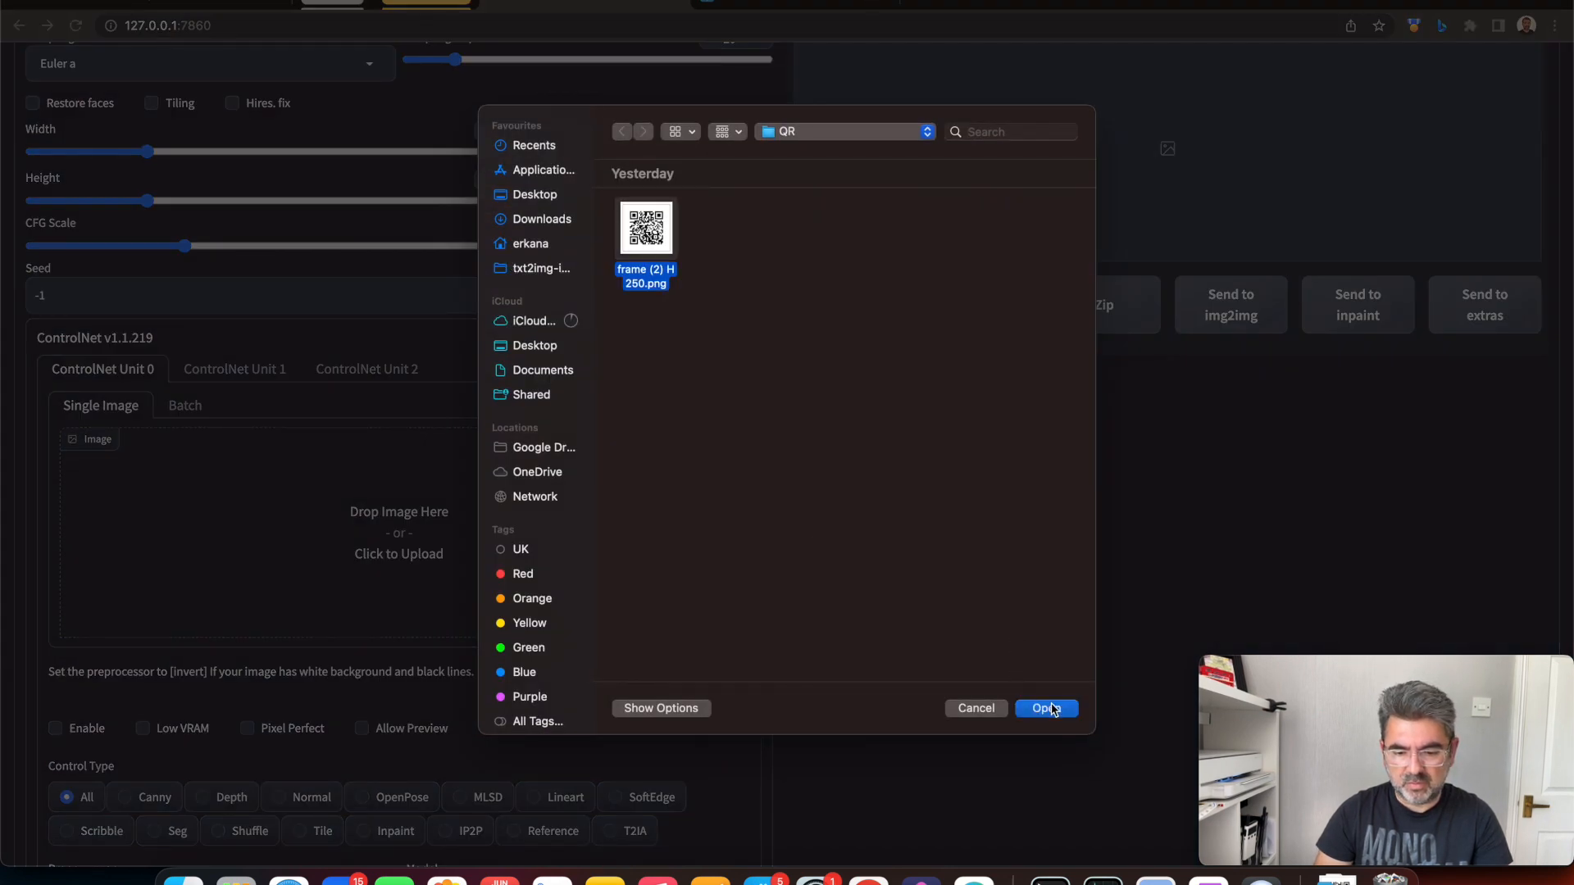
pyautogui.click(1044, 708)
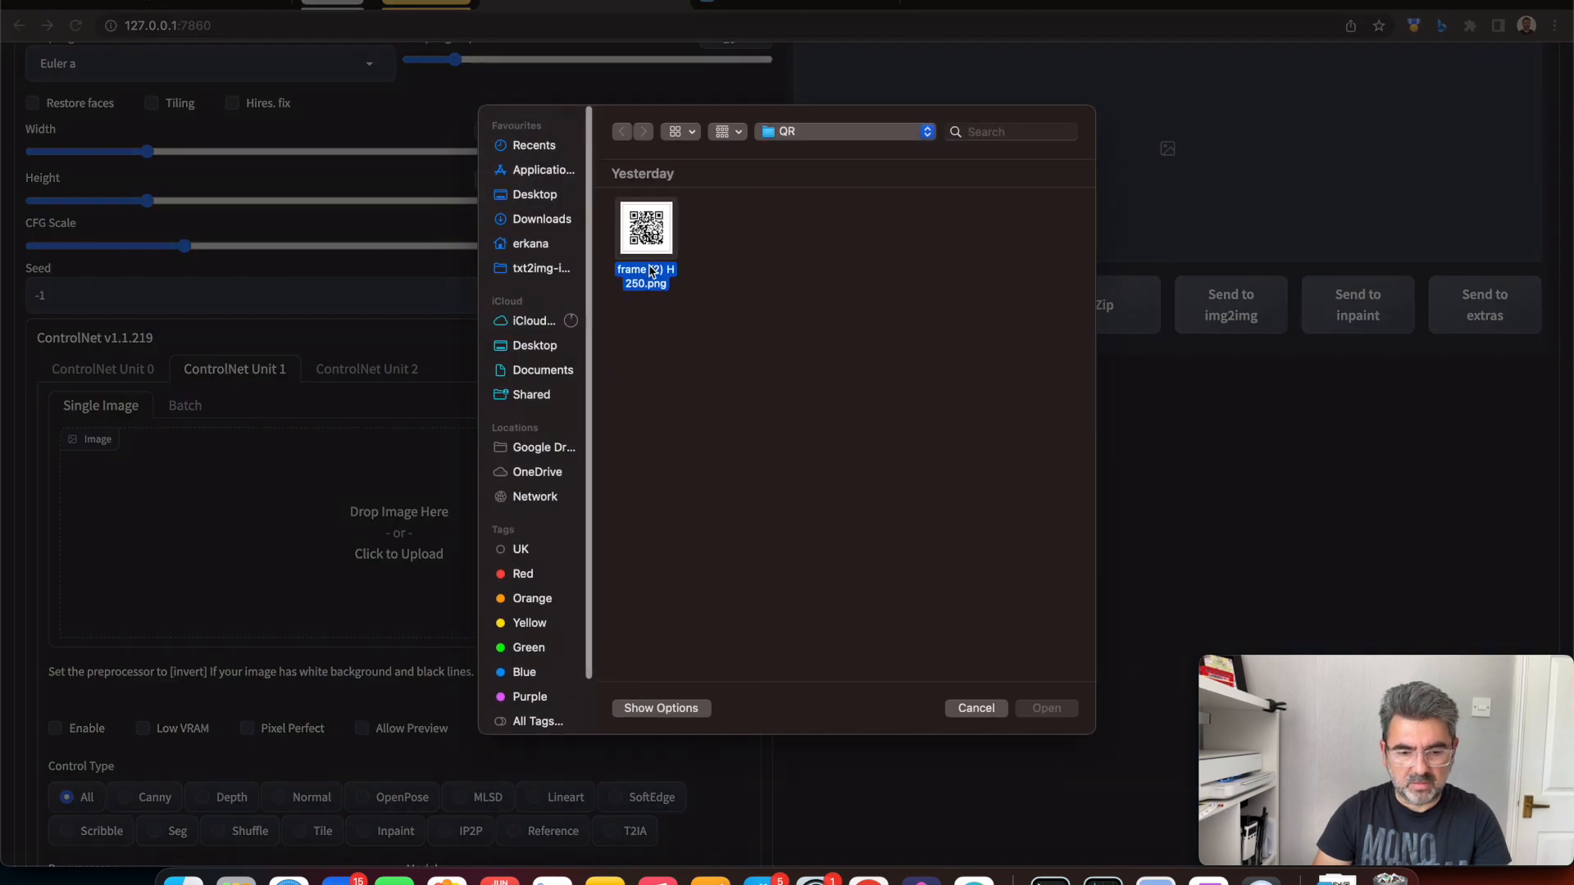
pyautogui.click(1044, 708)
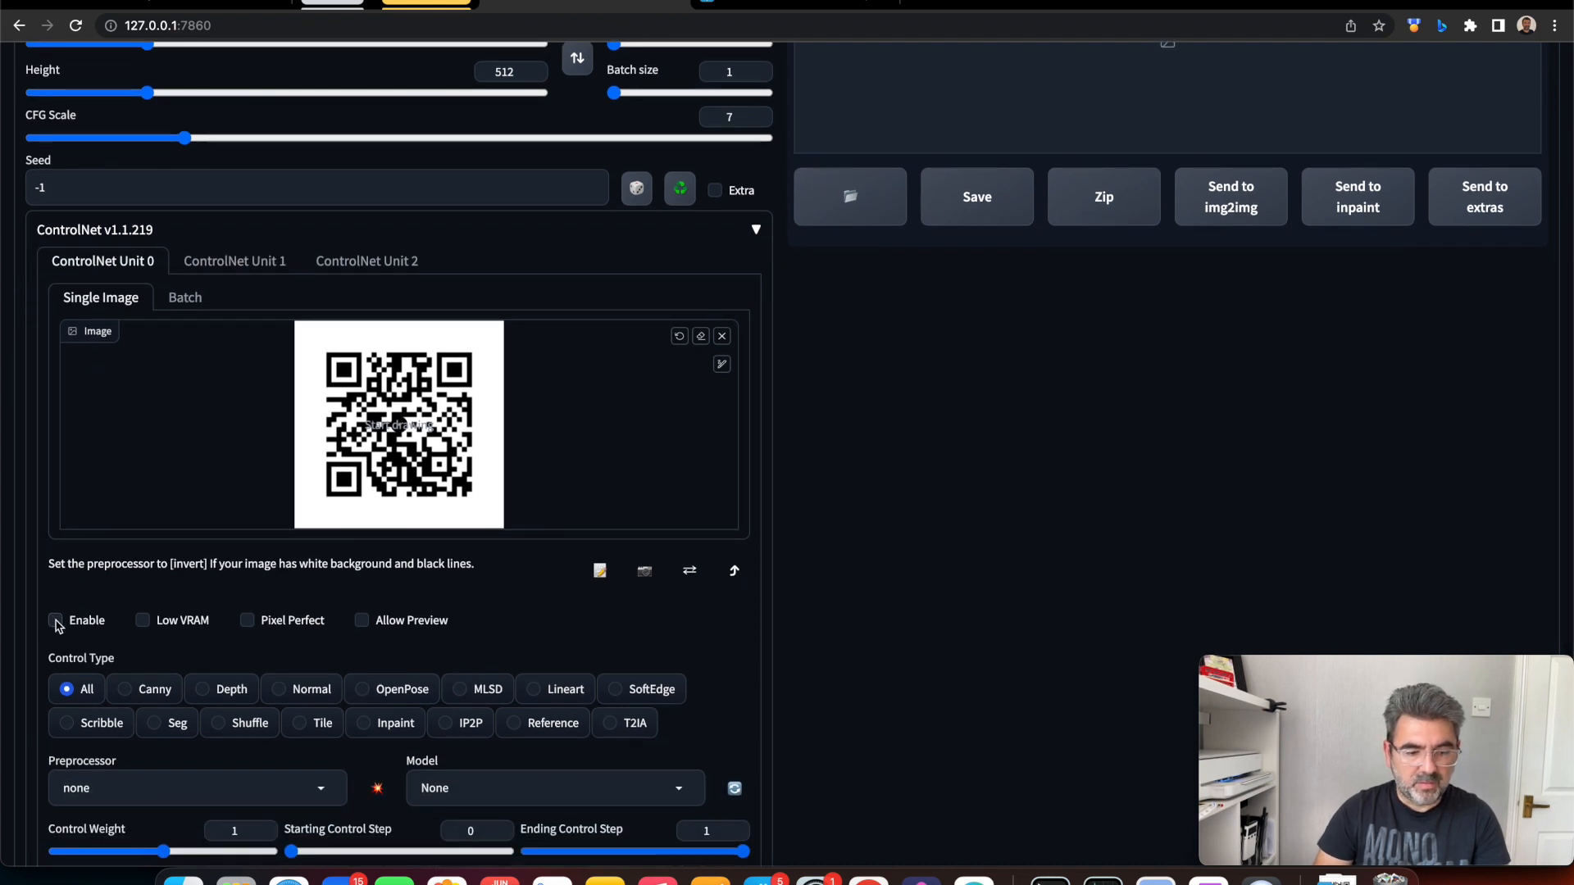
# Enable Unit 0 with preprocessor inpaint_global_harmonious and model control_v1p_sd15_brightness
pyautogui.click(55, 620)
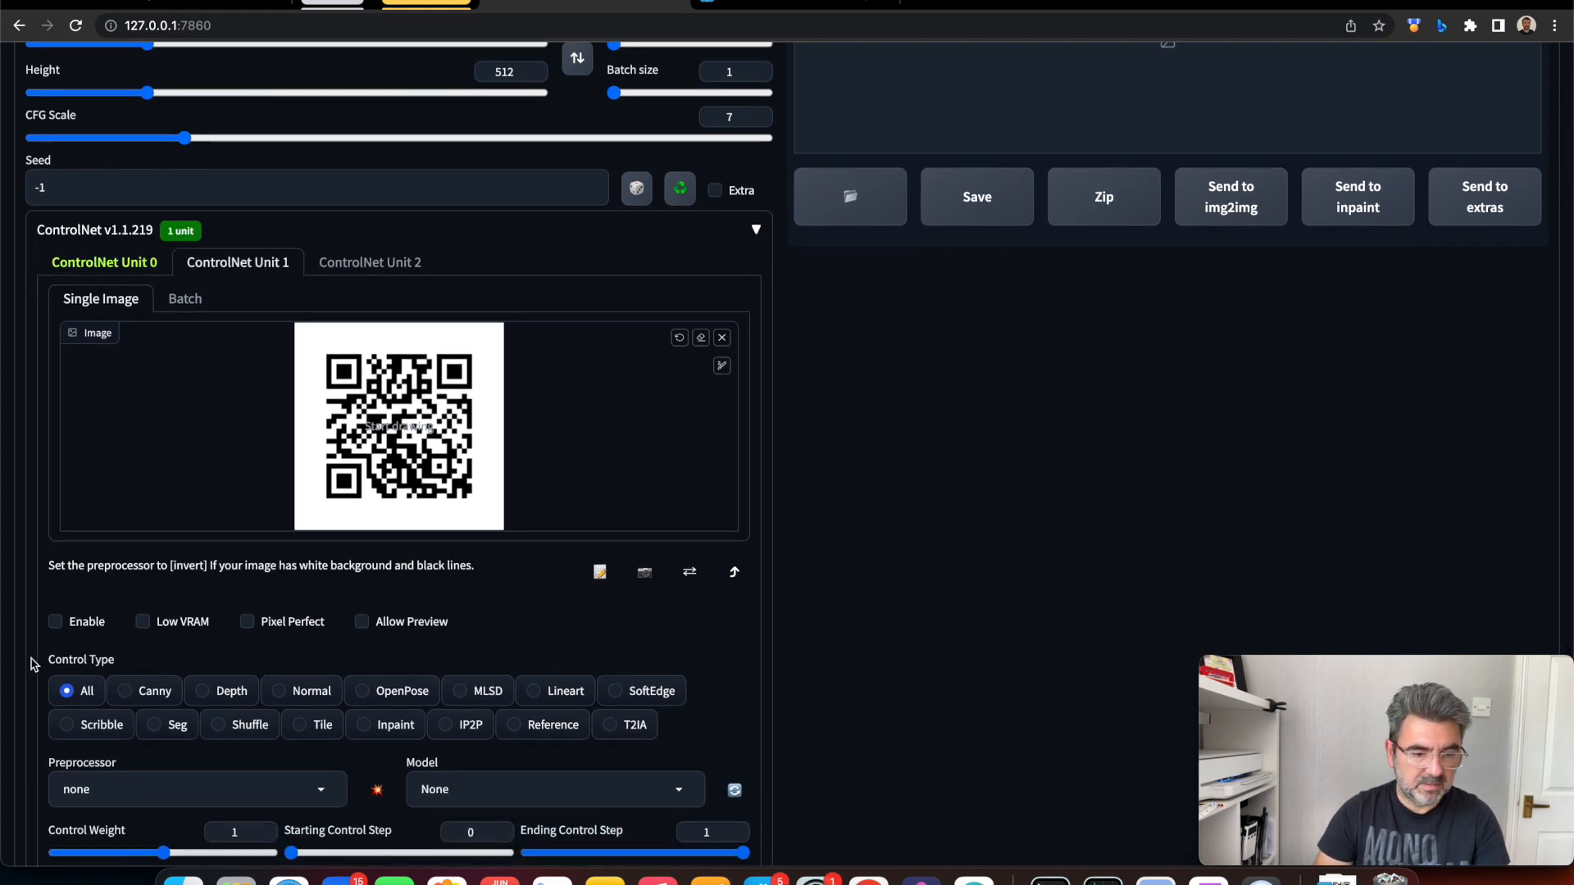
pyautogui.click(56, 620)
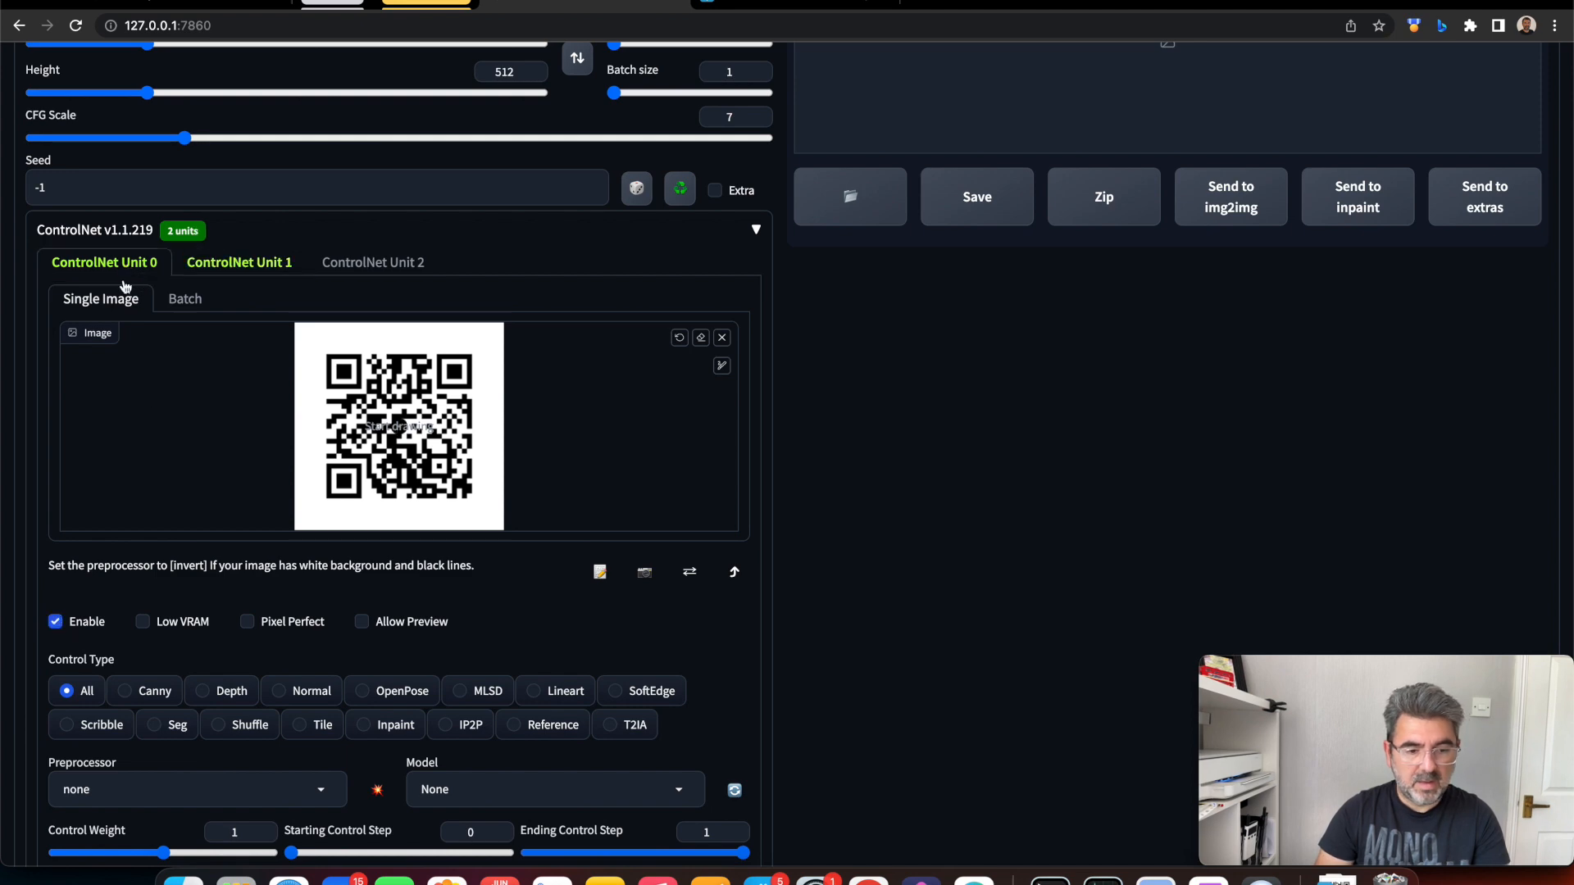
pyautogui.click(195, 789)
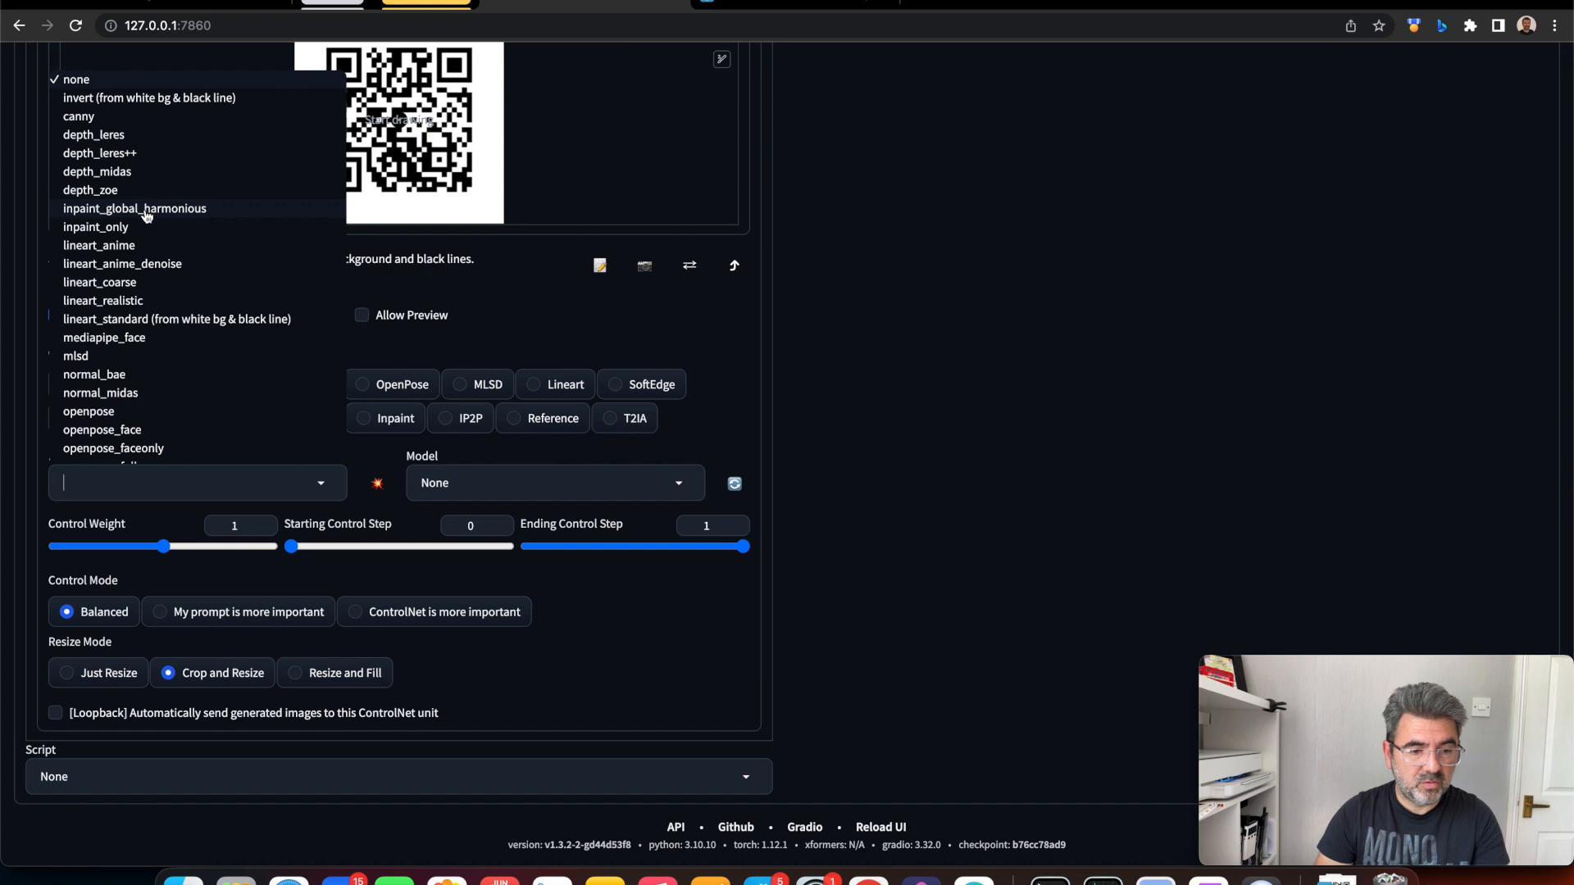
pyautogui.moveTo(128, 216)
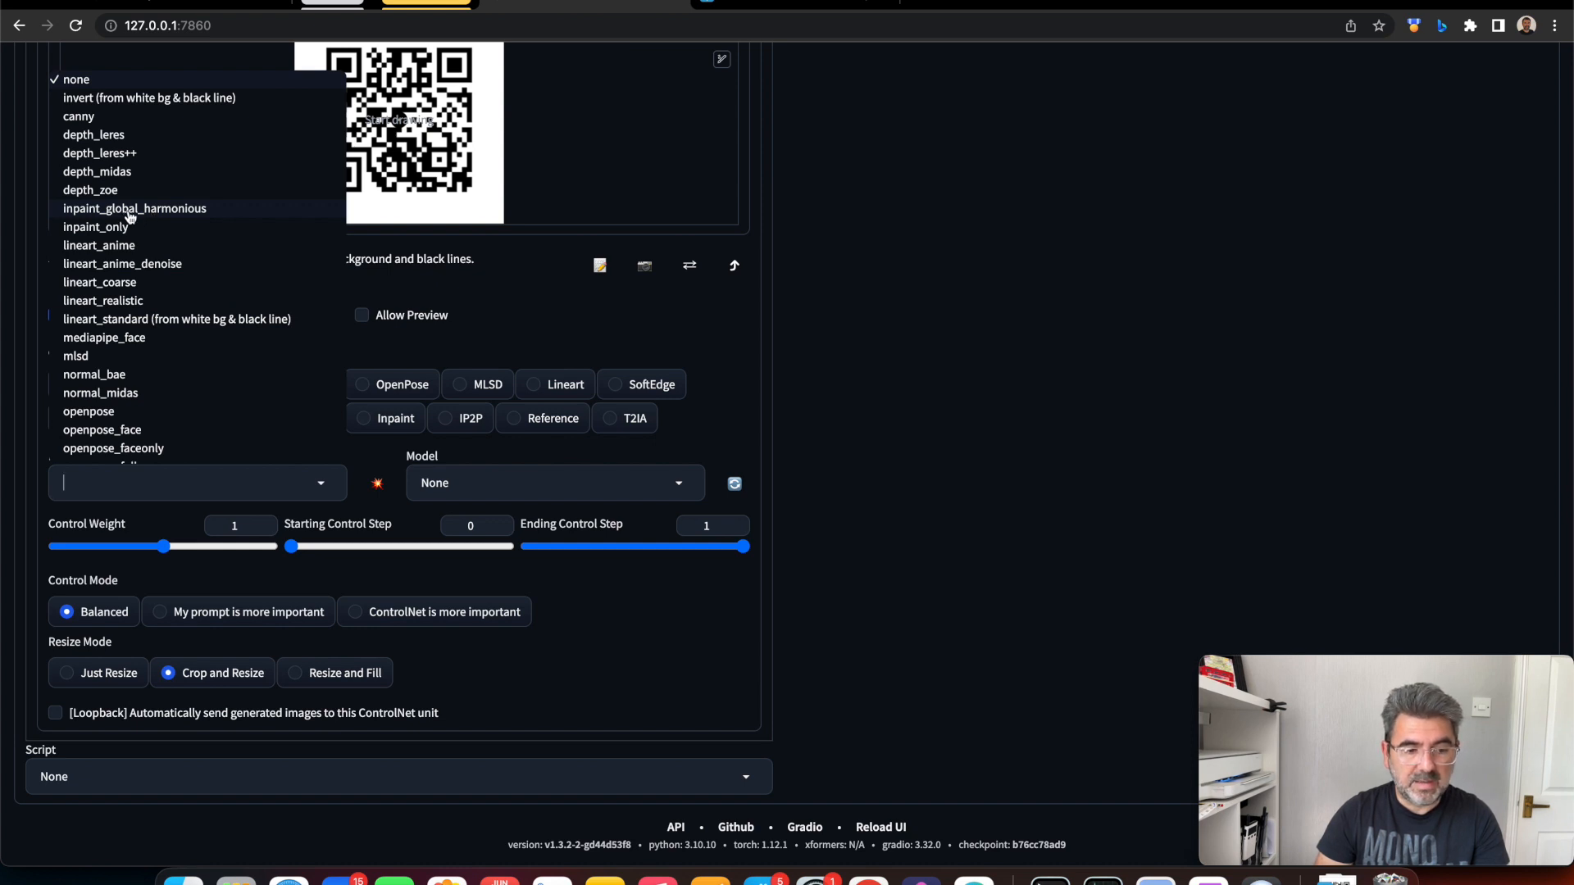
pyautogui.click(133, 208)
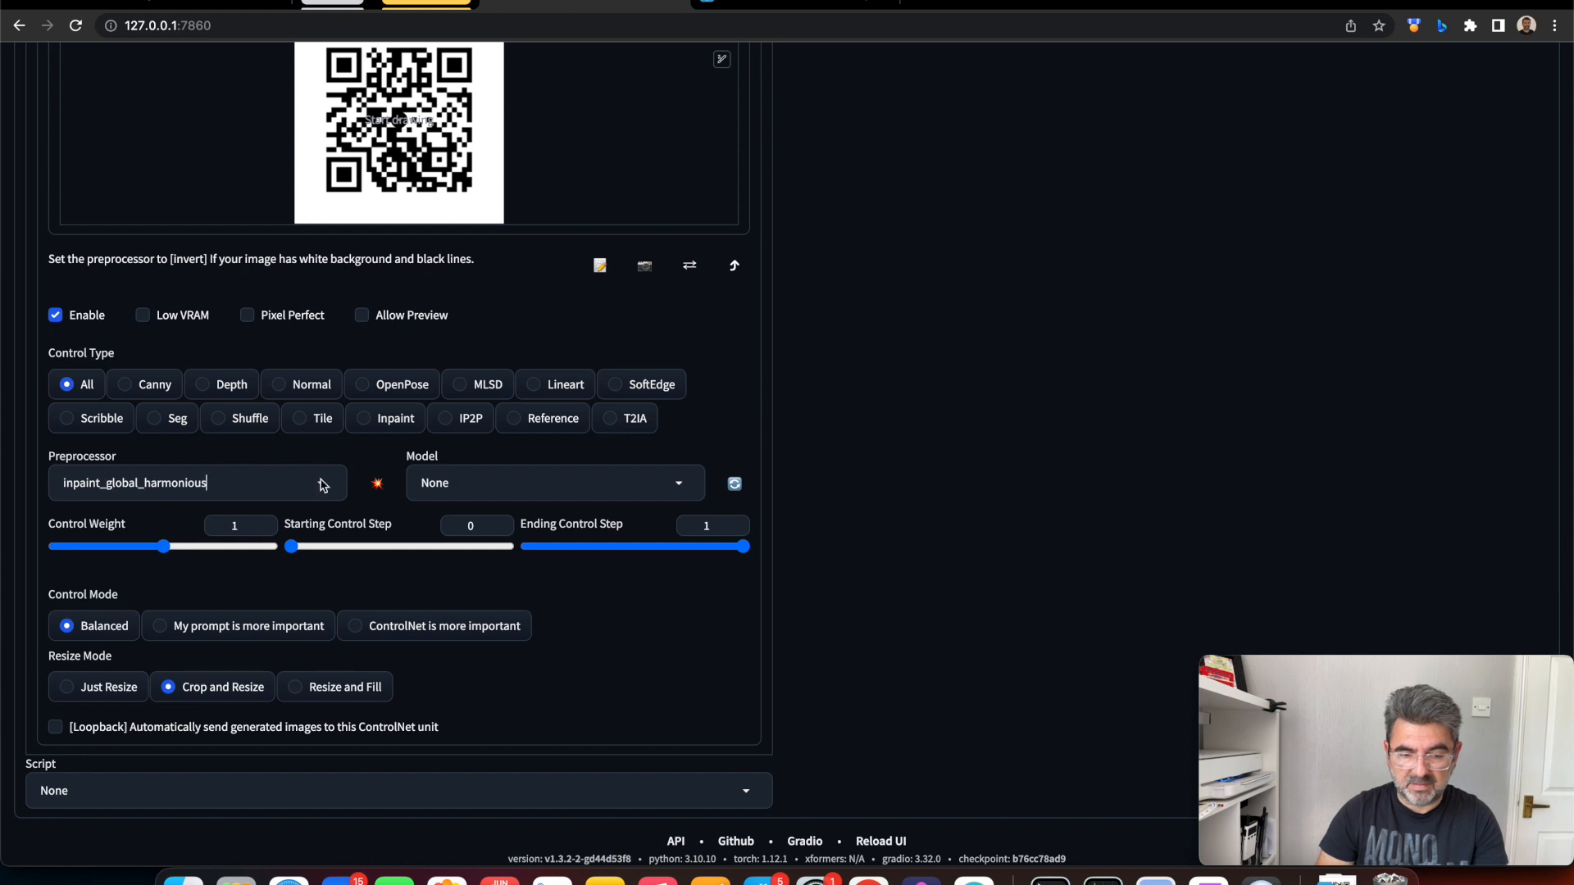
pyautogui.click(552, 482)
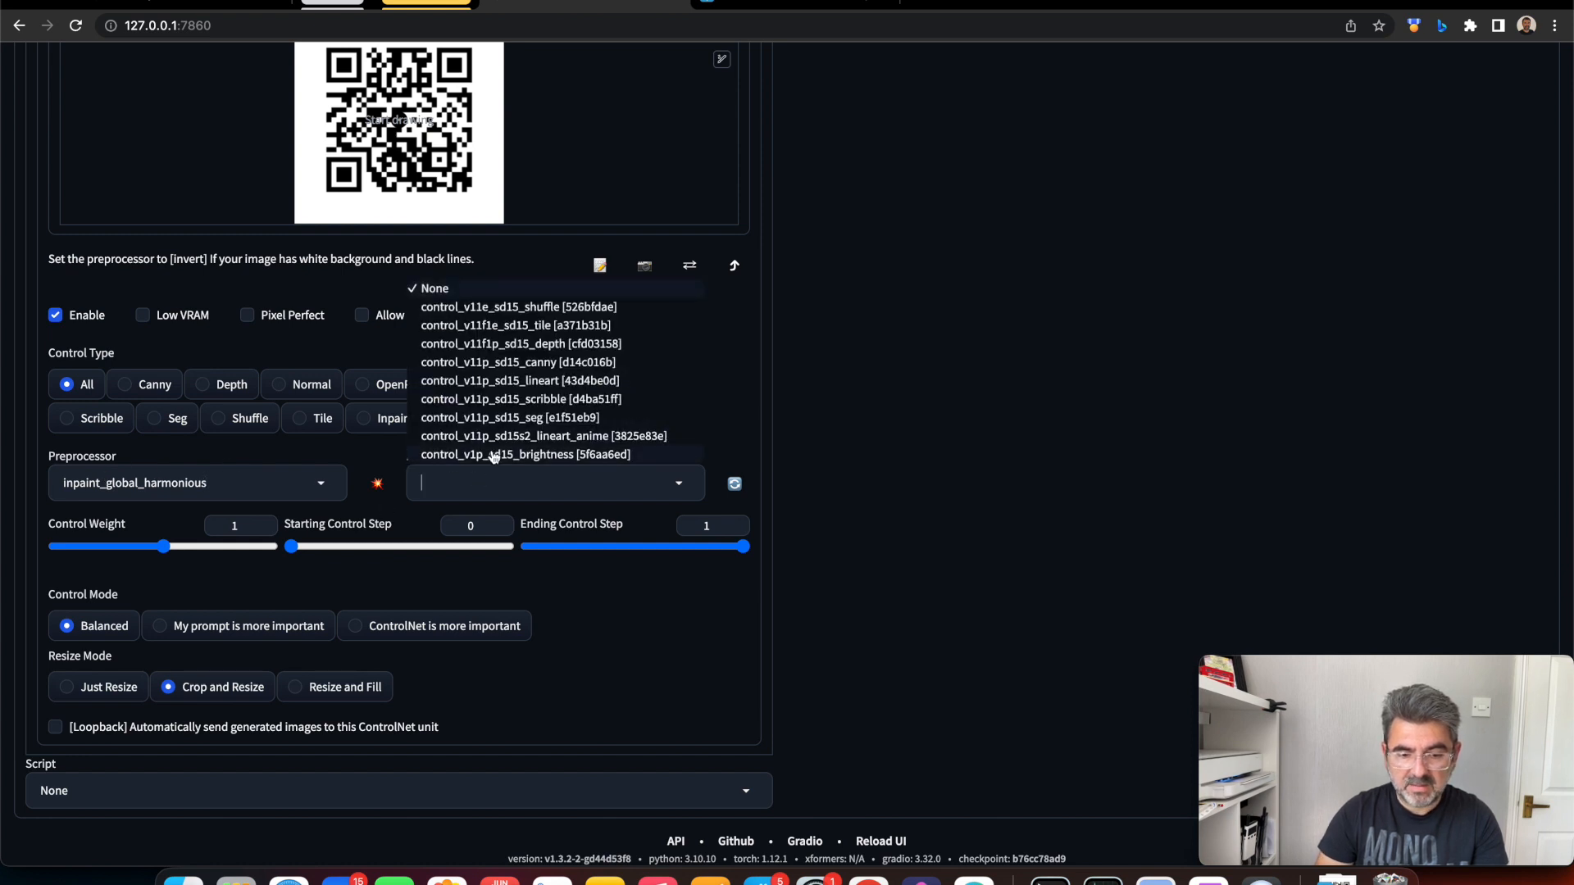
pyautogui.click(524, 454)
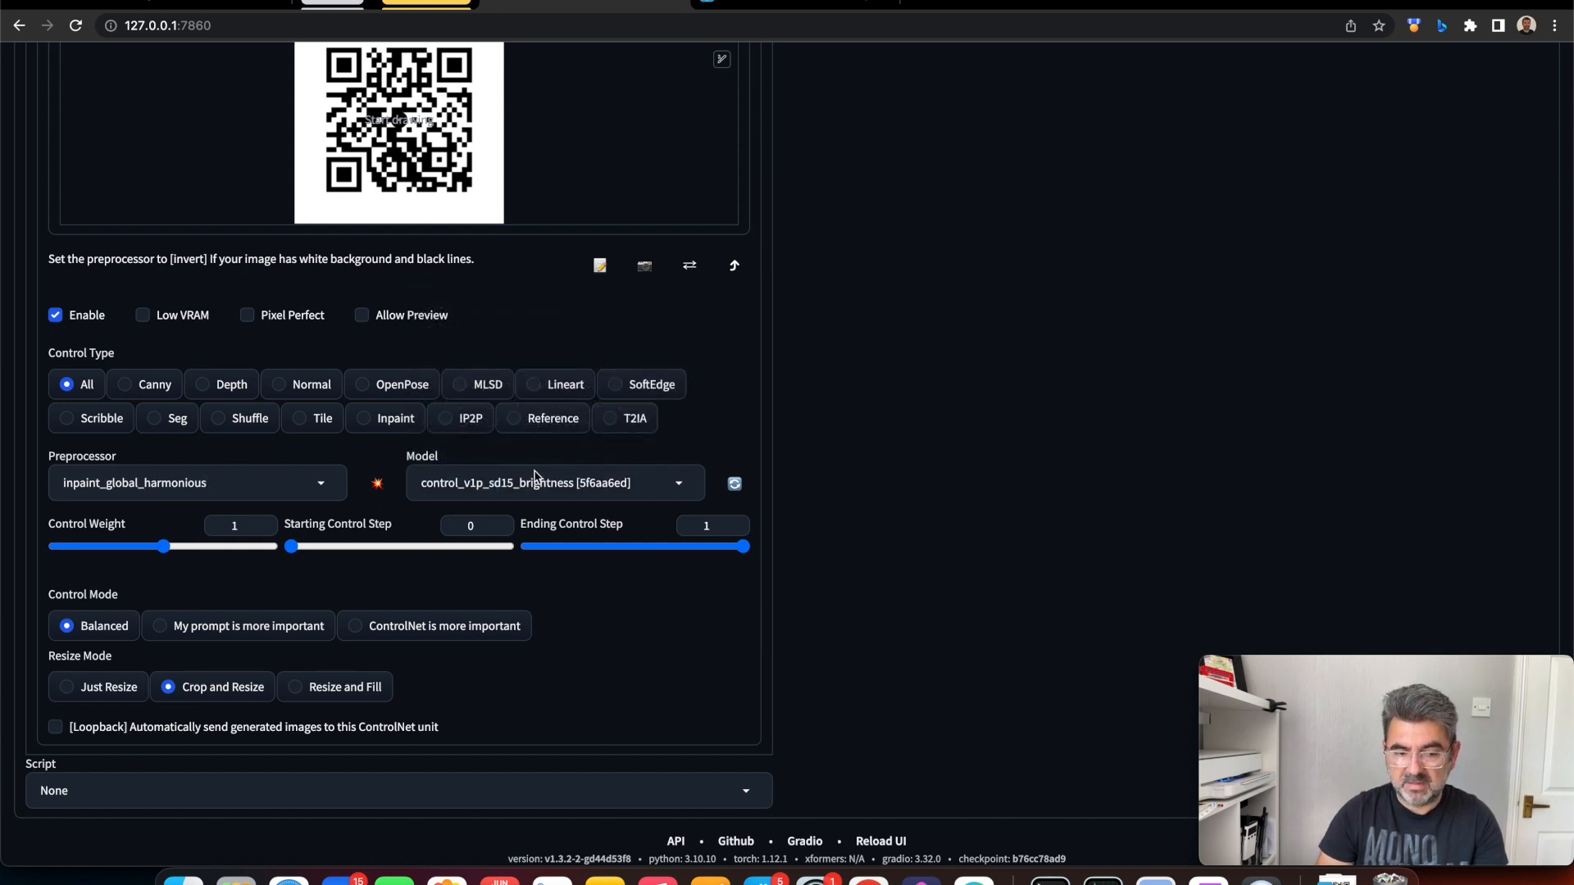
pyautogui.moveTo(264, 574)
pyautogui.write('0.85')
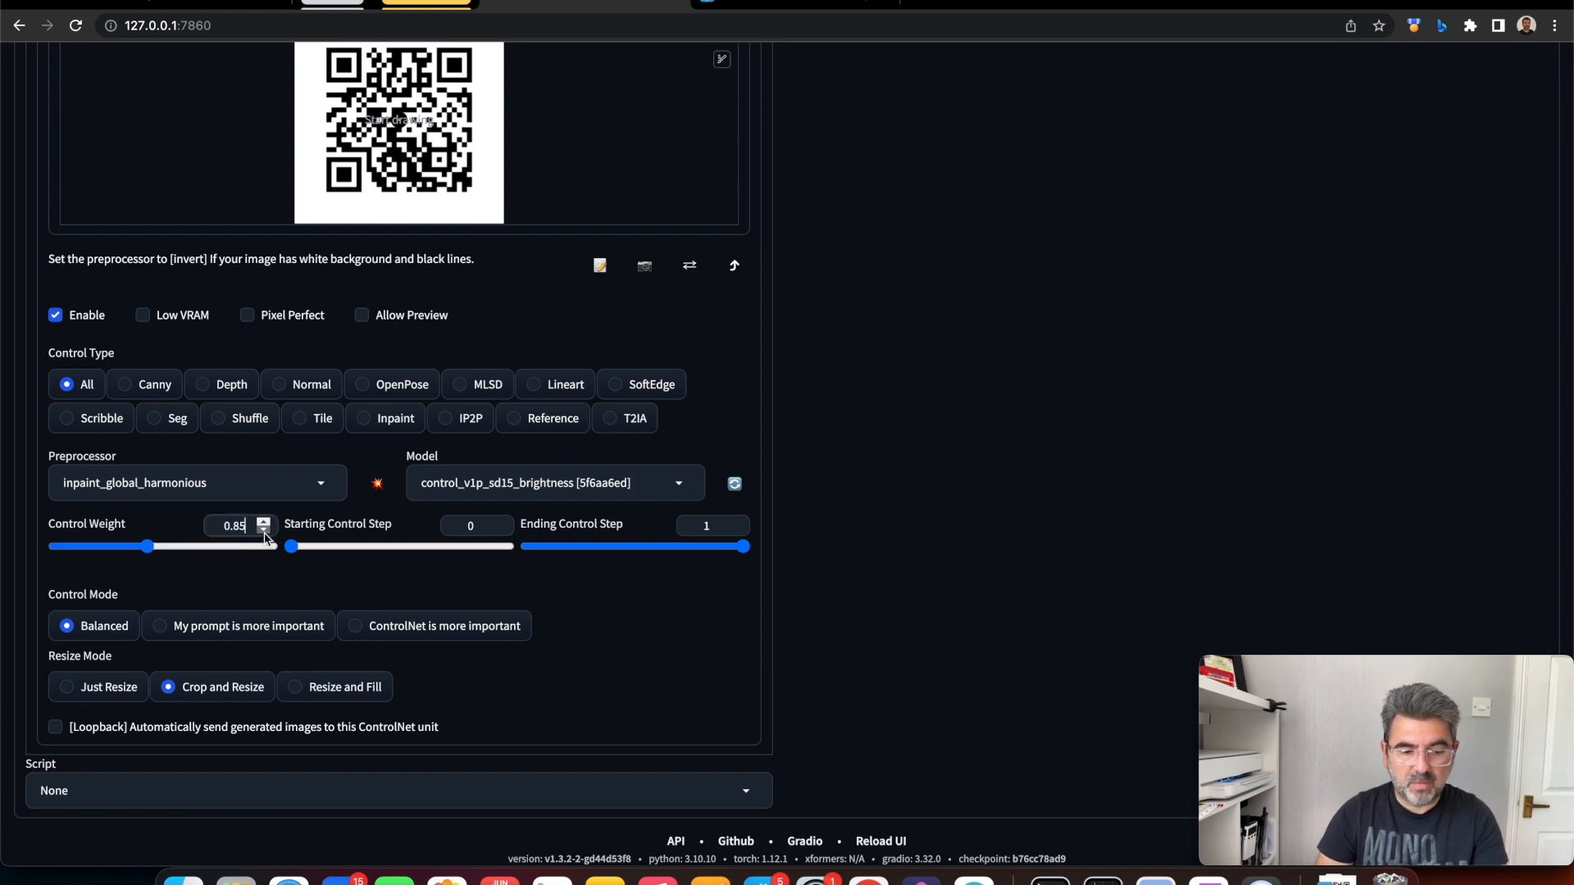
# Lower Unit 0's control weight to 0.35
pyautogui.moveTo(148, 545); pyautogui.dragTo(96, 546)
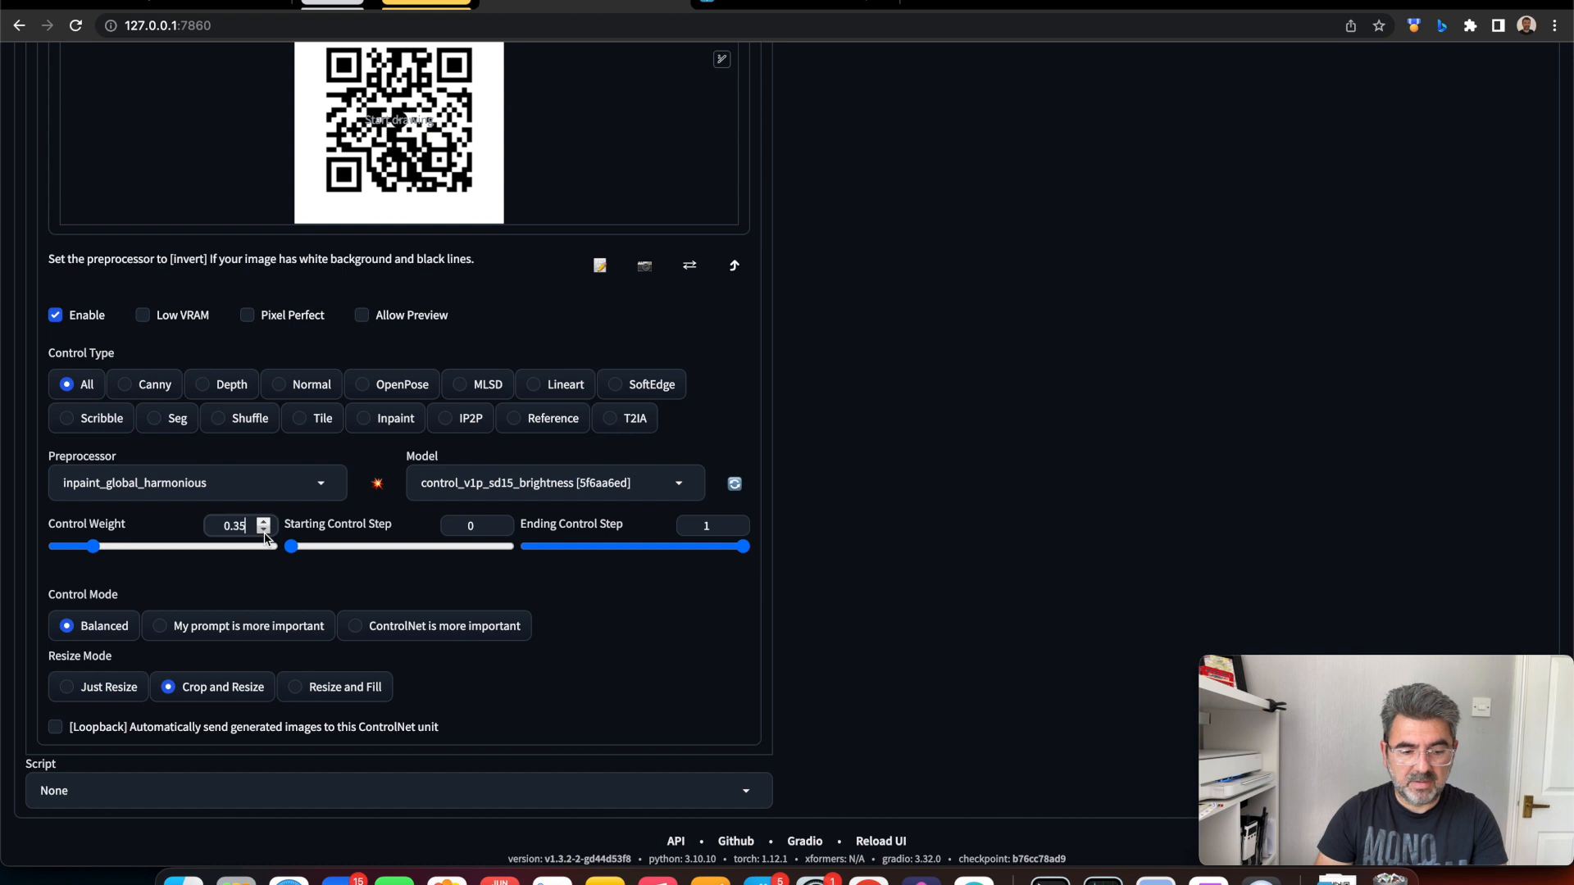
pyautogui.click(264, 530)
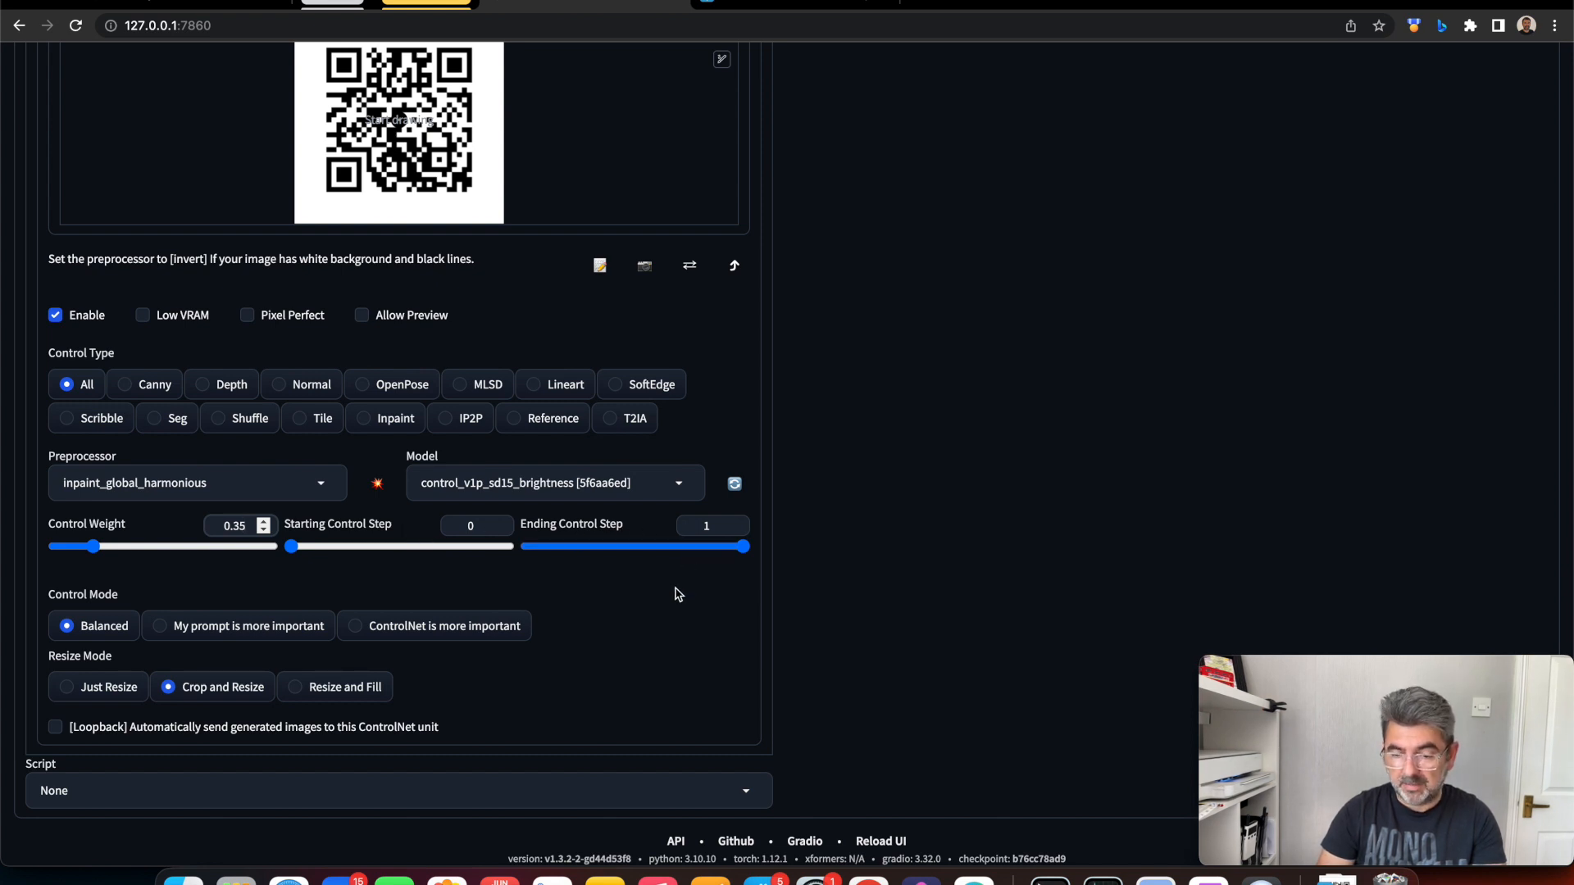
pyautogui.scroll(-3)
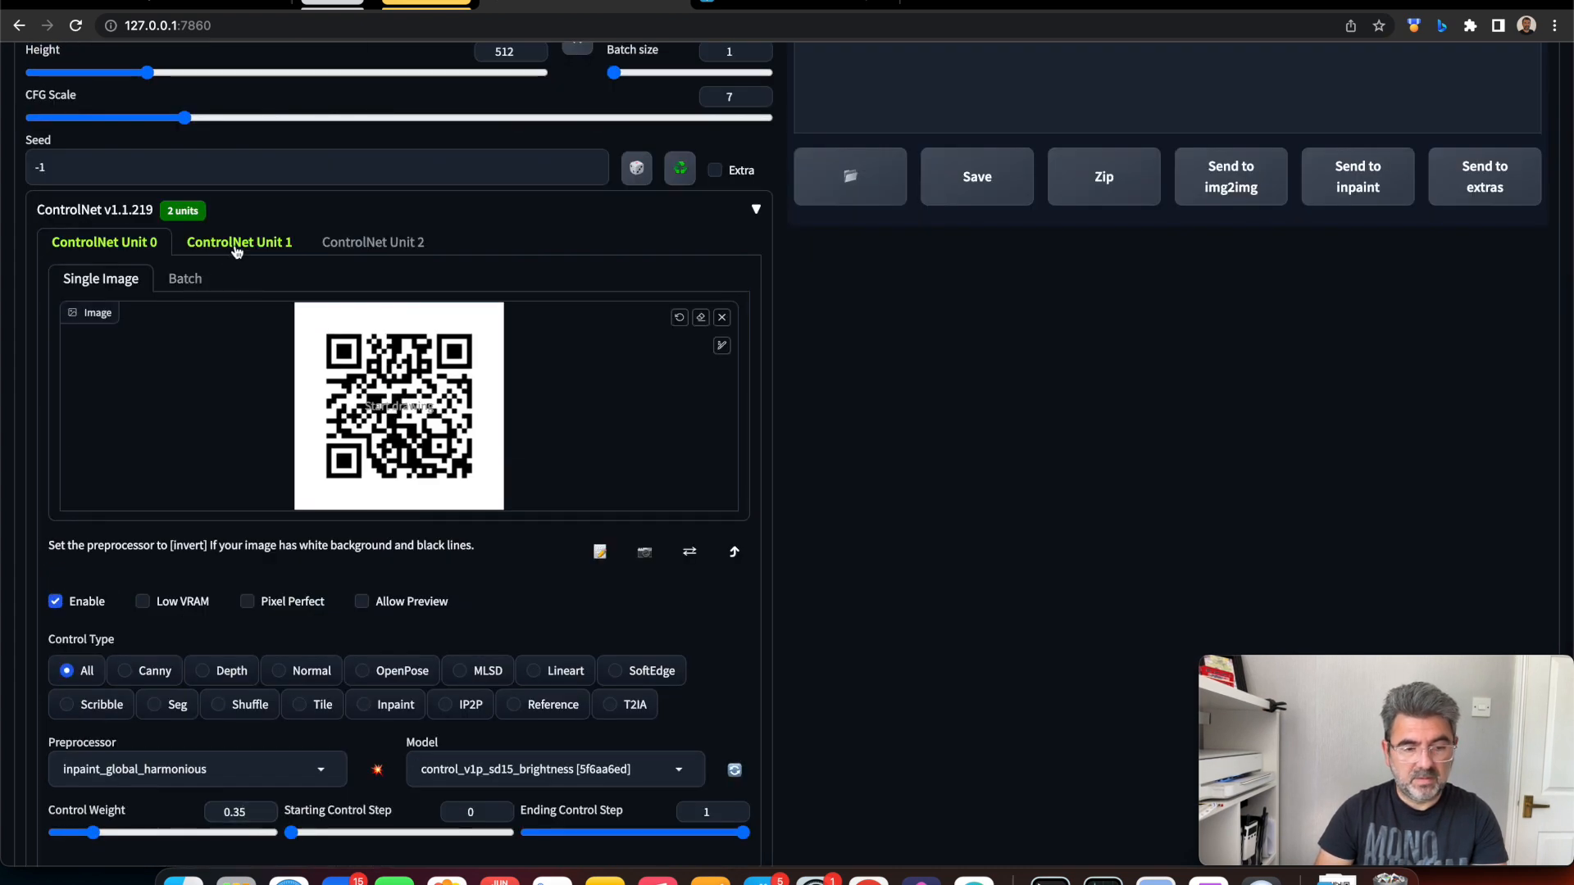
# Set Unit 1 to inpaint_global_harmonious with the control_v11f1e_sd15_tile model
pyautogui.click(240, 243)
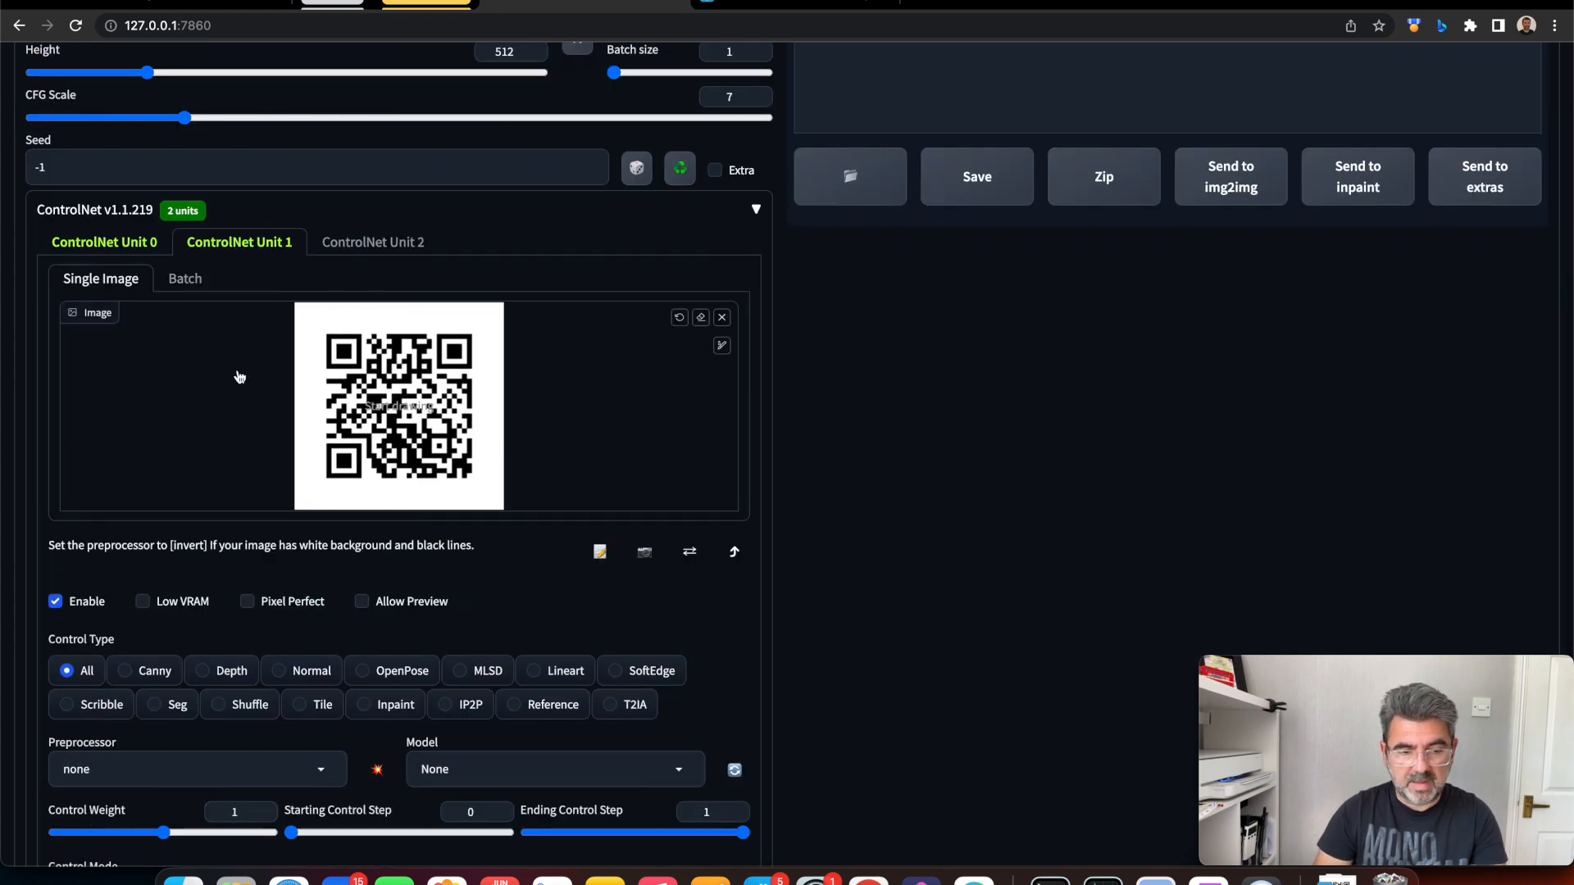
pyautogui.scroll(-3)
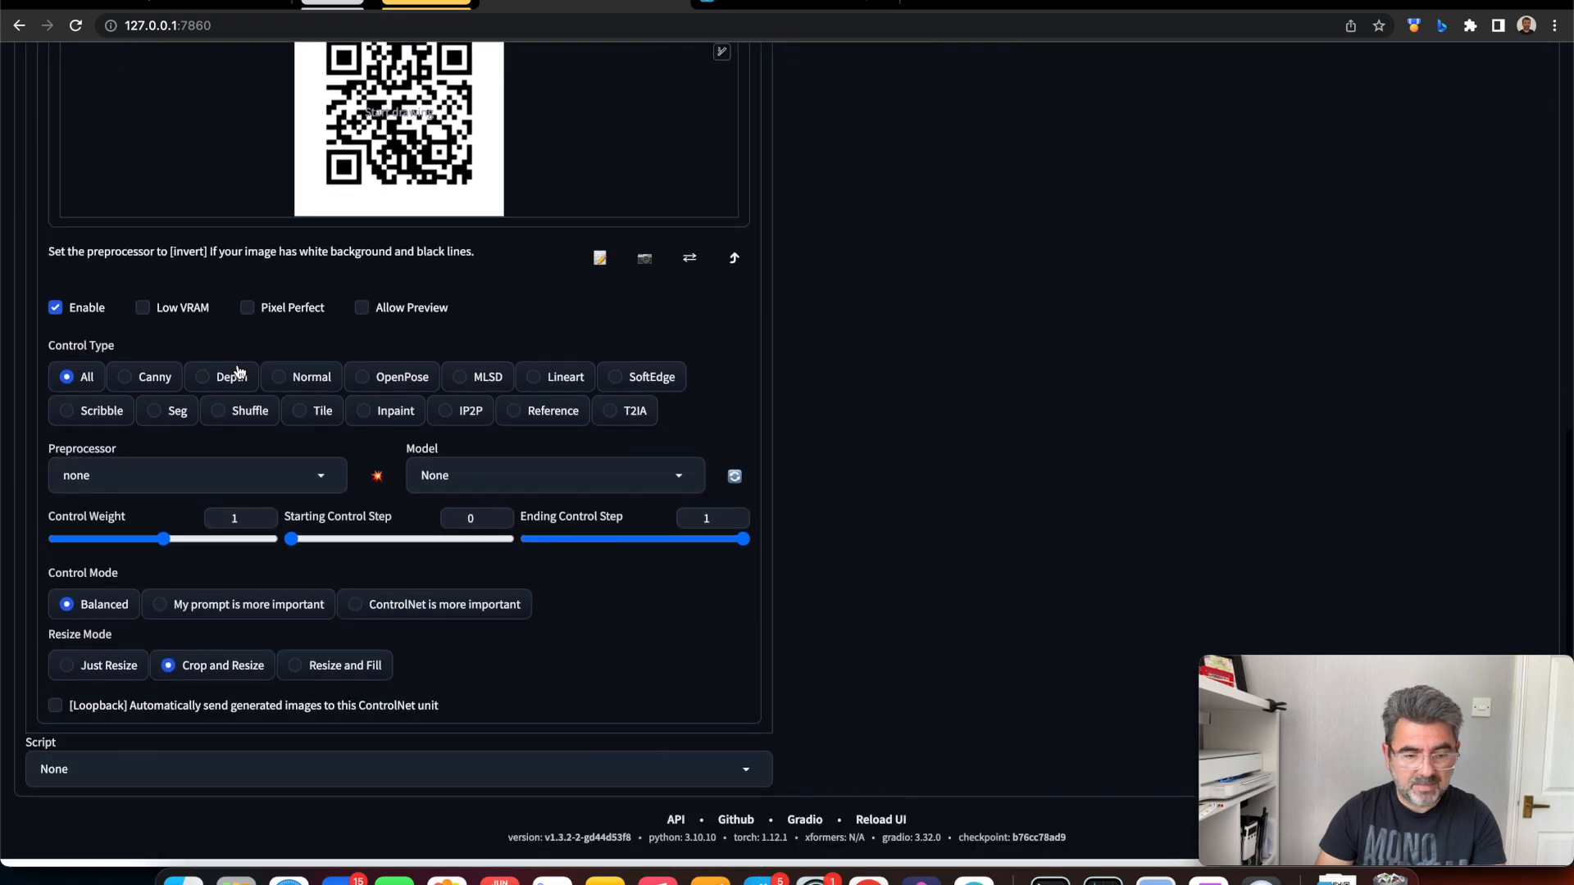
pyautogui.click(195, 475)
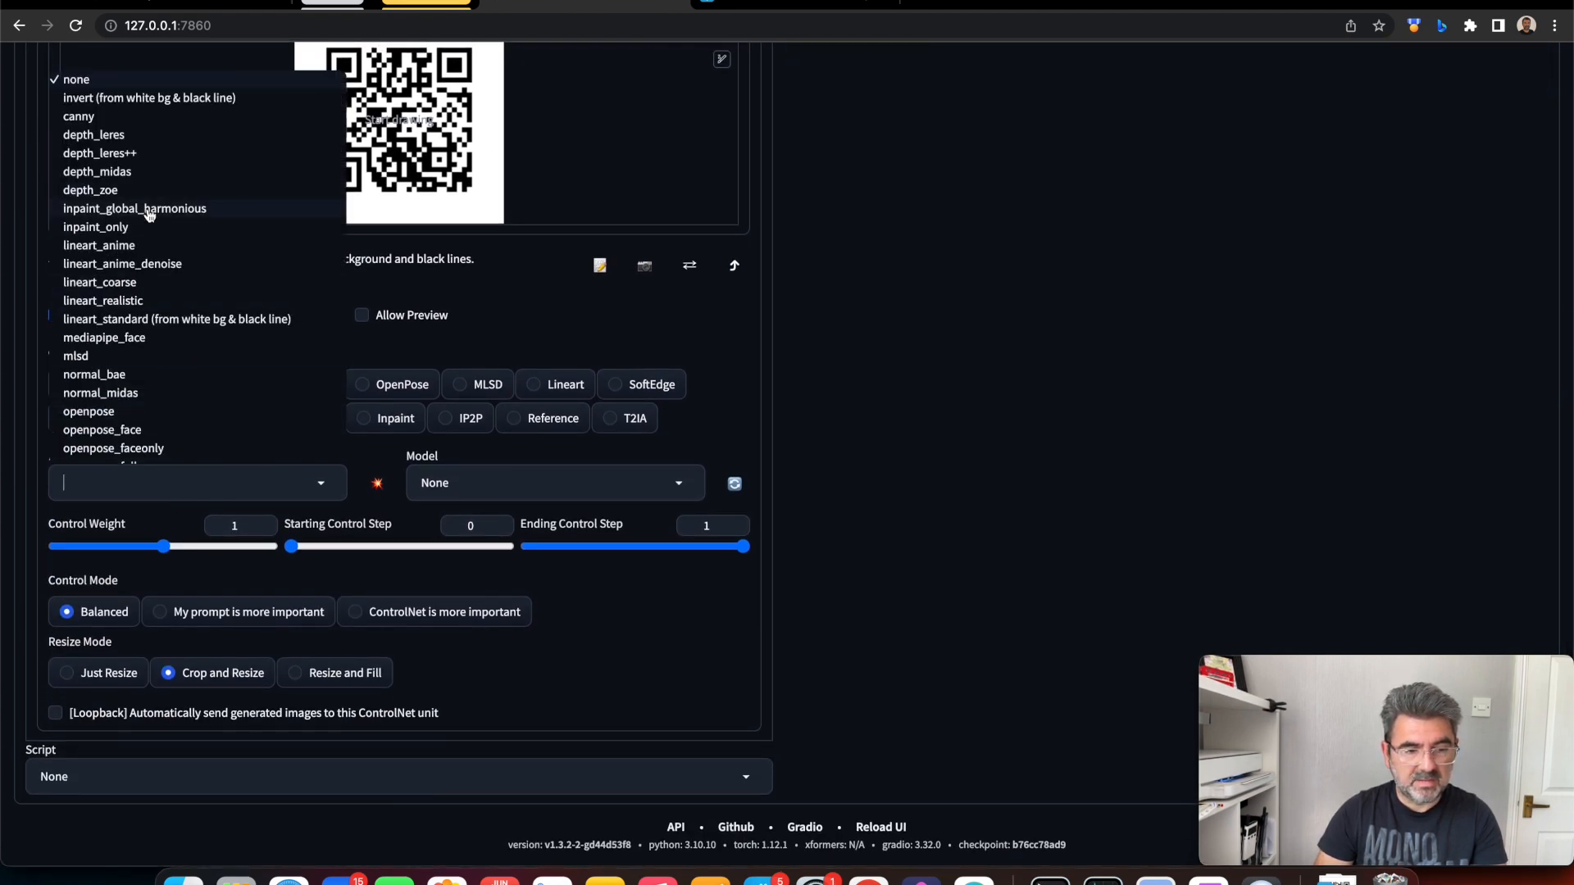
pyautogui.click(133, 208)
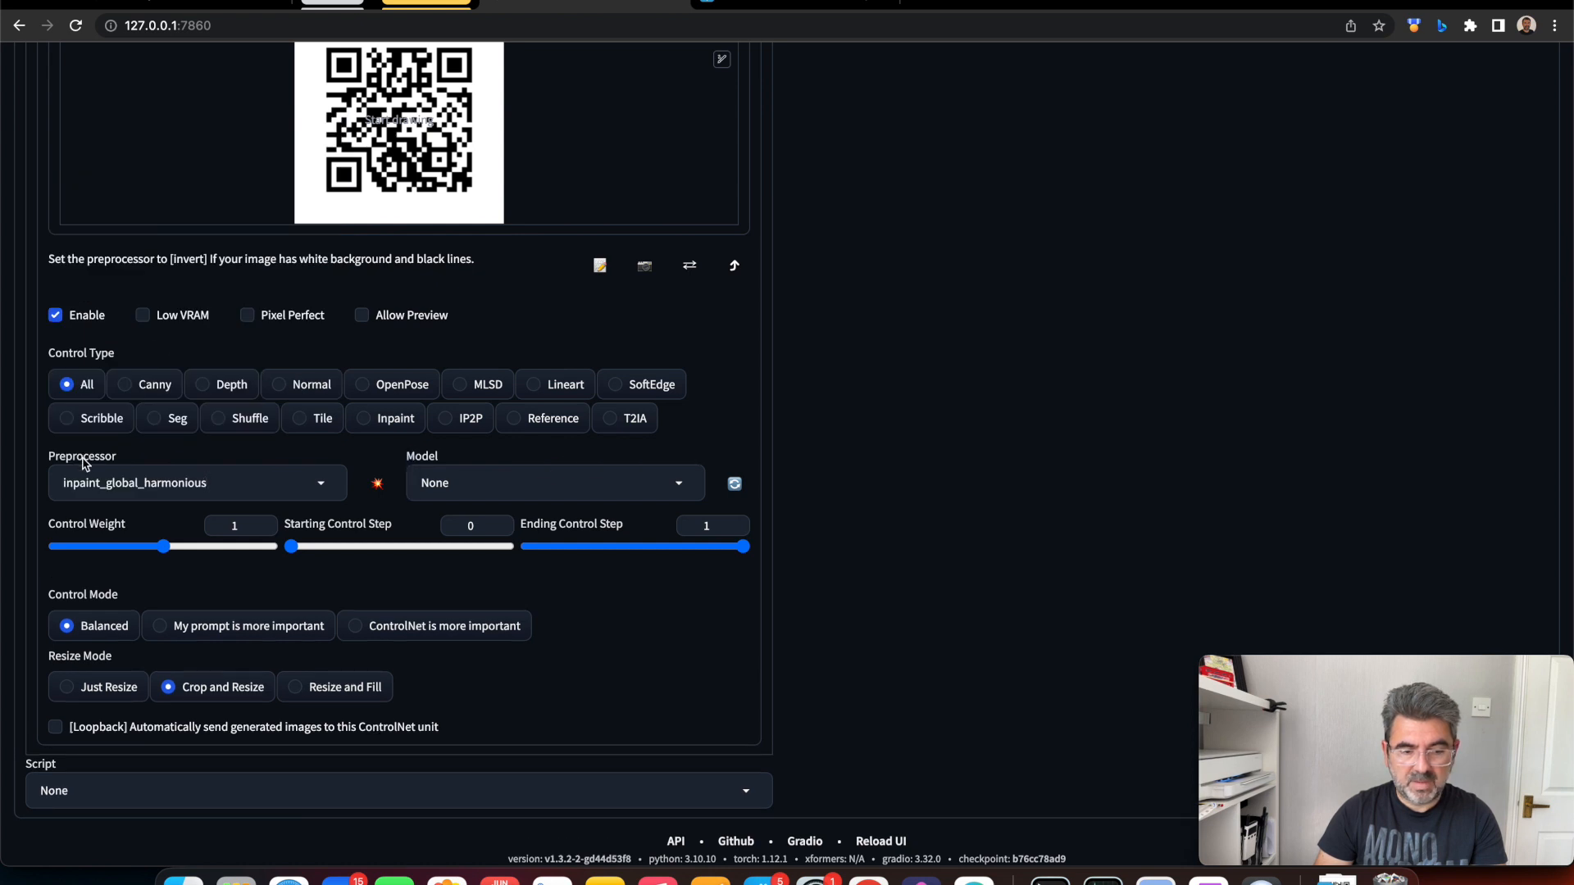
pyautogui.click(554, 482)
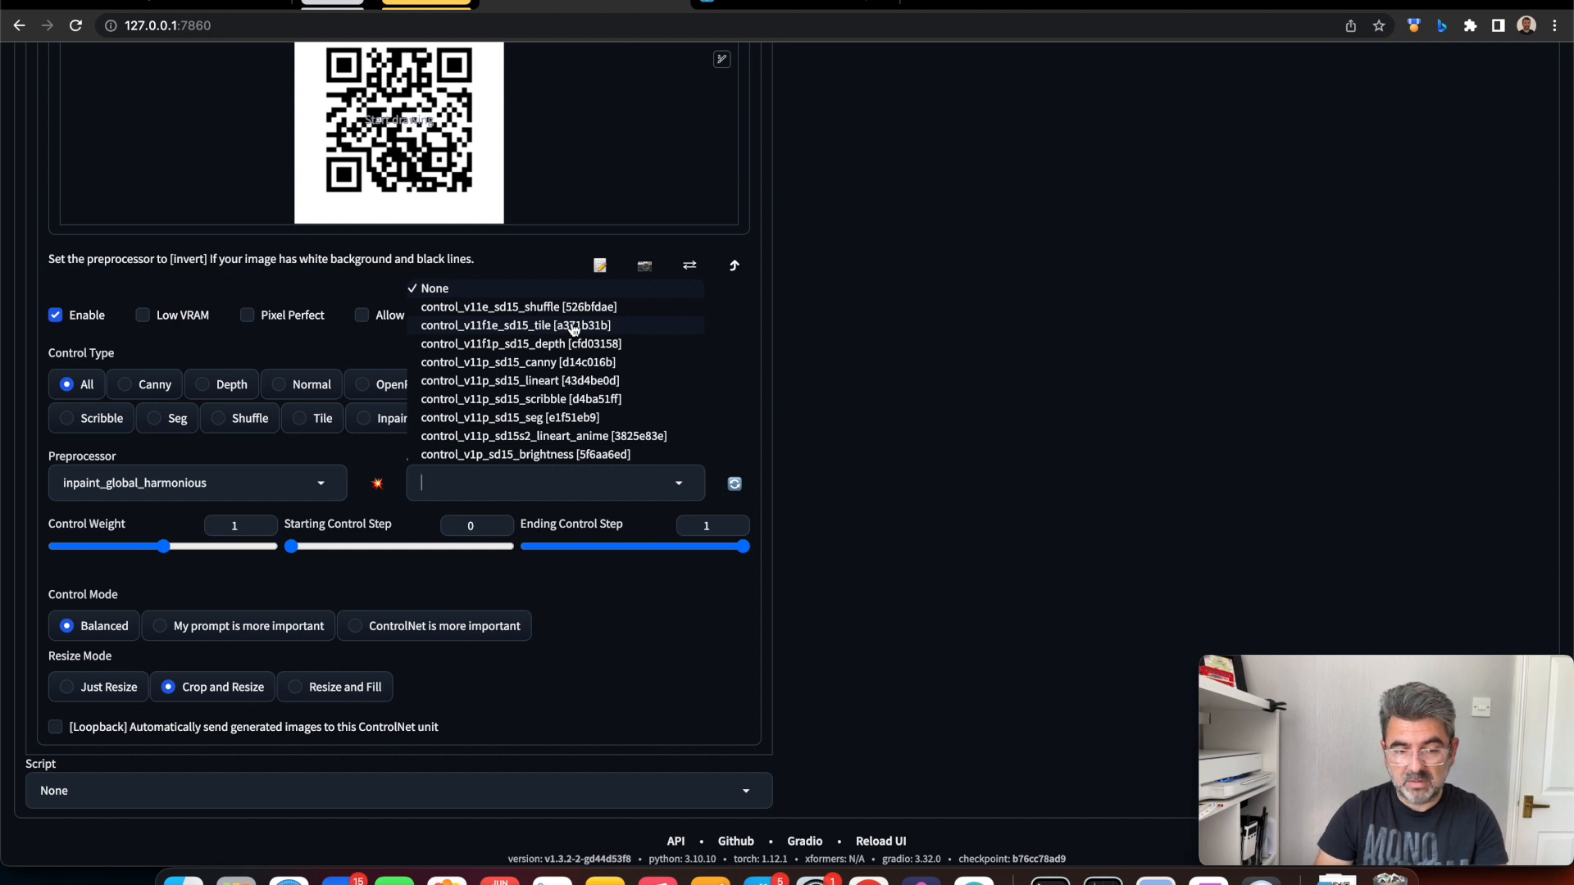
pyautogui.click(515, 324)
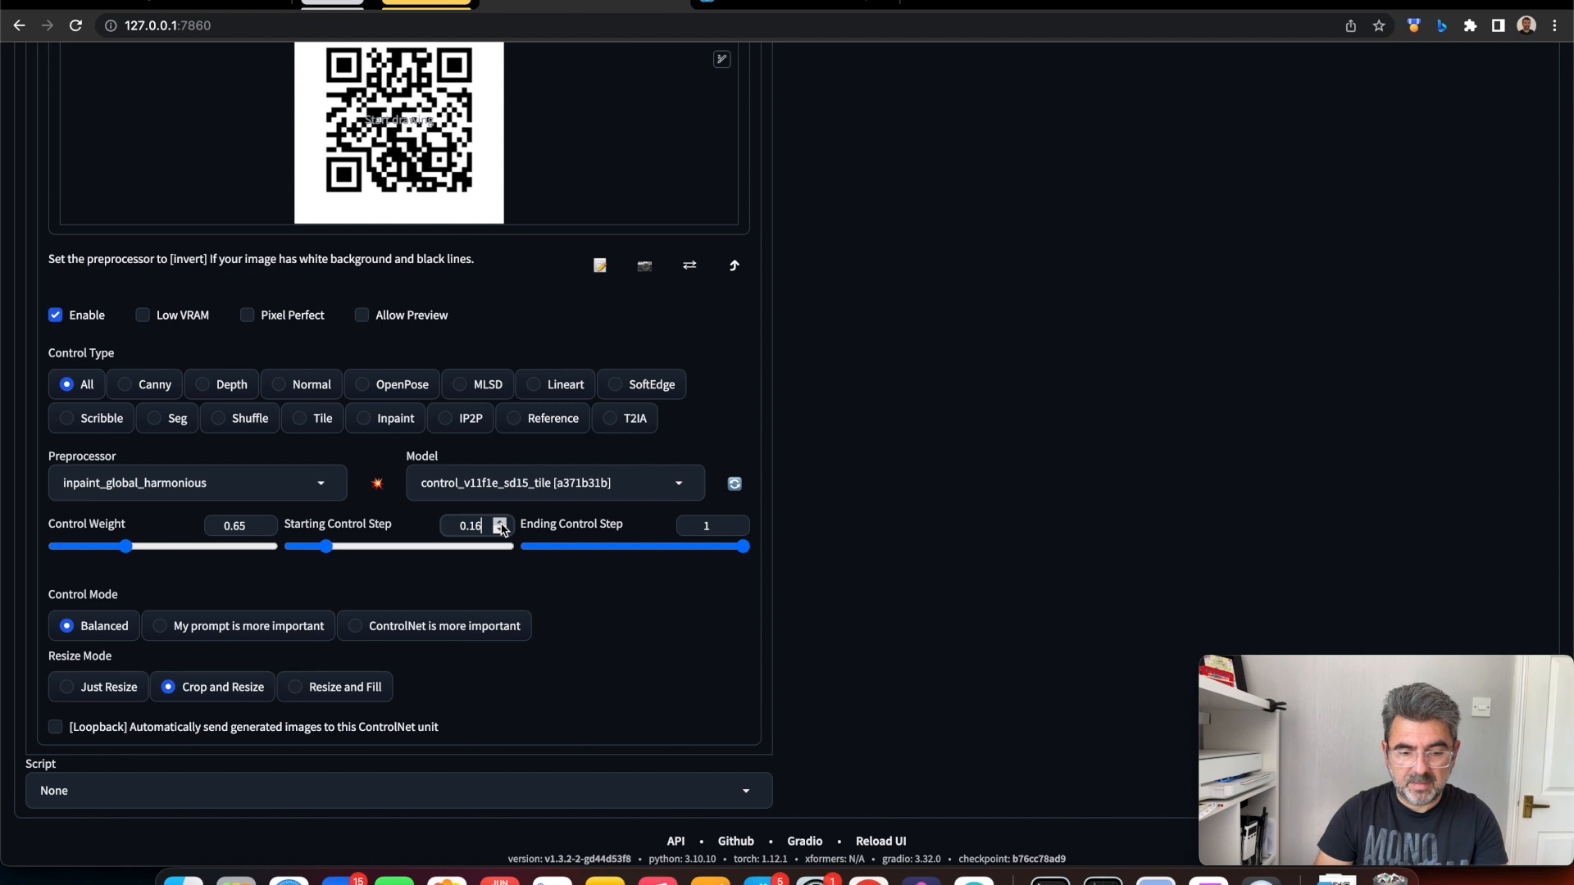
# Set Unit 1's starting control step to 0.35 and ending step to 0.77
pyautogui.click(500, 521)
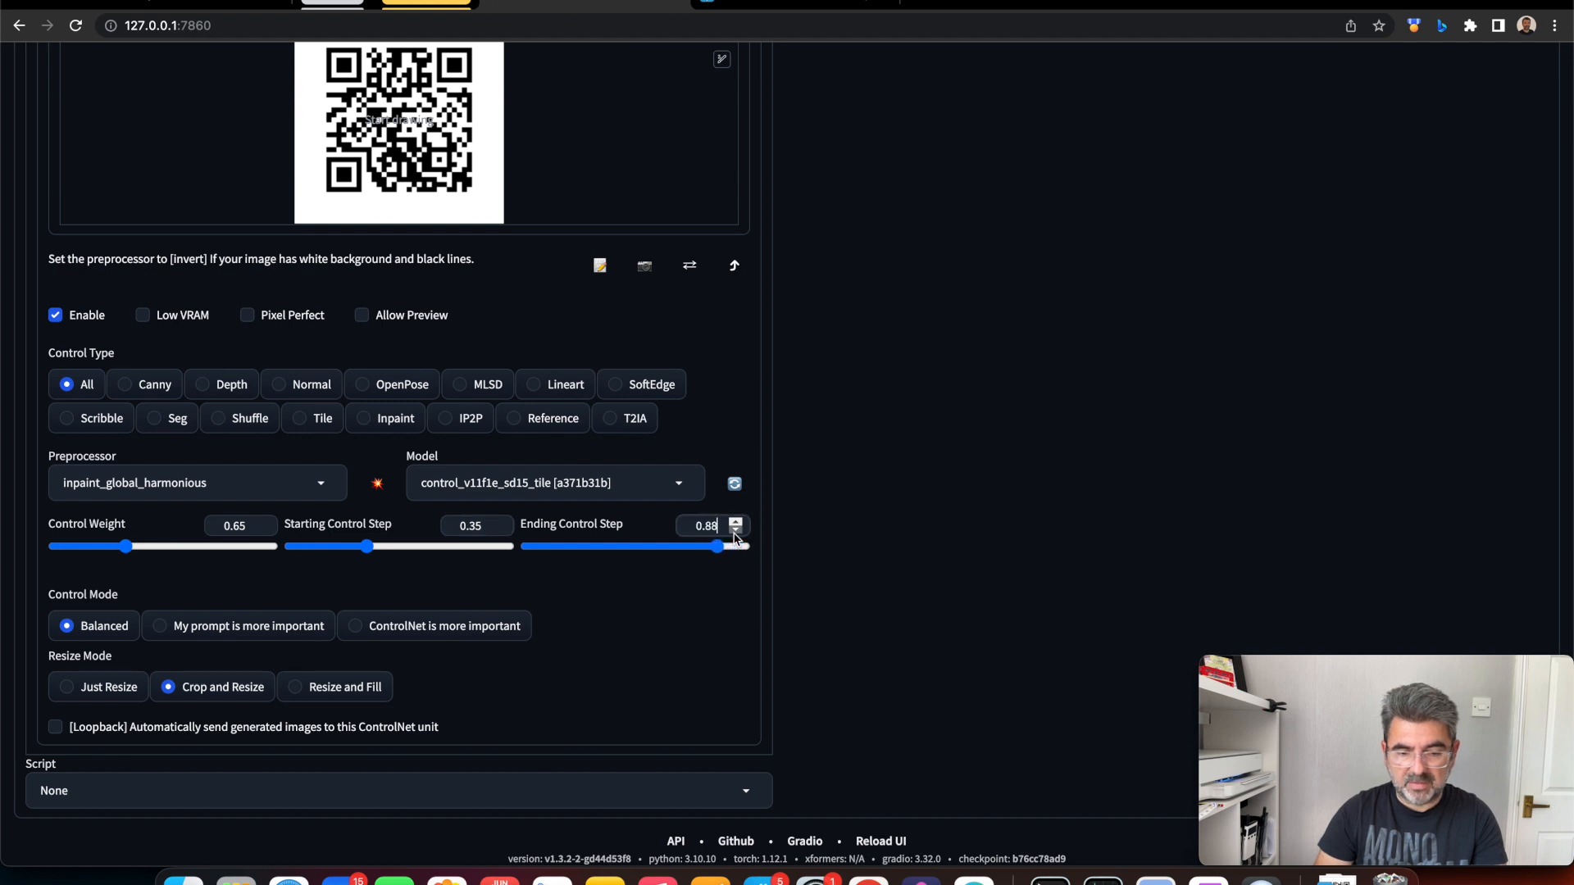
pyautogui.moveTo(718, 544); pyautogui.dragTo(695, 545)
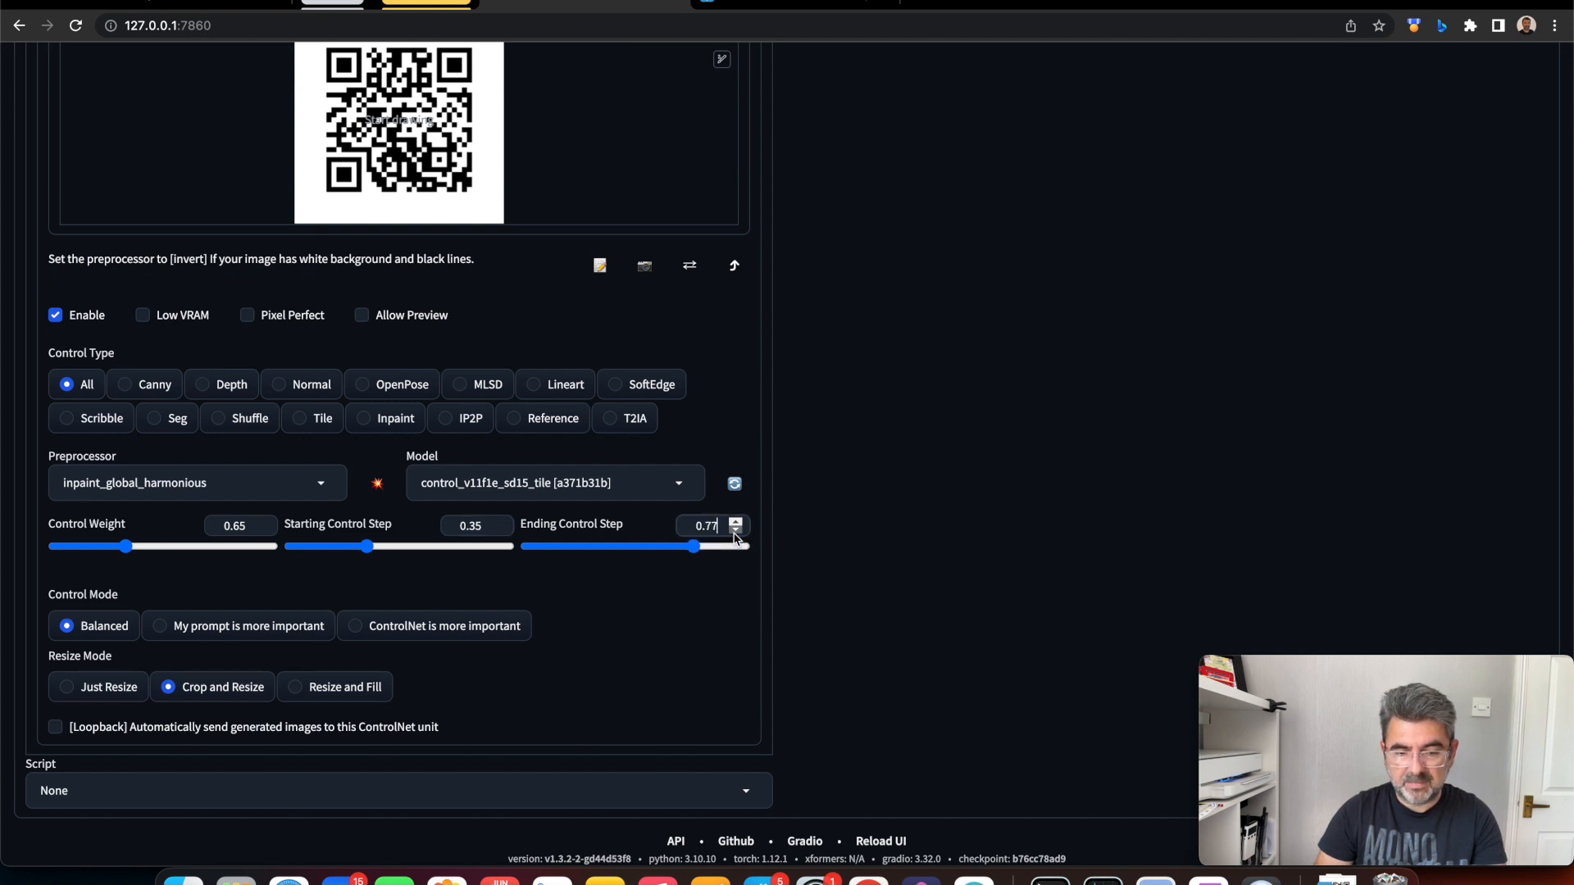
pyautogui.click(736, 530)
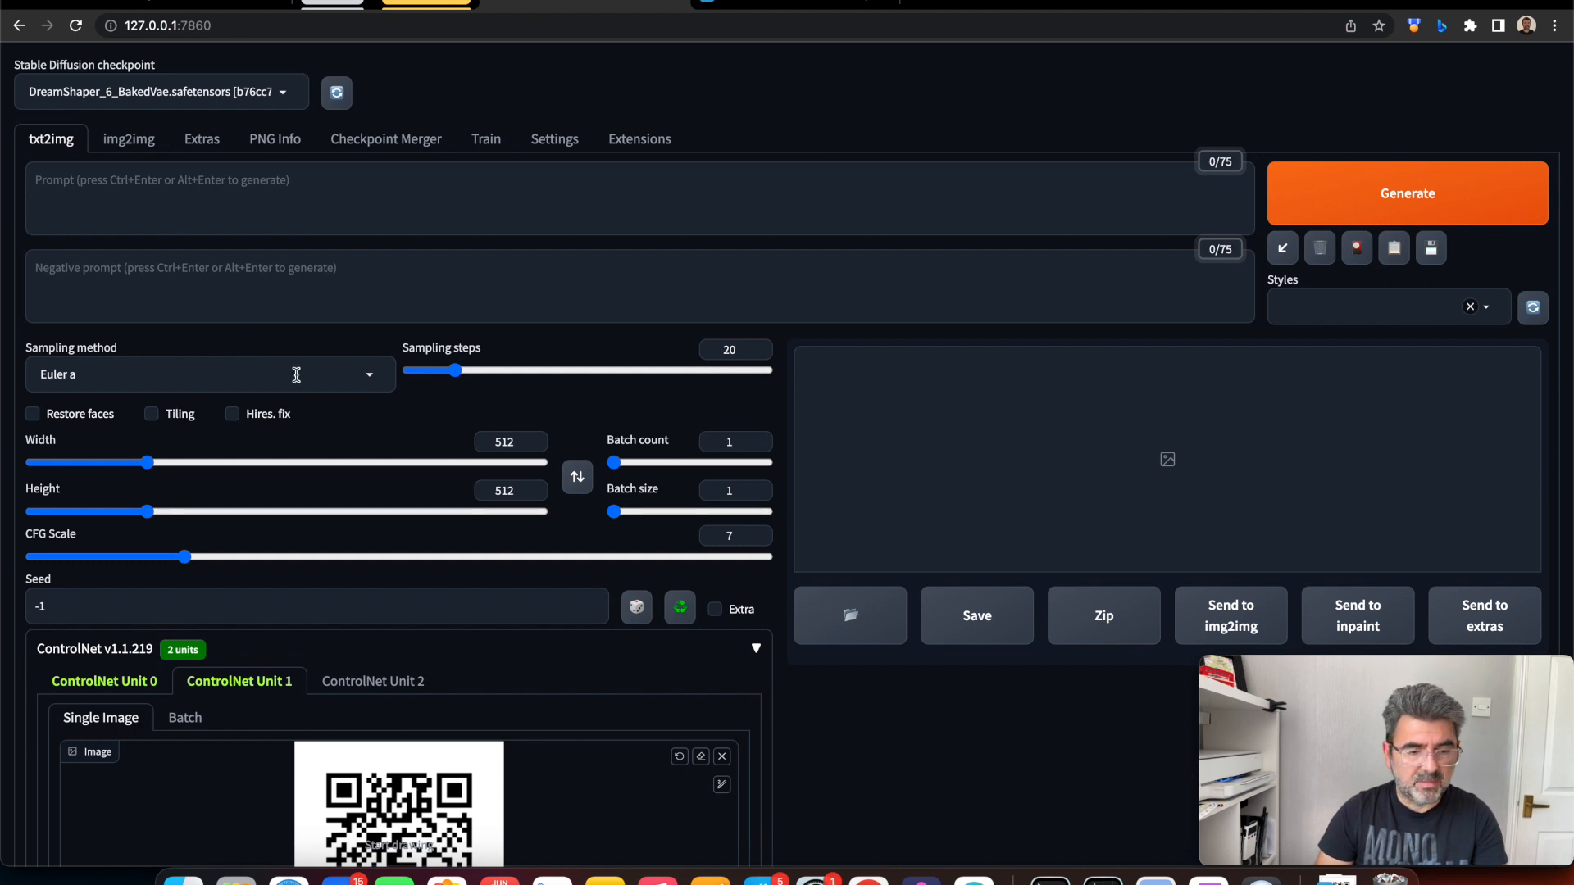
# Choose DPM++ 2M Karras from the sampler list, confirming the selection a second time
pyautogui.click(208, 374)
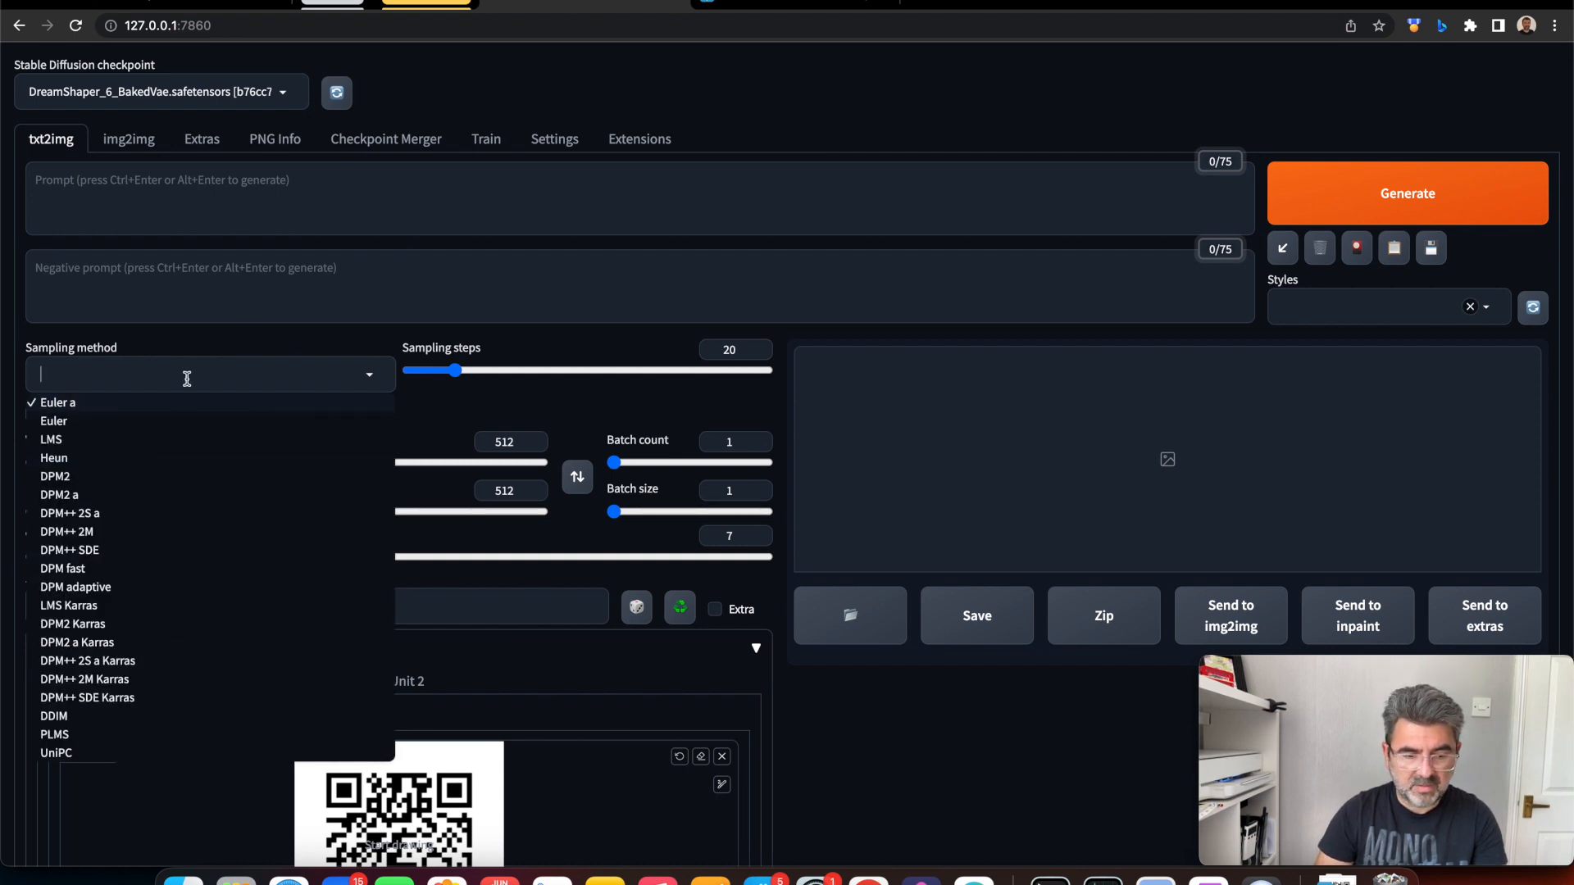
pyautogui.moveTo(84, 679)
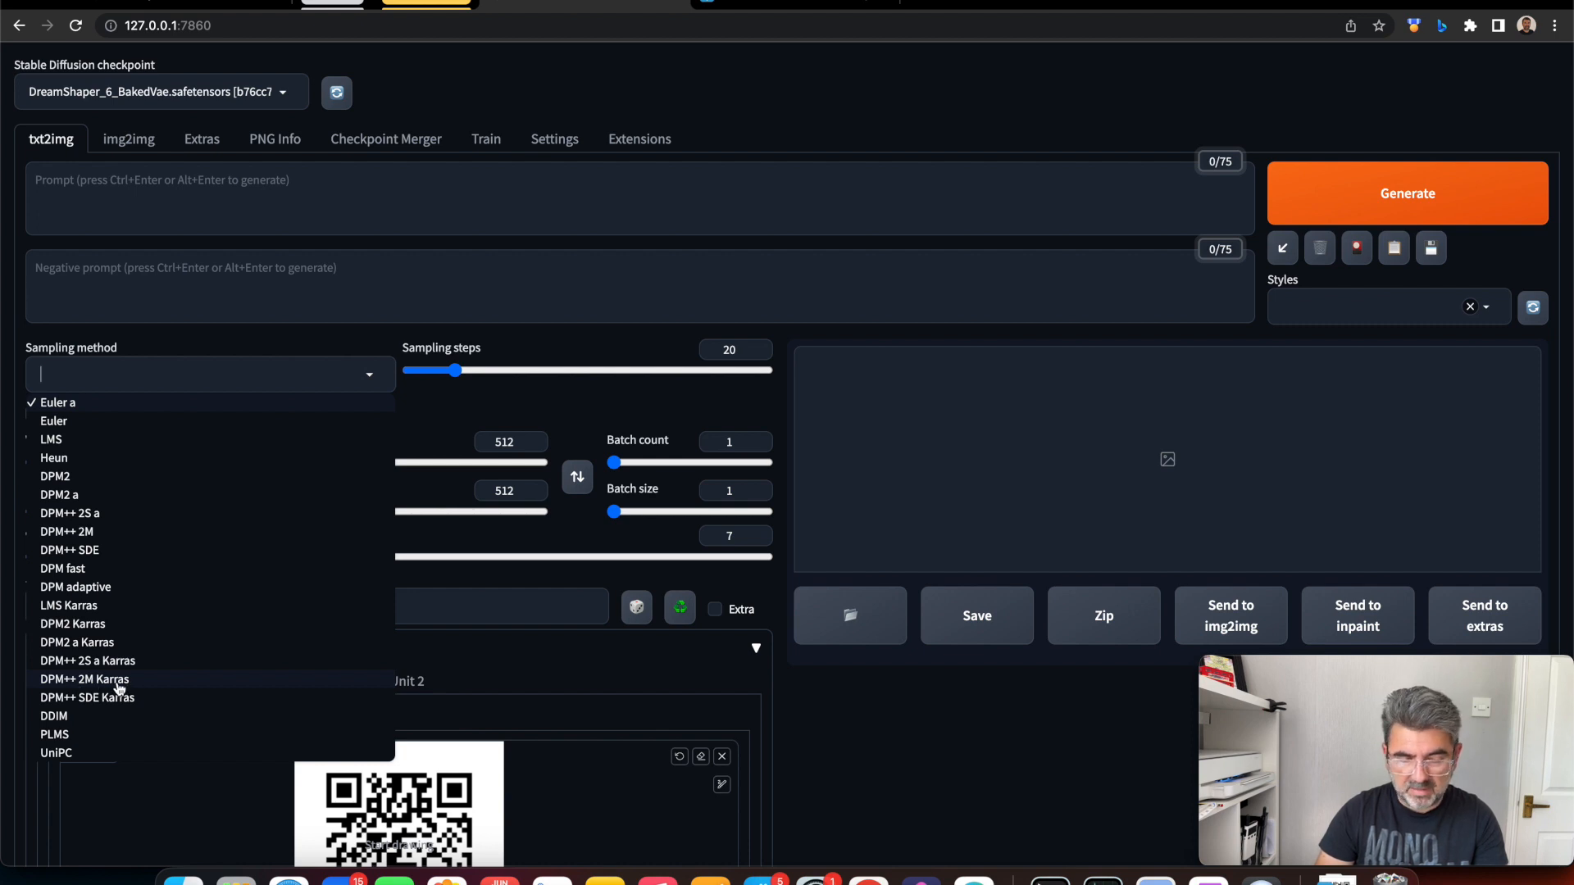
pyautogui.click(83, 678)
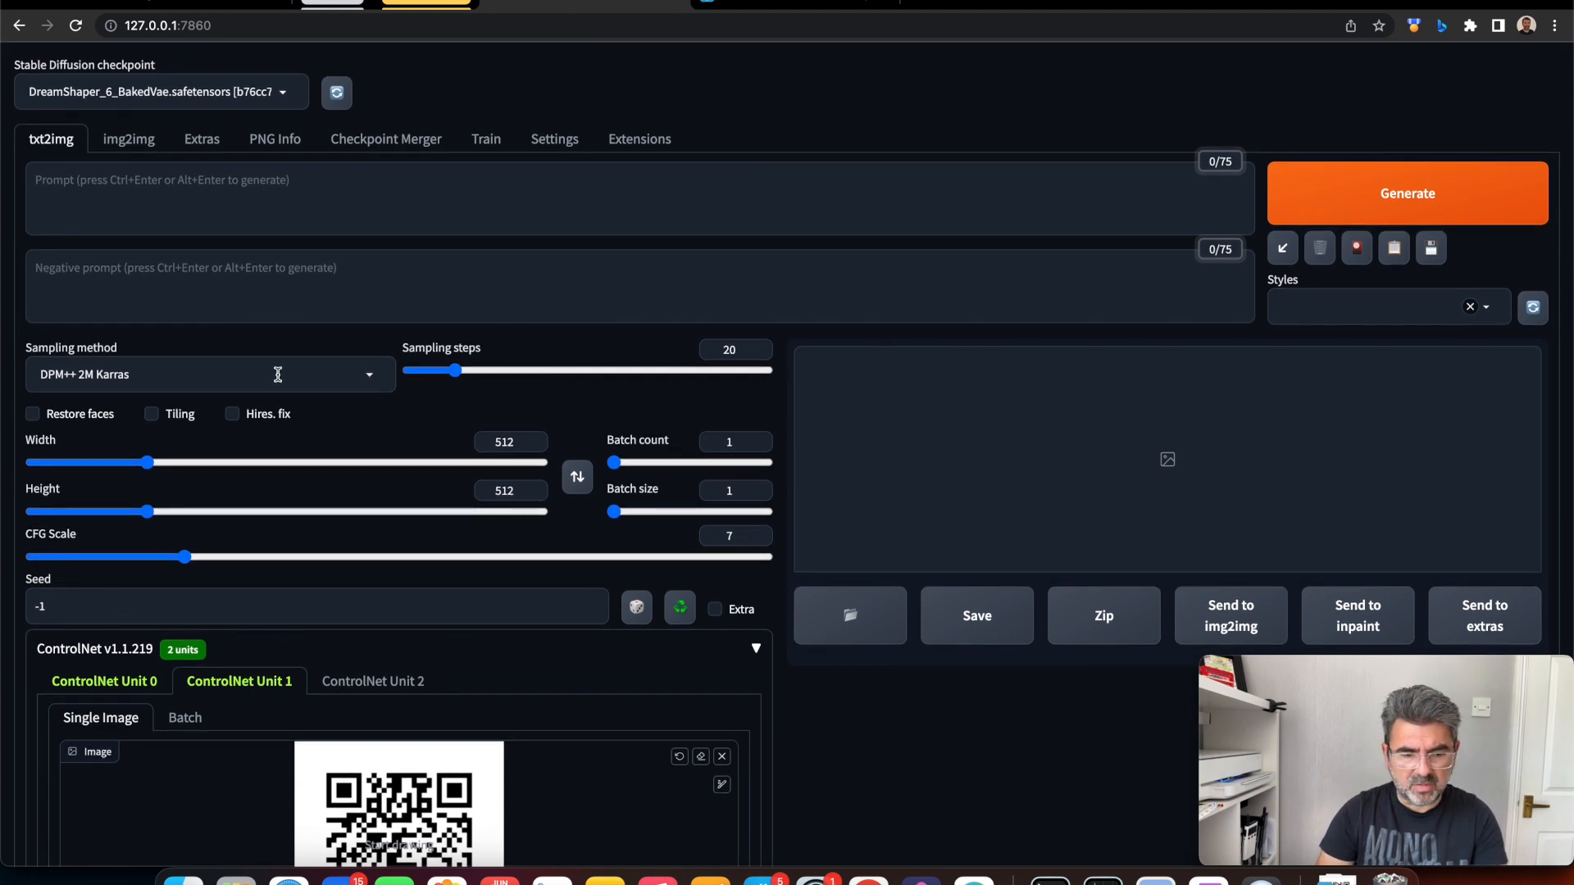
pyautogui.click(195, 373)
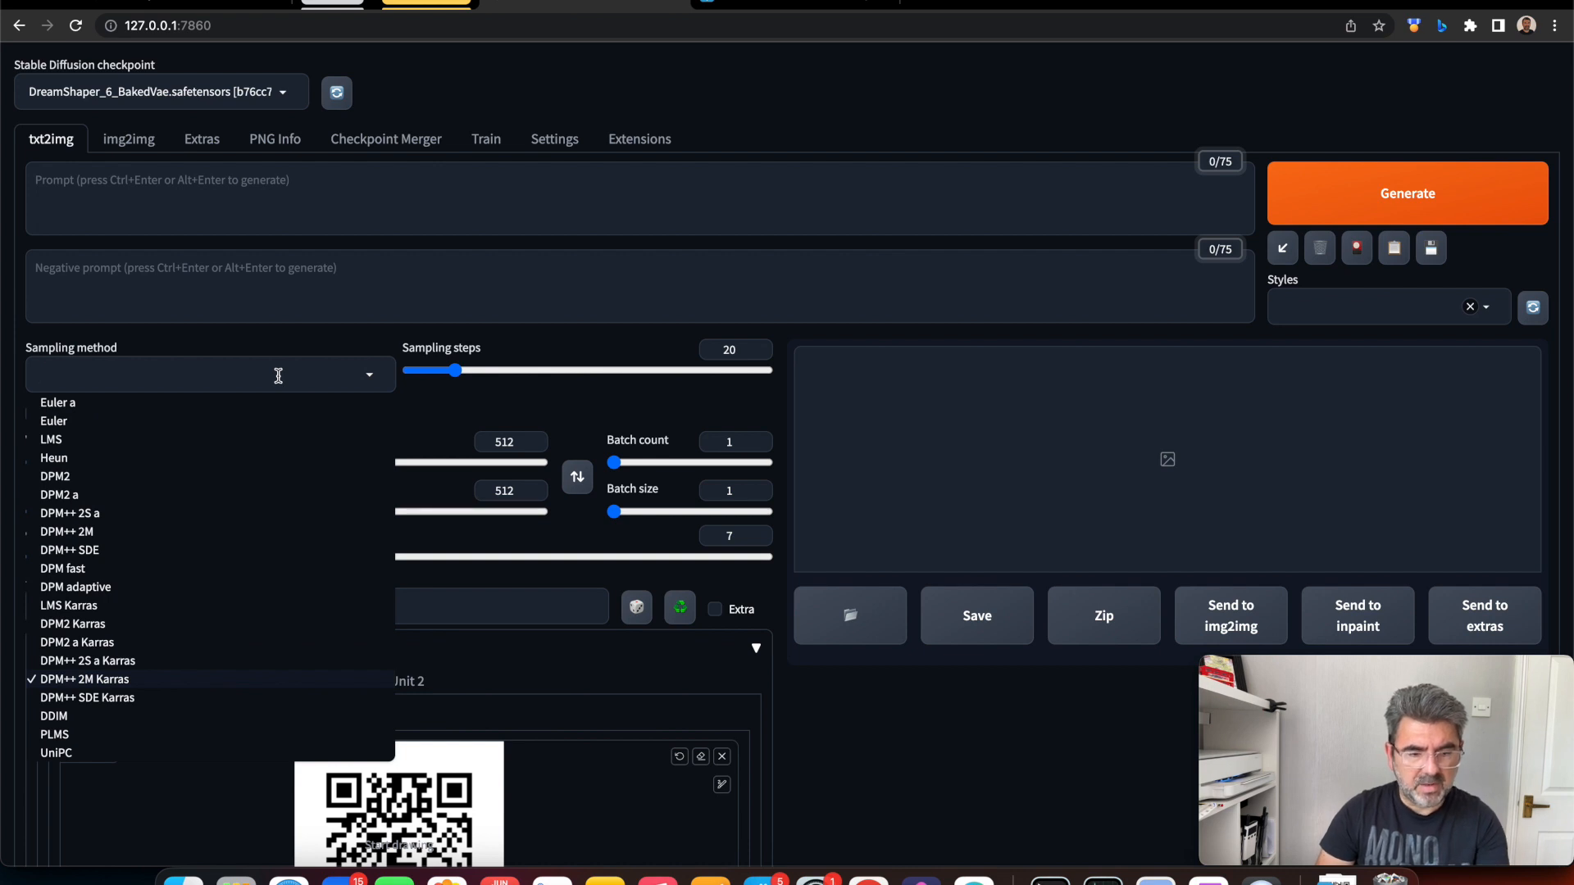
pyautogui.click(85, 679)
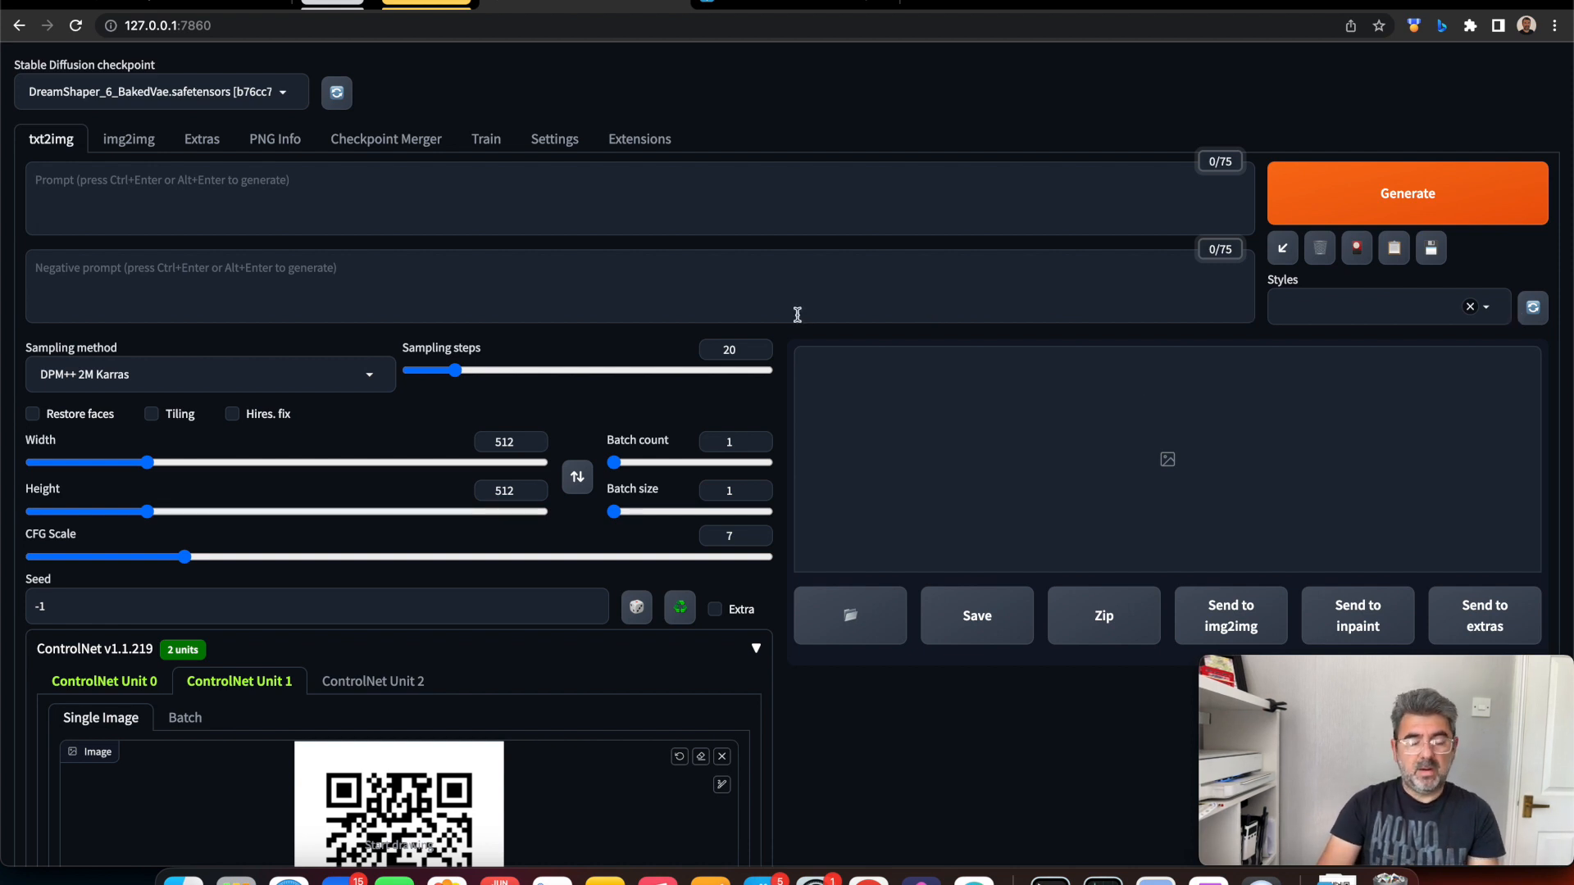
pyautogui.moveTo(158, 167)
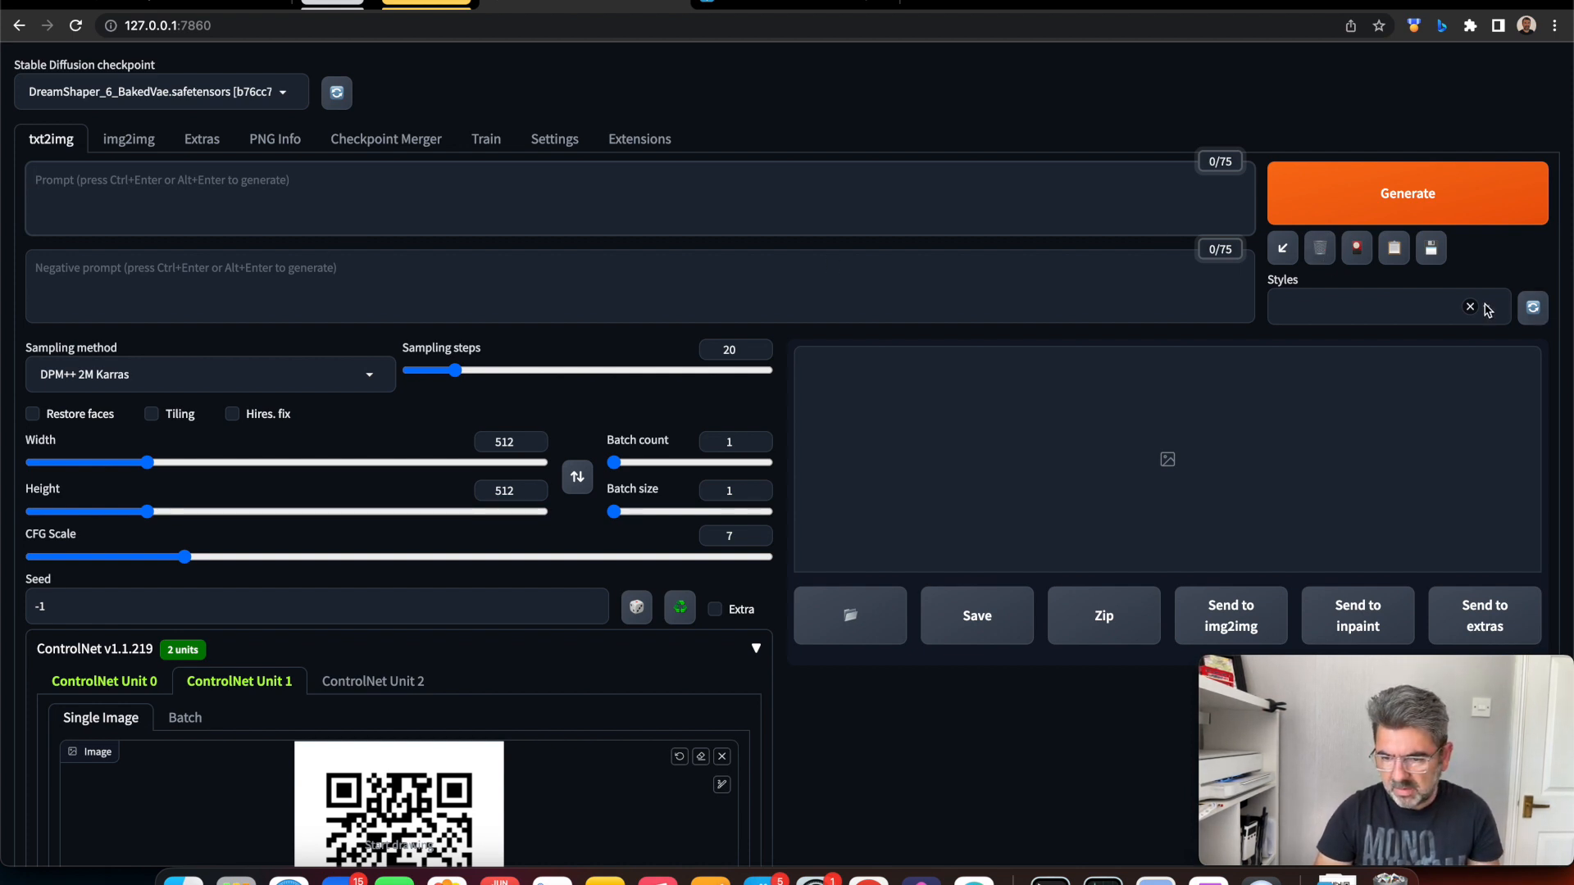
# Fill the Prompt box with the mecha war-scene text and nijiMecha LoRA tag, negatives UnrealisticDream and FastNegativeEmbedding
pyautogui.click(1365, 310)
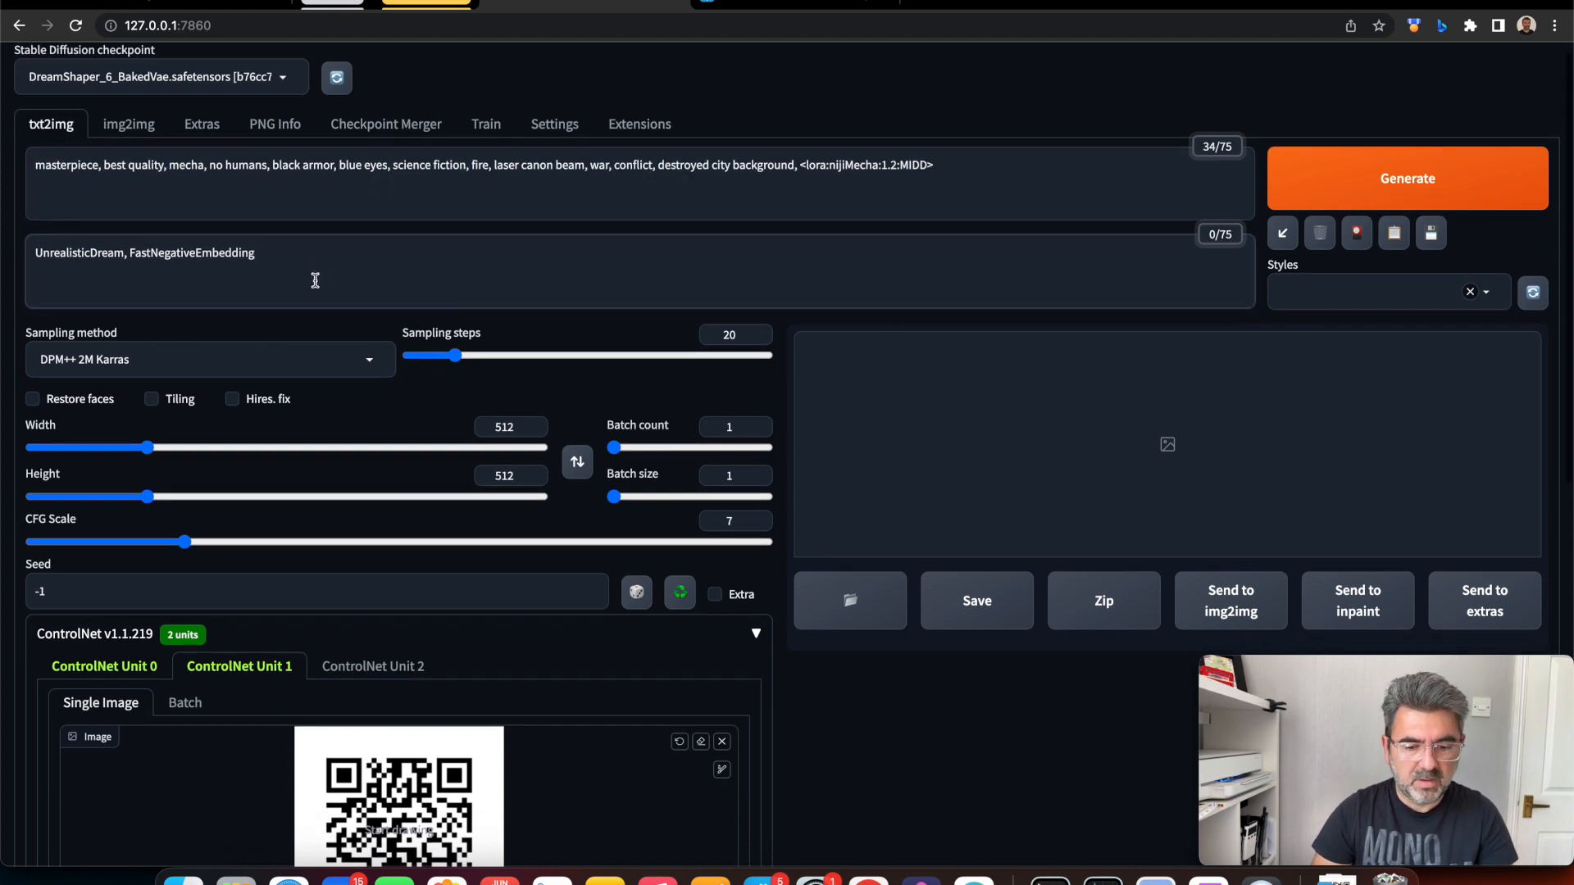
pyautogui.scroll(-3)
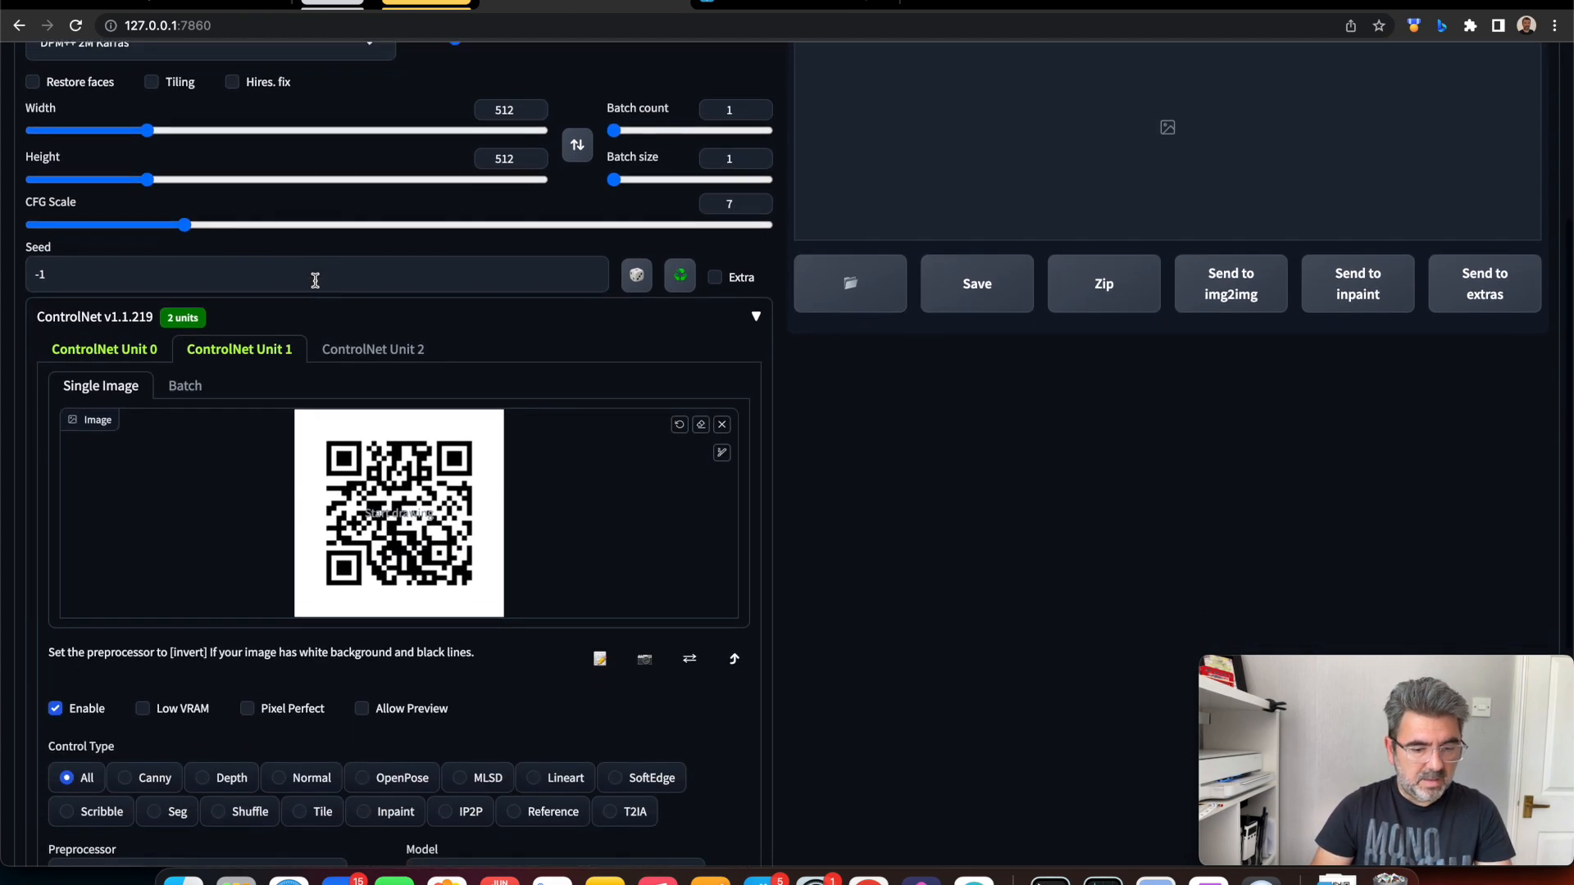
pyautogui.scroll(-3)
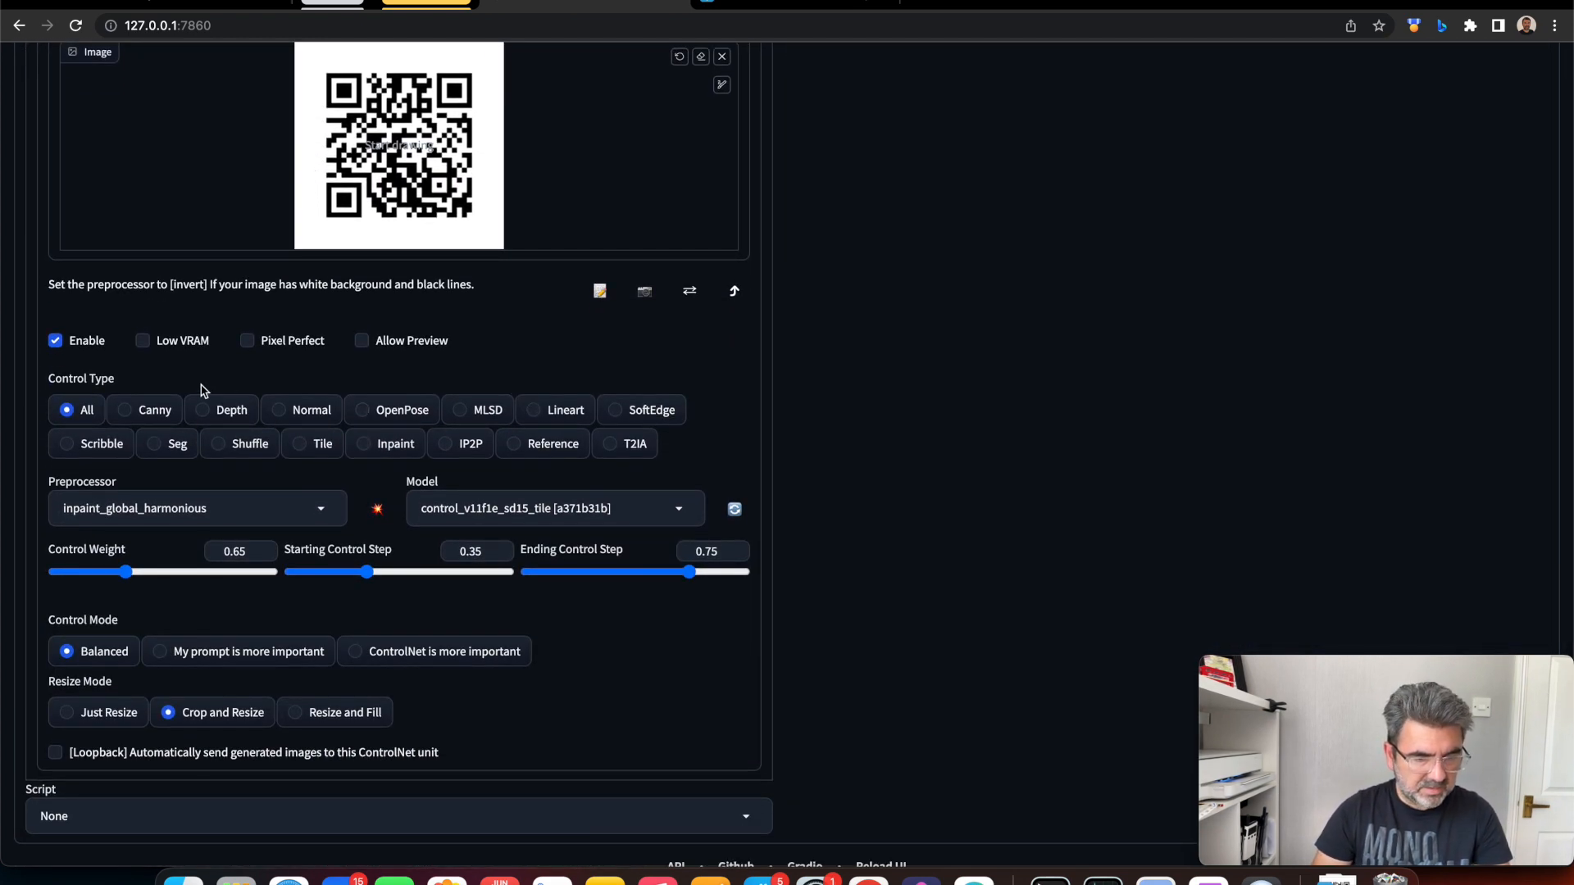
pyautogui.moveTo(444, 490)
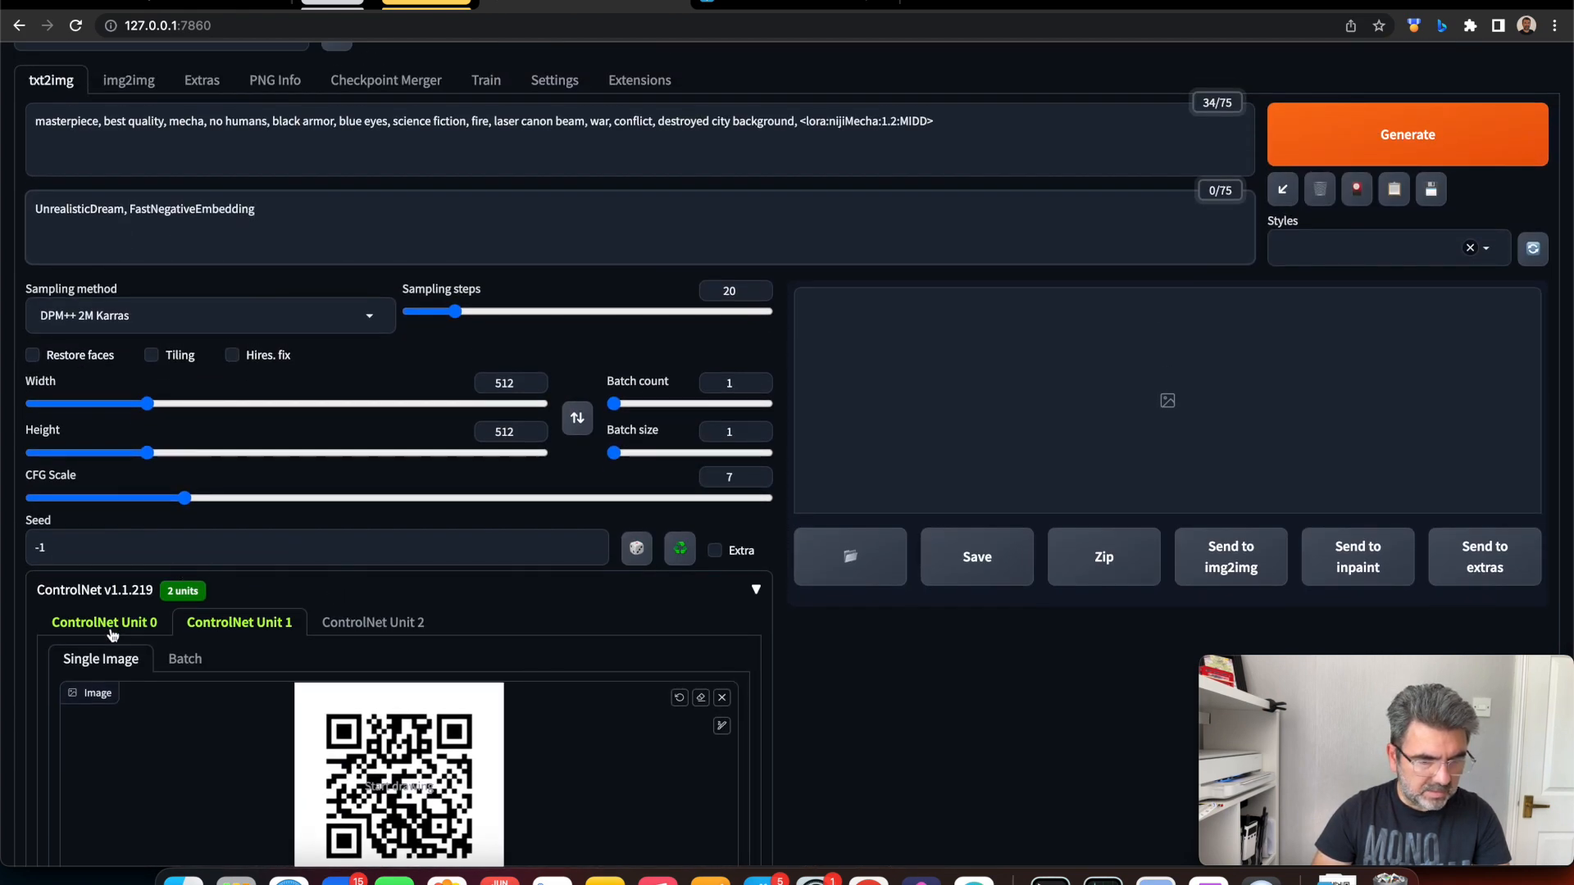
pyautogui.scroll(-3)
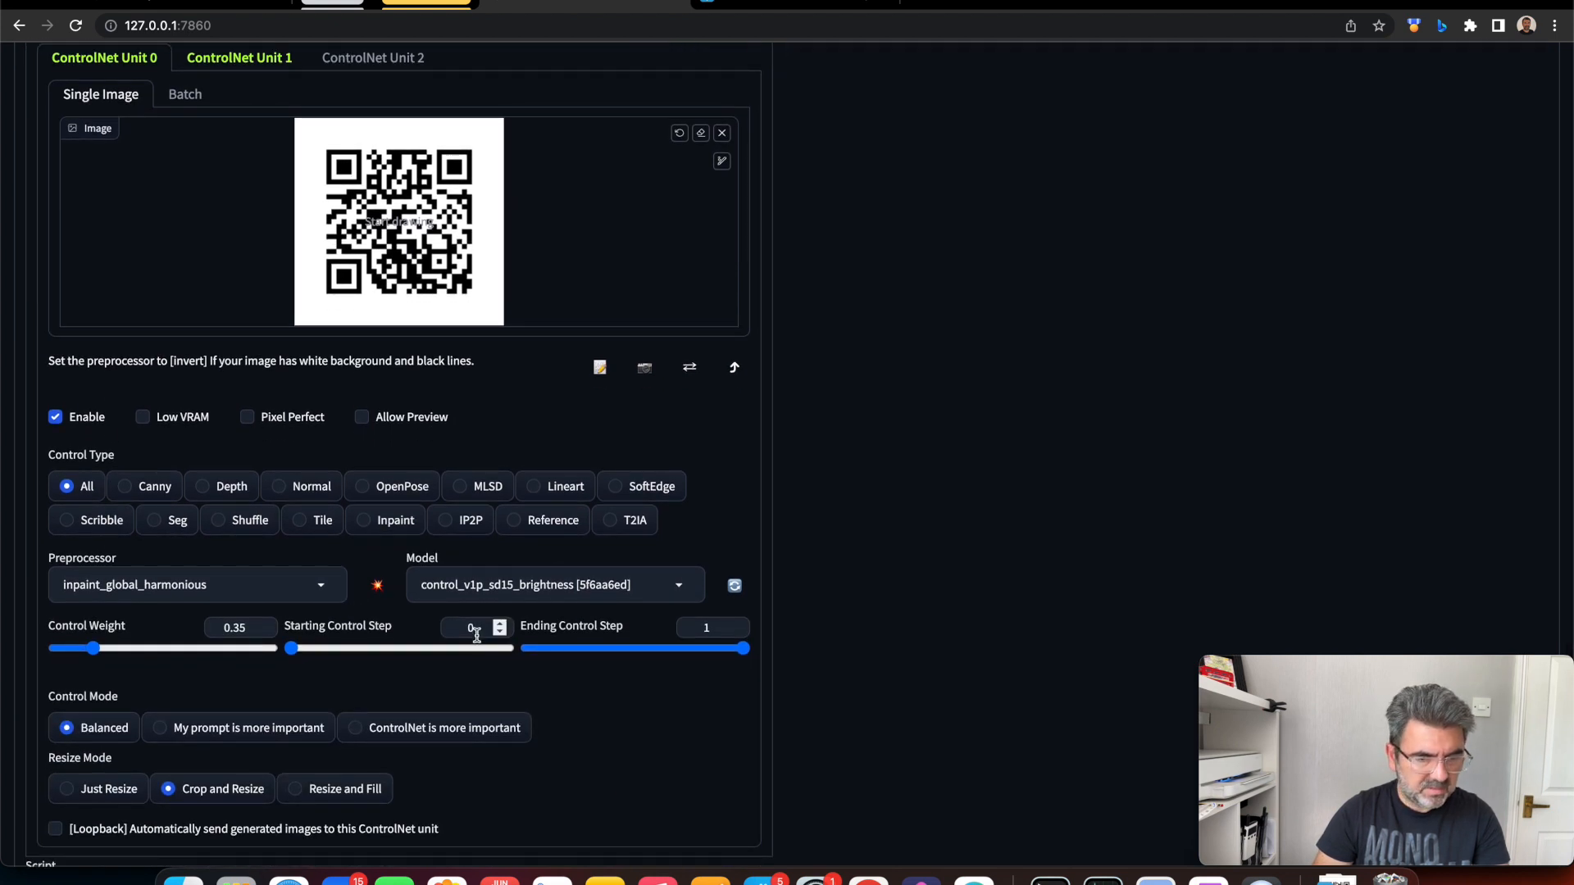
pyautogui.click(237, 58)
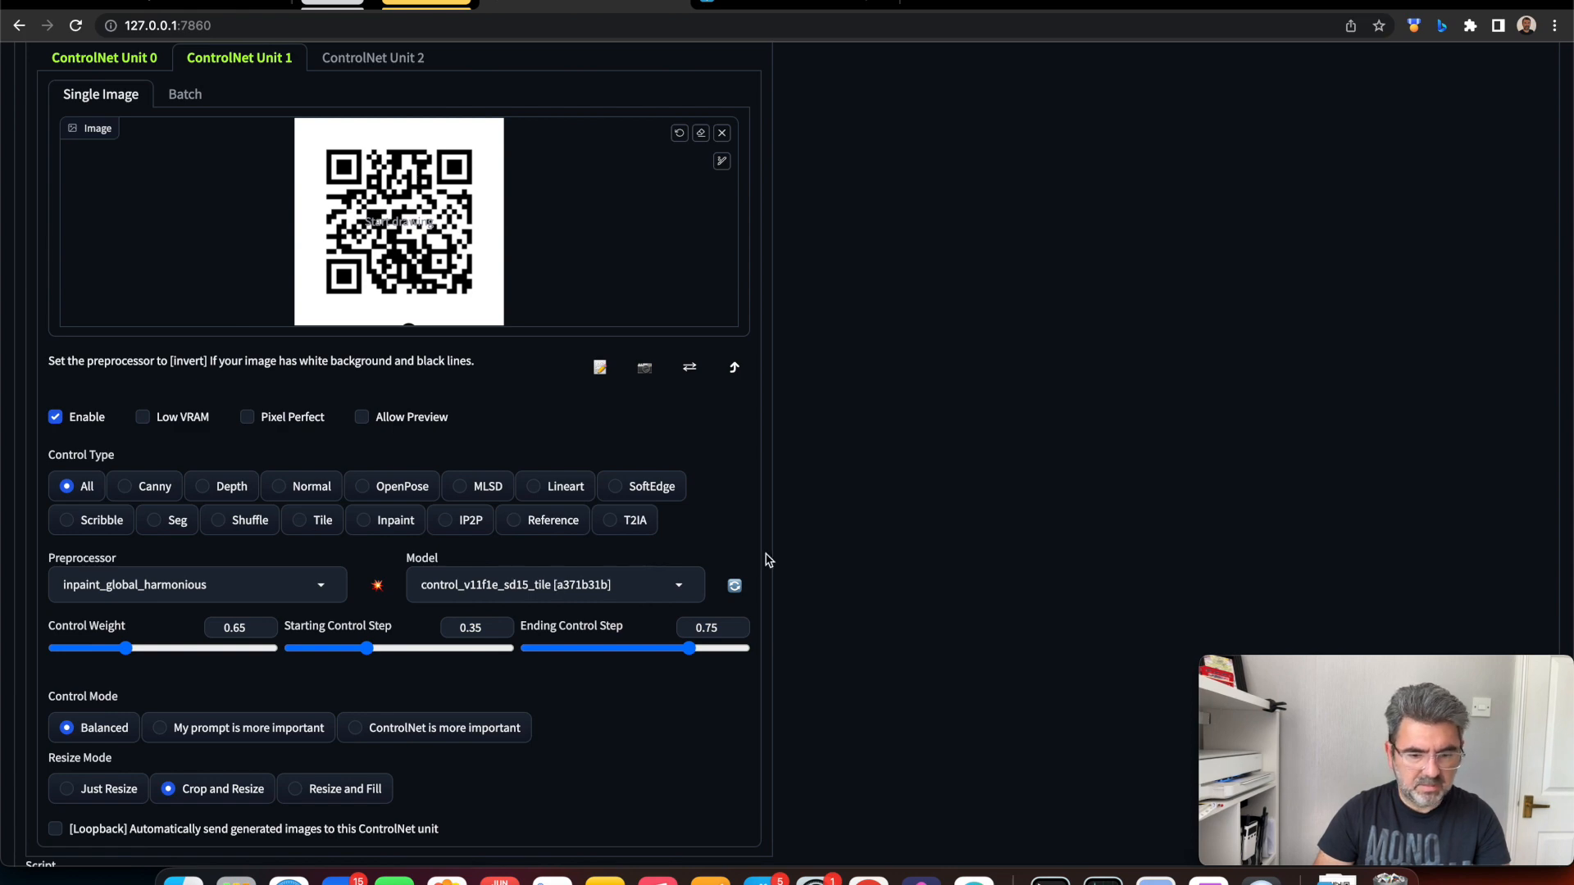
pyautogui.scroll(-3)
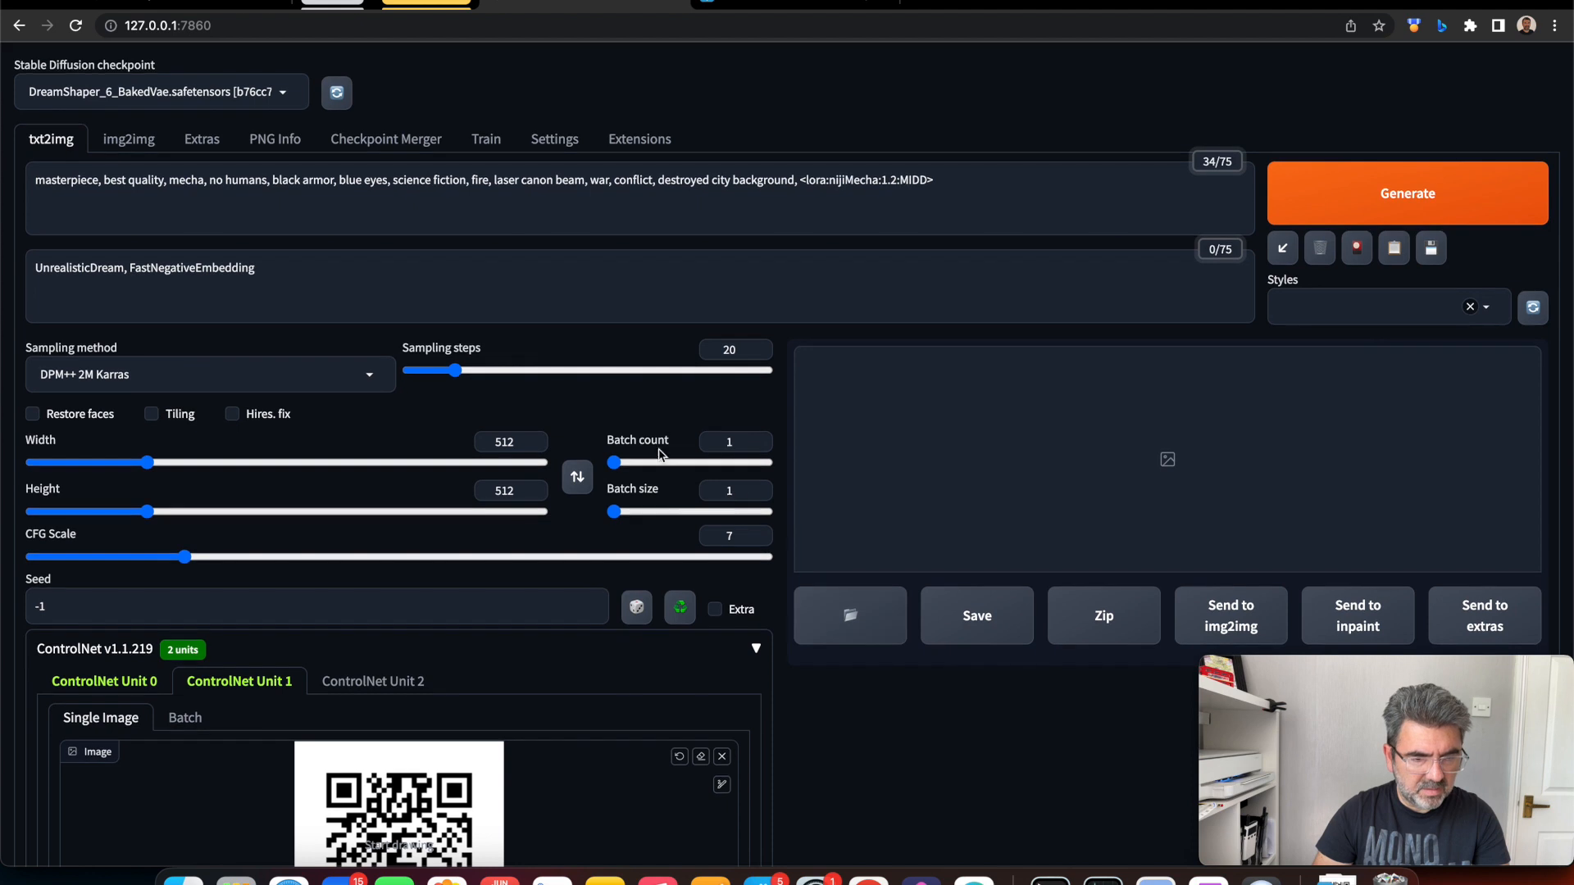
pyautogui.moveTo(100, 395)
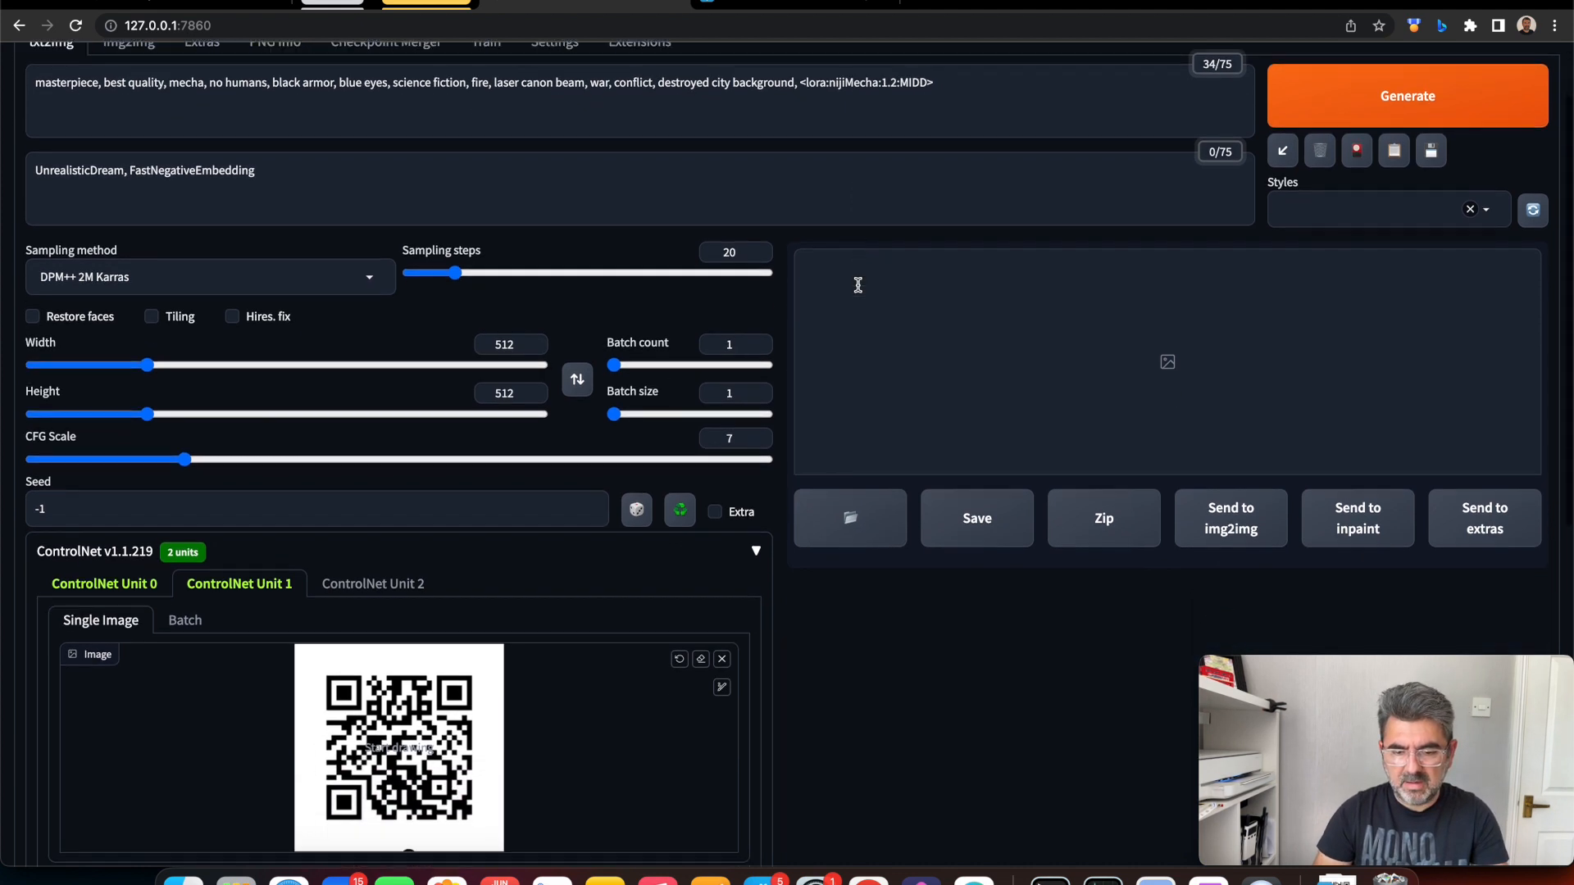
pyautogui.scroll(-3)
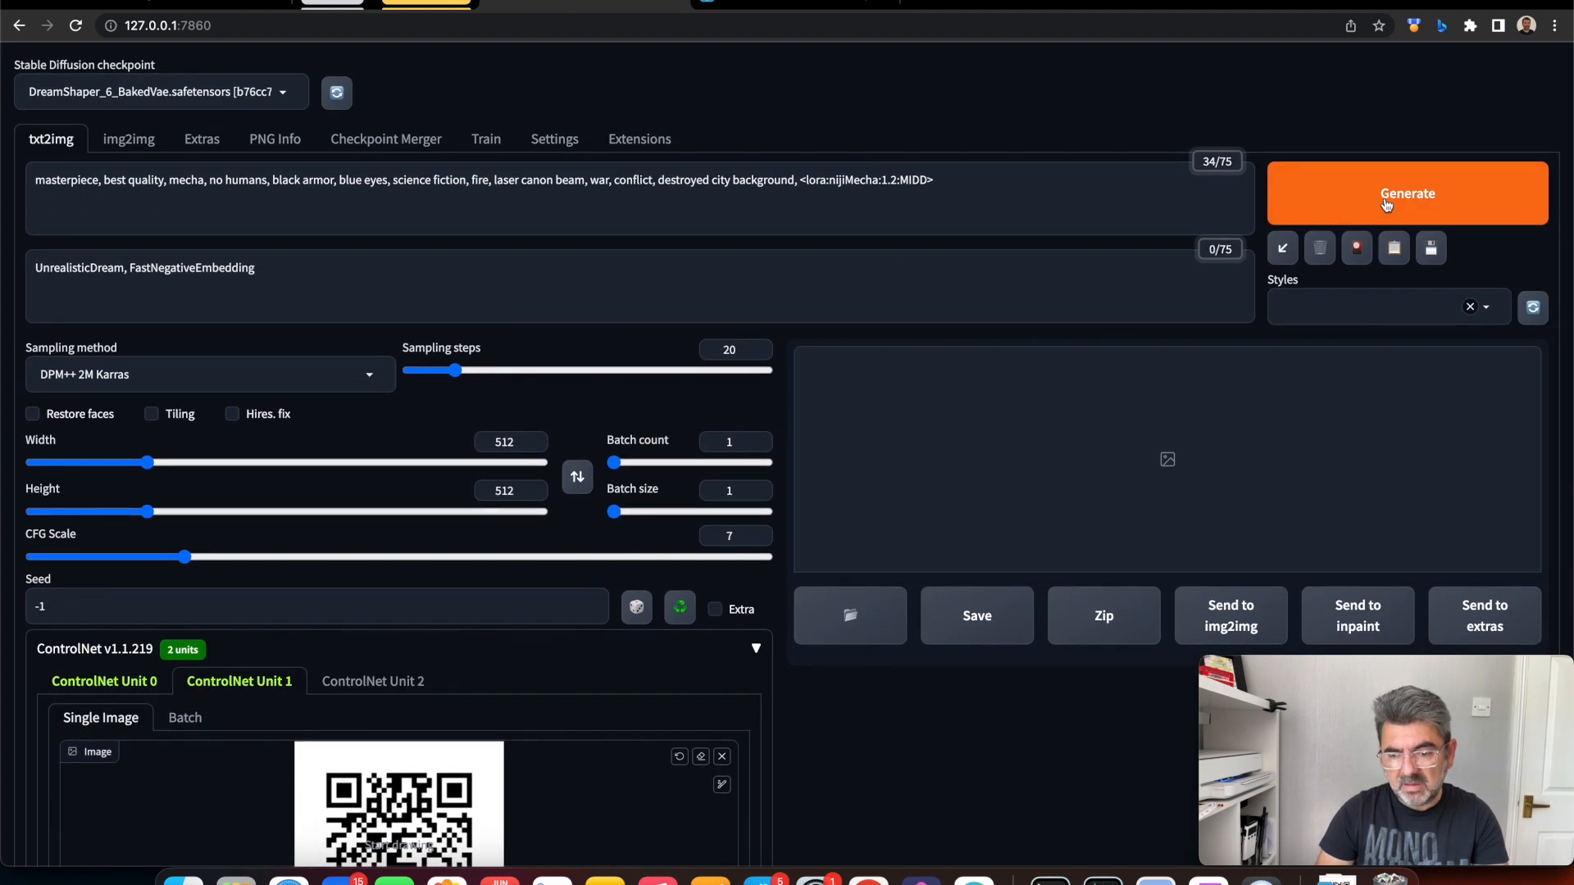
pyautogui.moveTo(1264, 411)
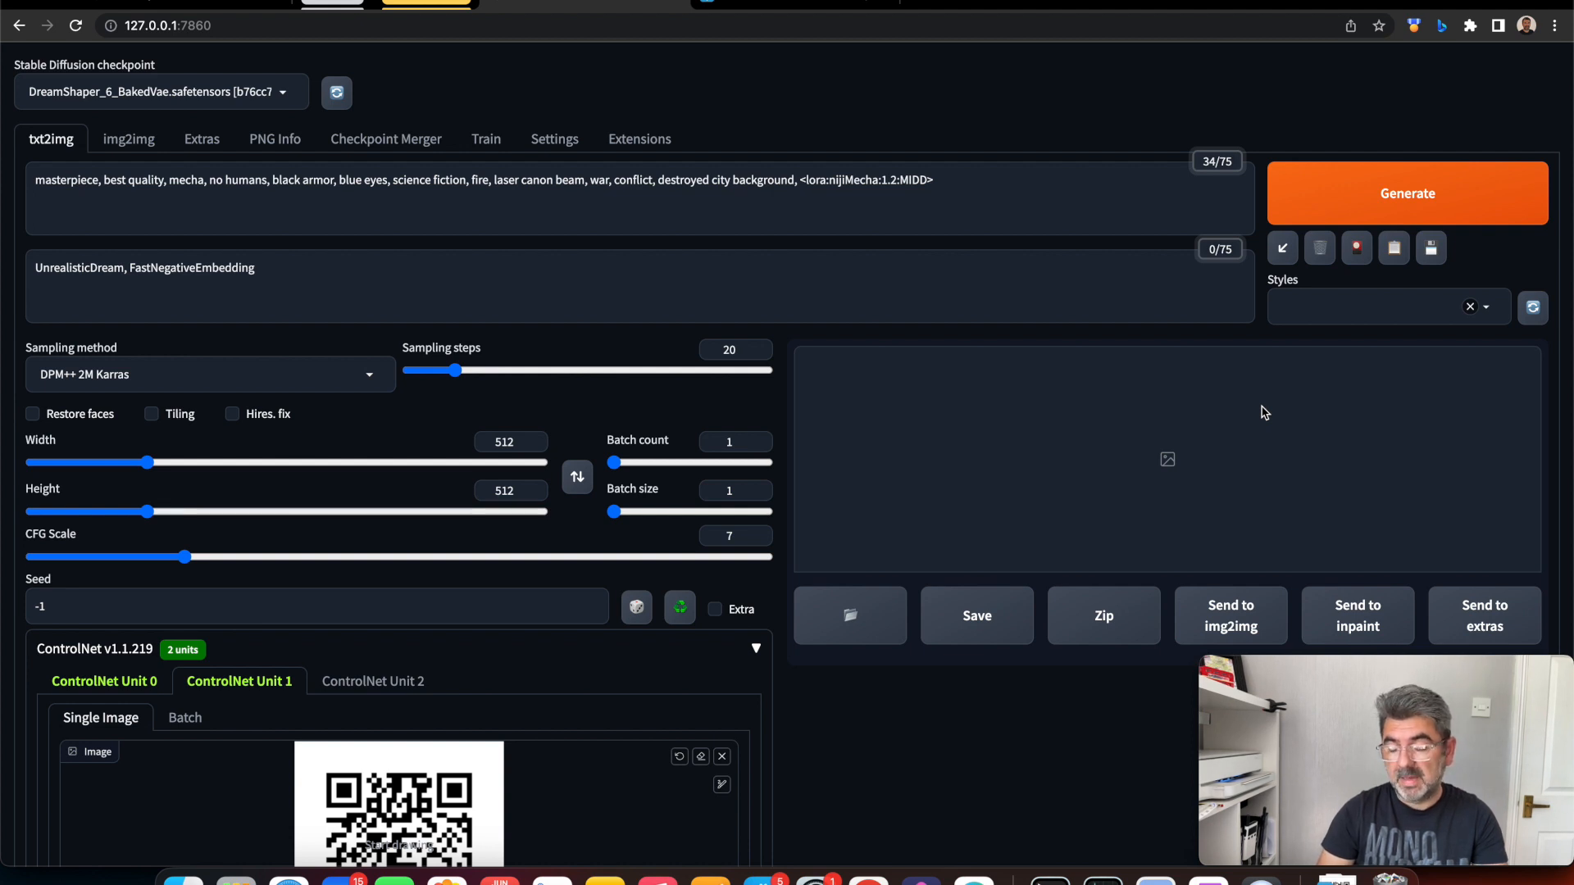
pyautogui.moveTo(1149, 507)
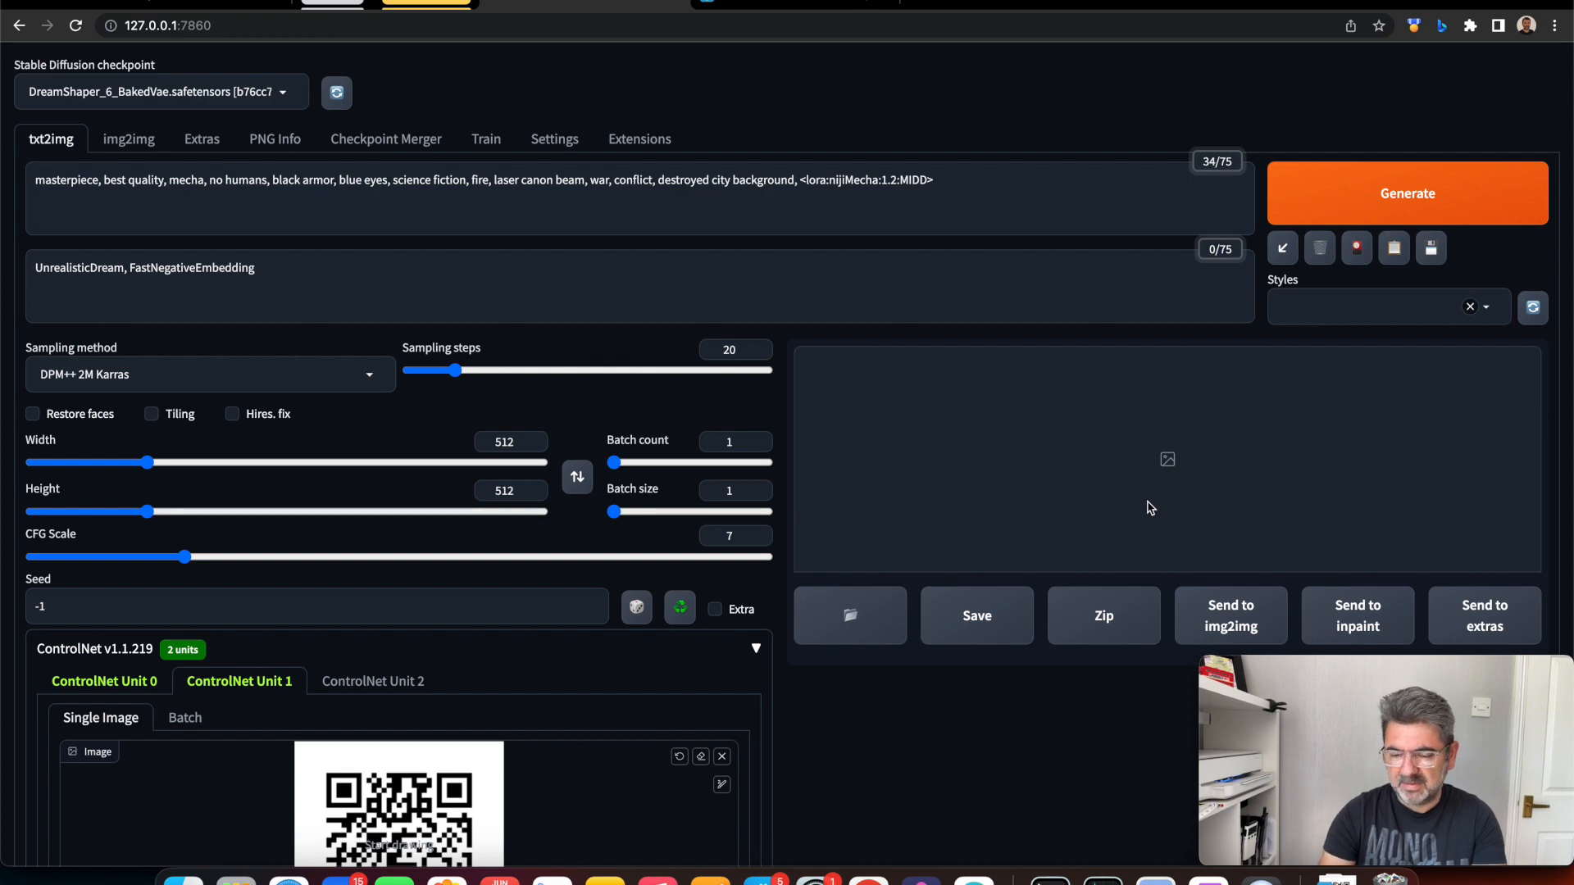
pyautogui.moveTo(1162, 480)
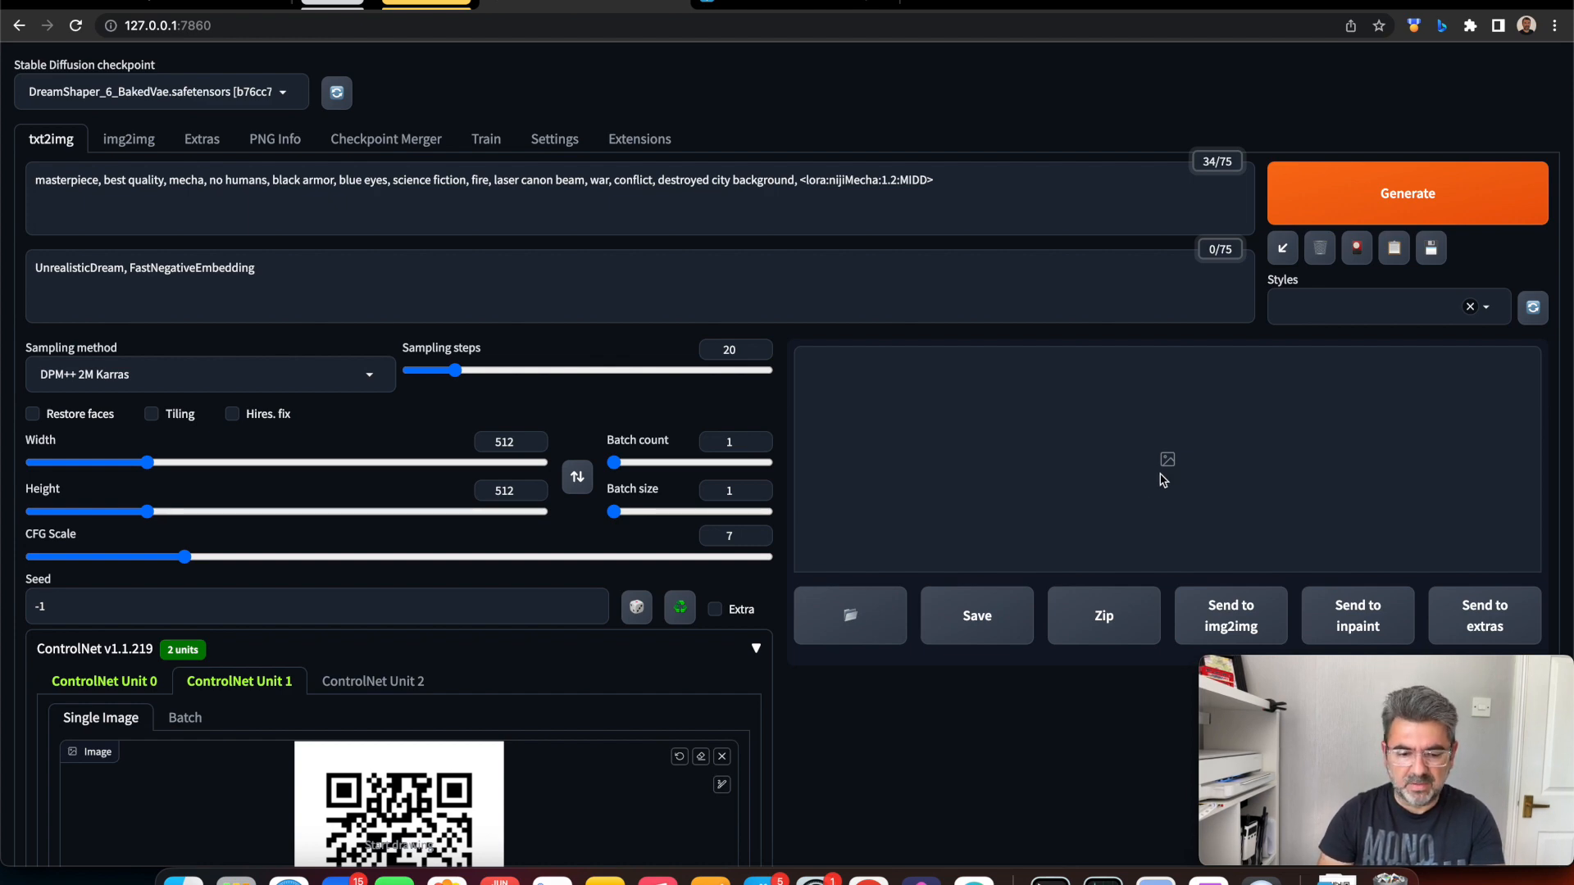
pyautogui.scroll(-3)
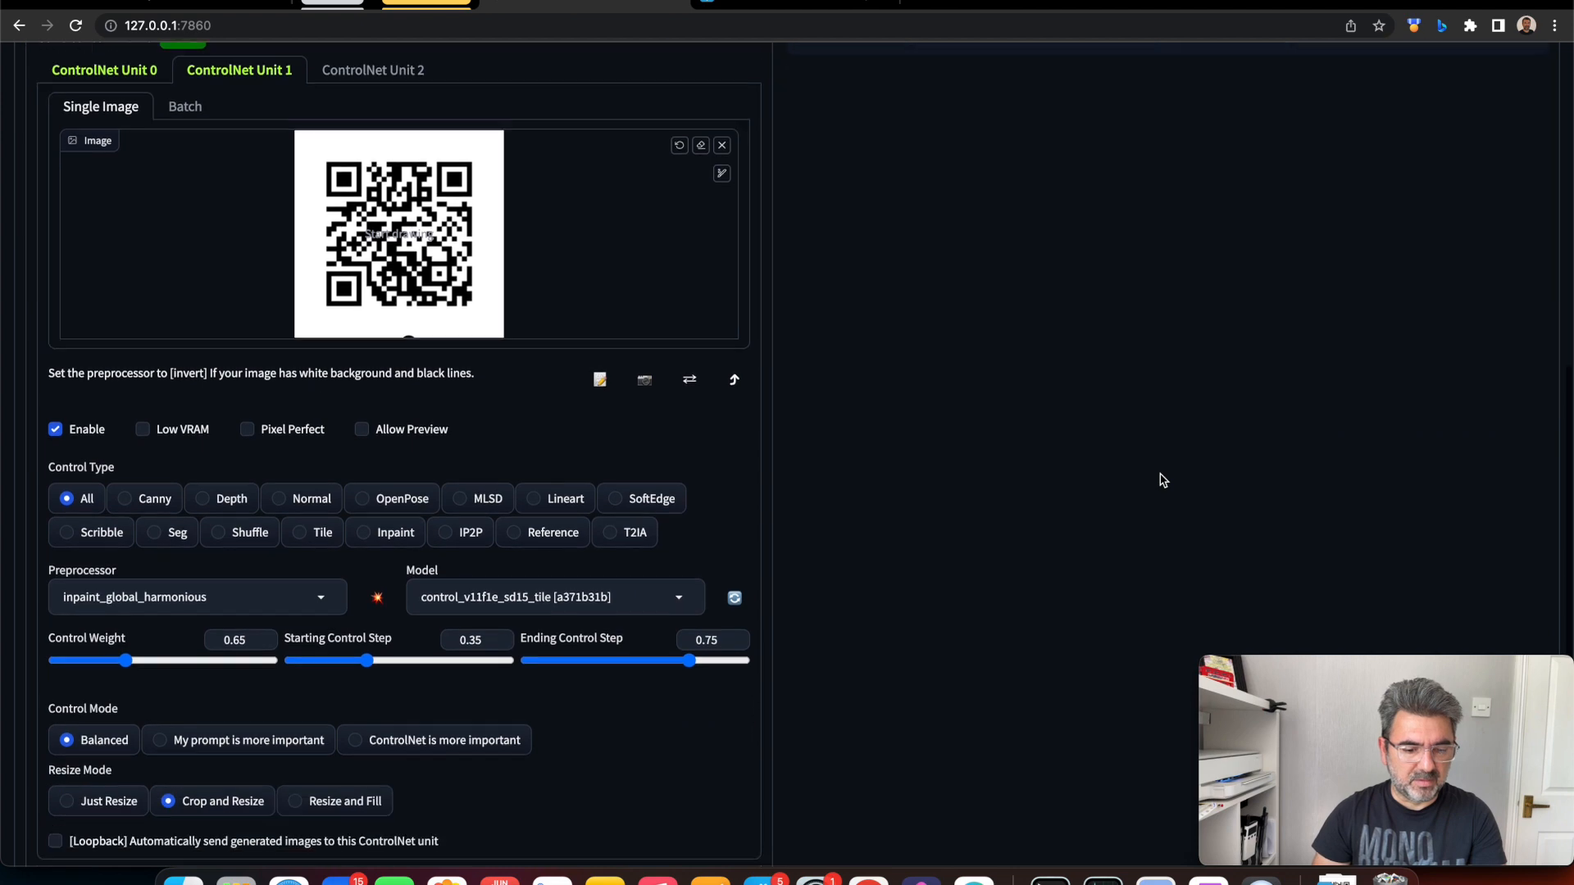
pyautogui.scroll(-3)
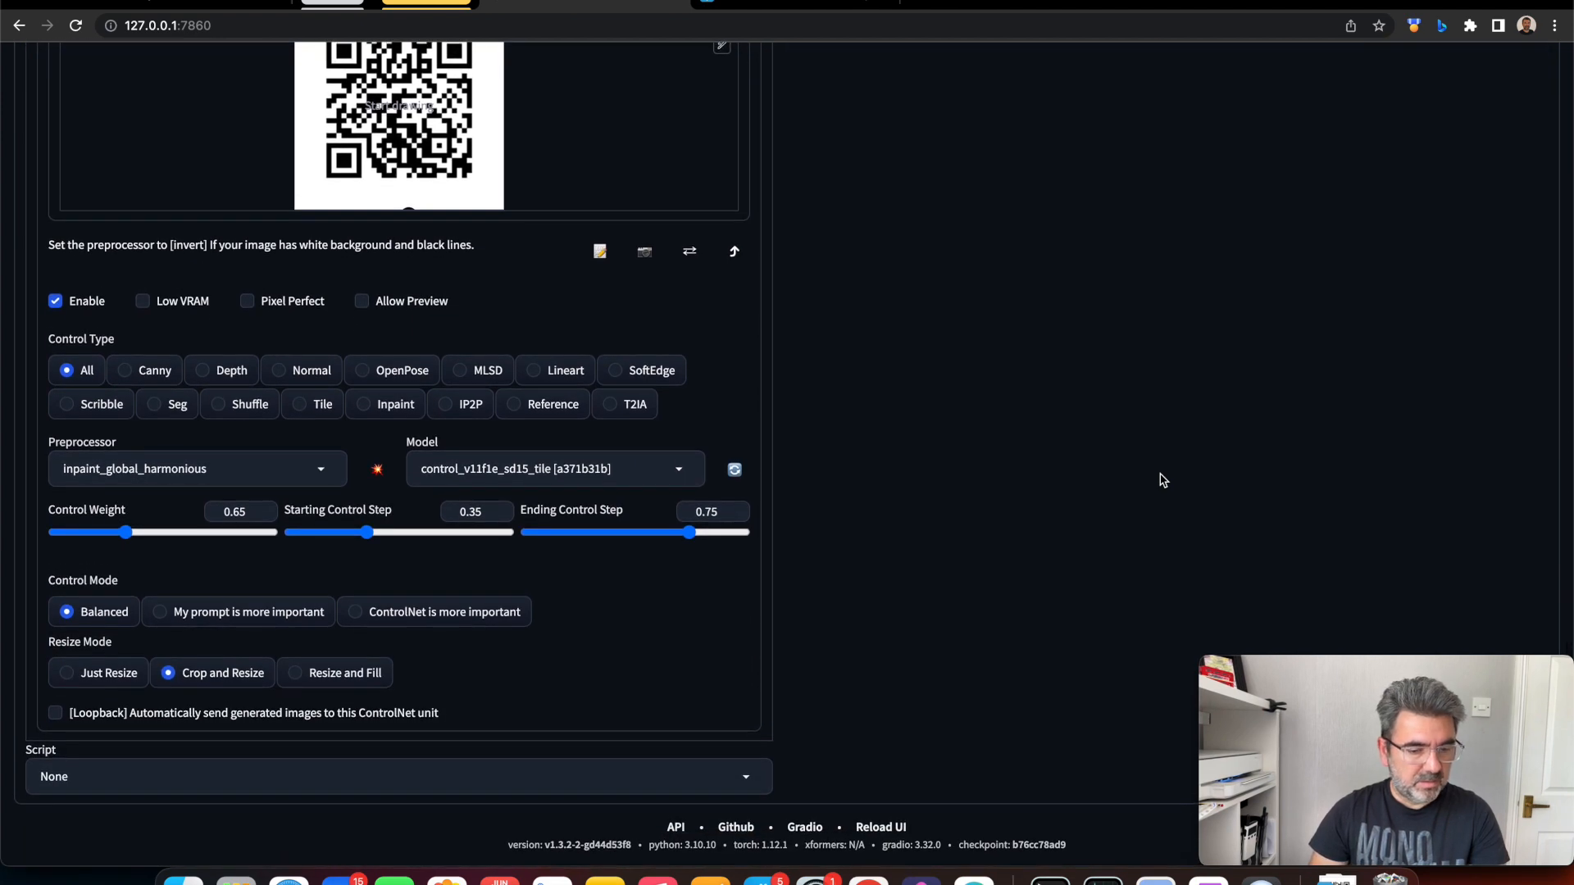
pyautogui.scroll(3)
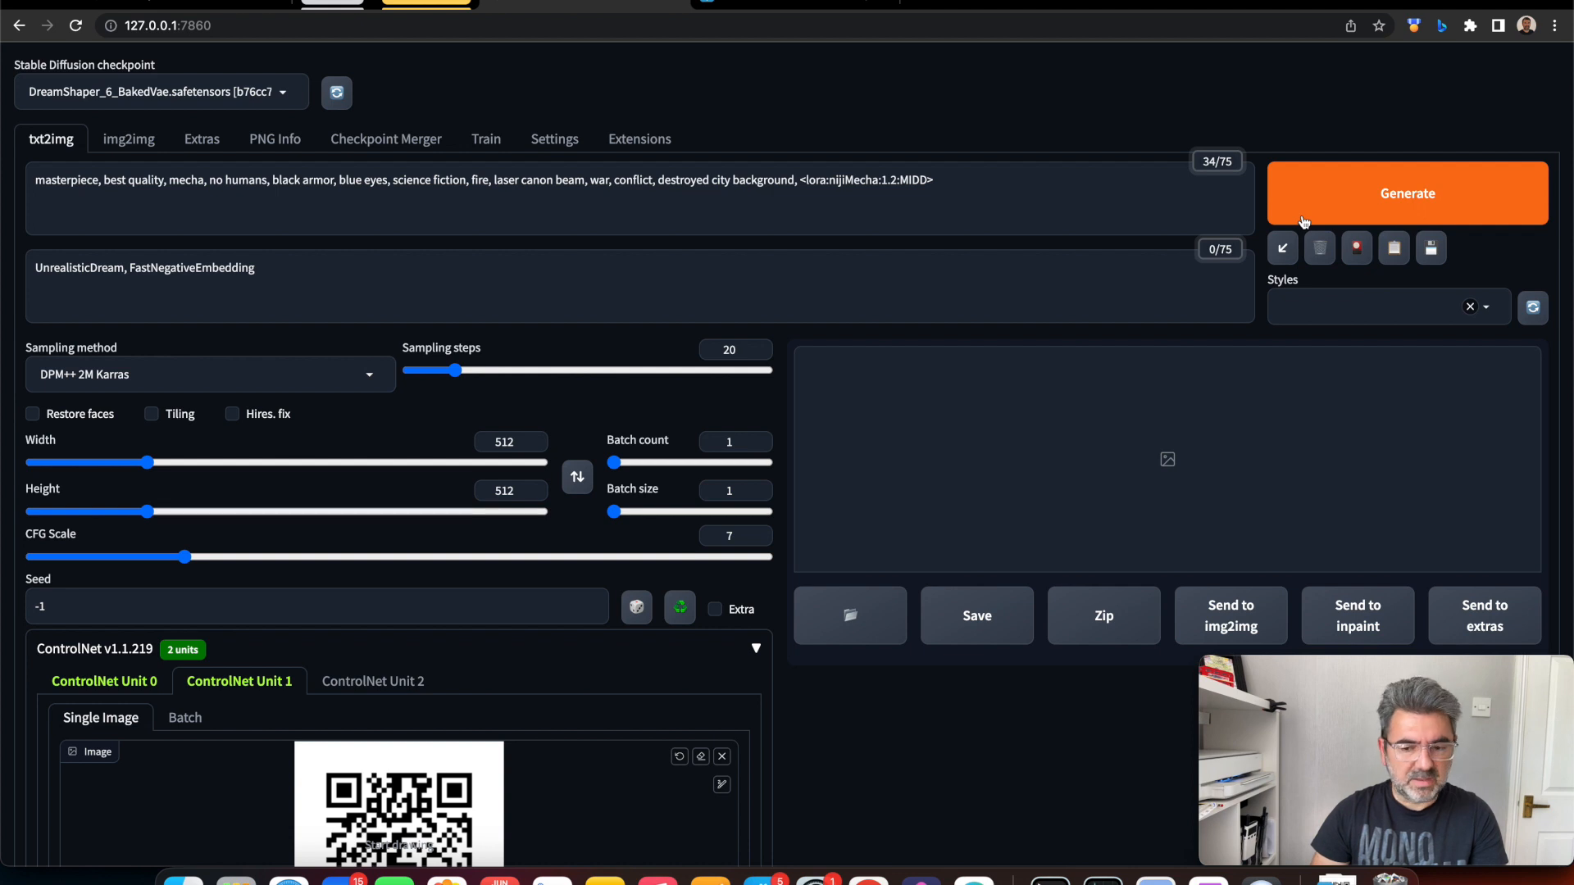
pyautogui.moveTo(1331, 212)
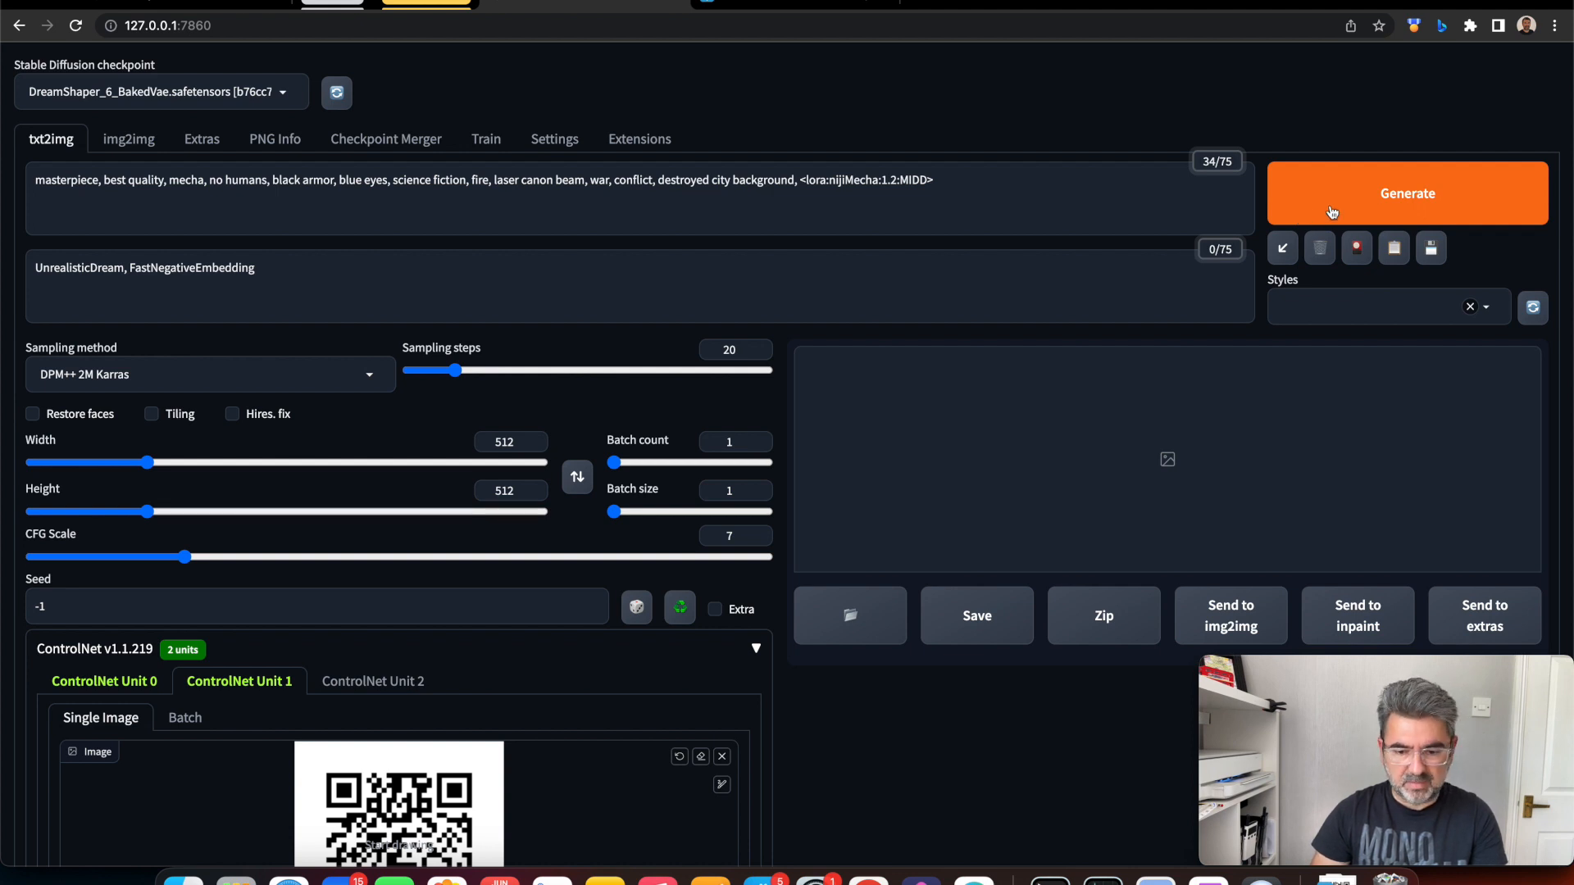
# Run generation and enlarge the first mecha QR-pattern result in the gallery
pyautogui.click(1407, 194)
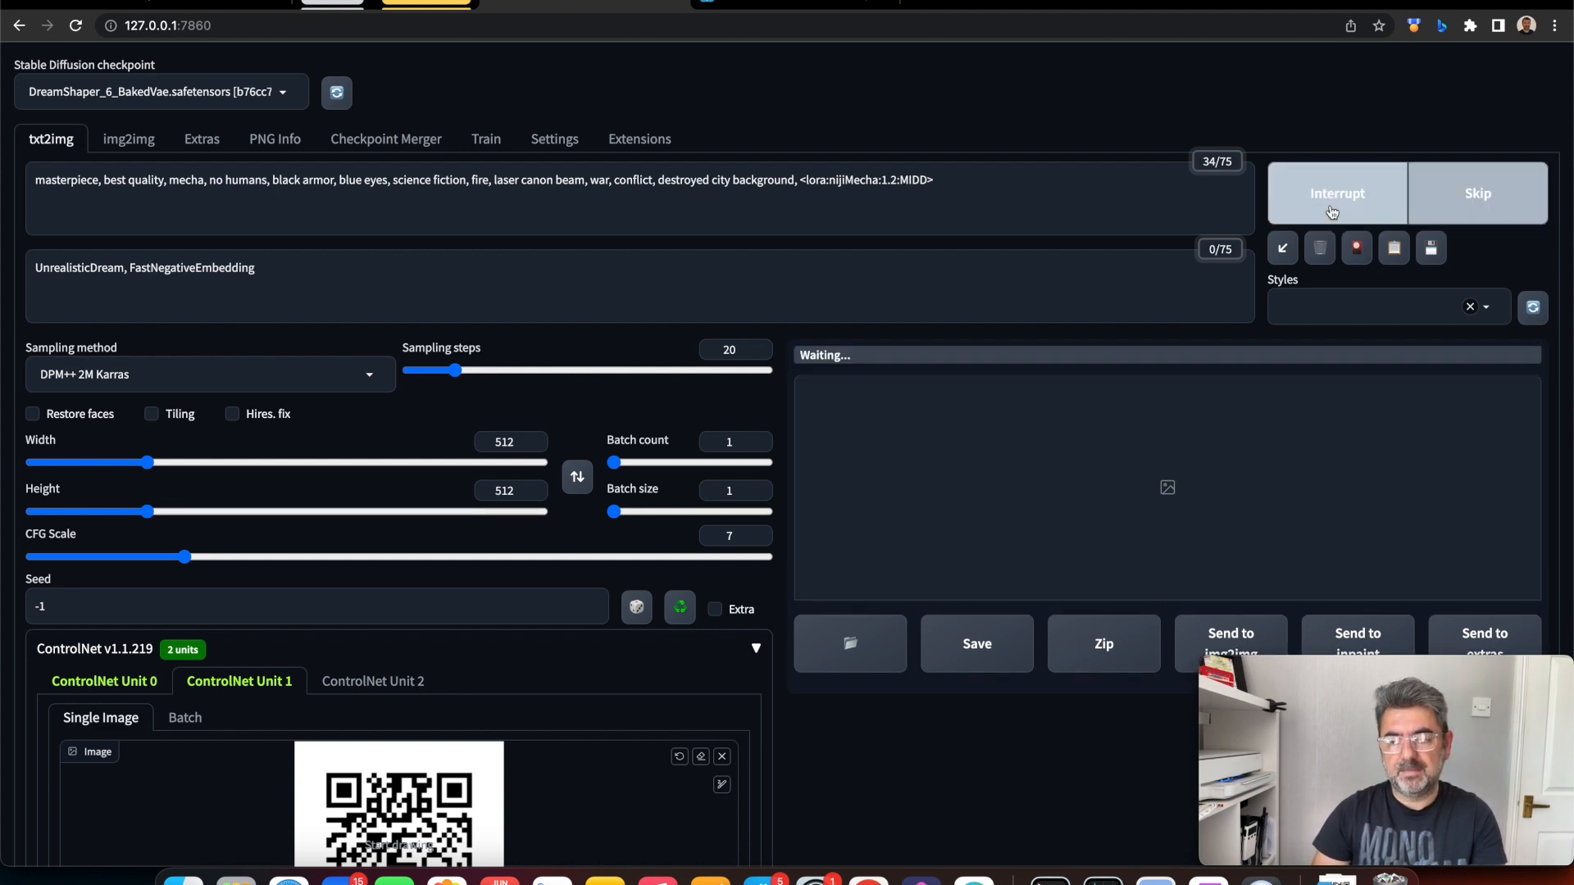
pyautogui.moveTo(1337, 194)
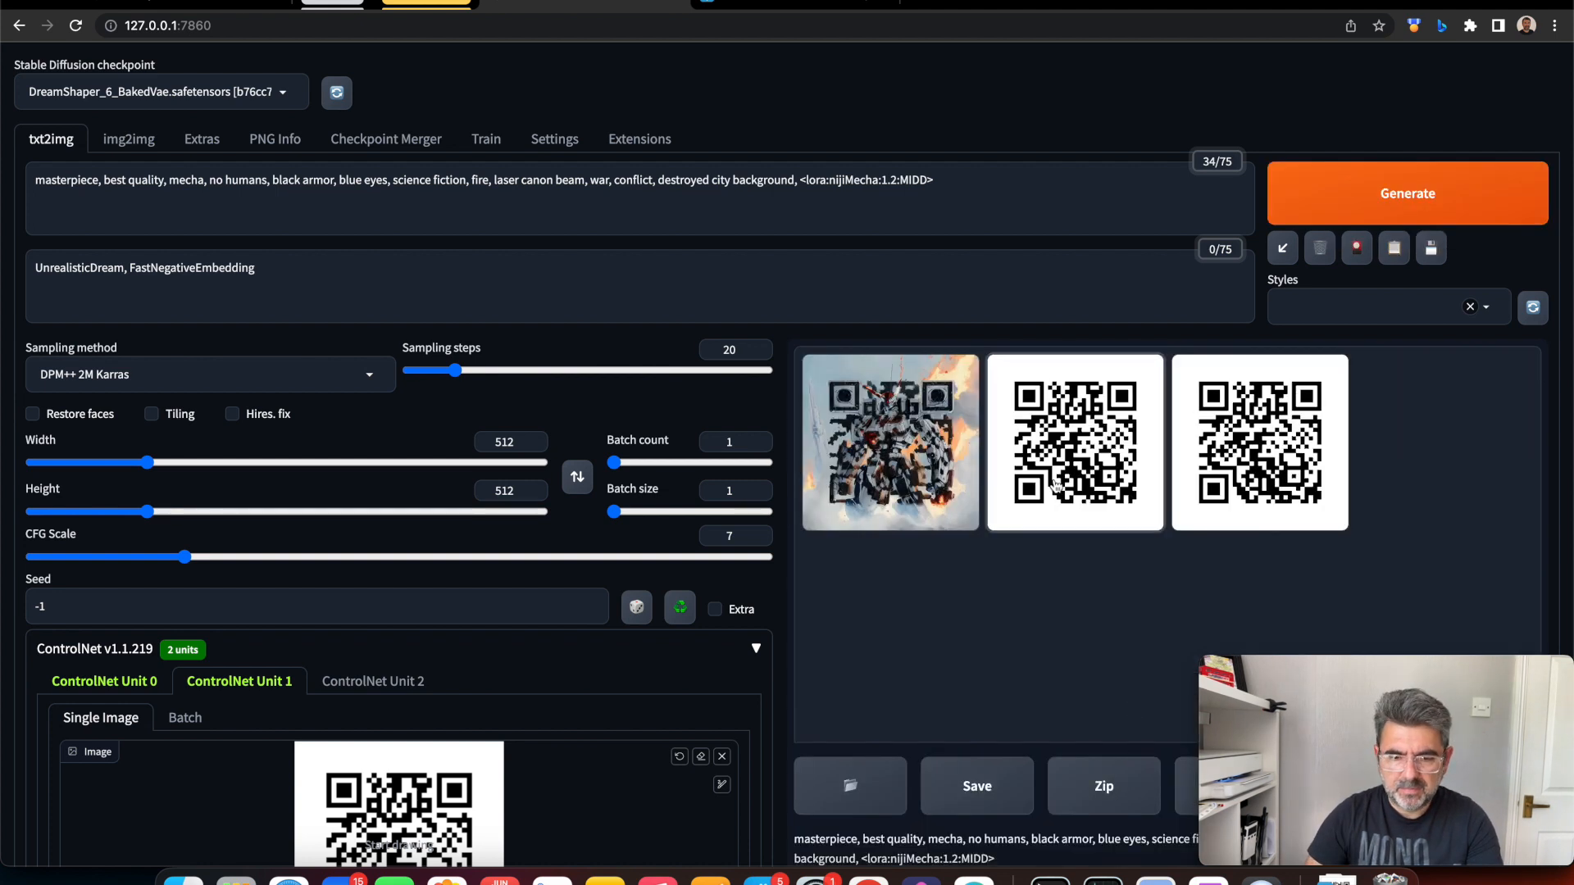
pyautogui.click(889, 443)
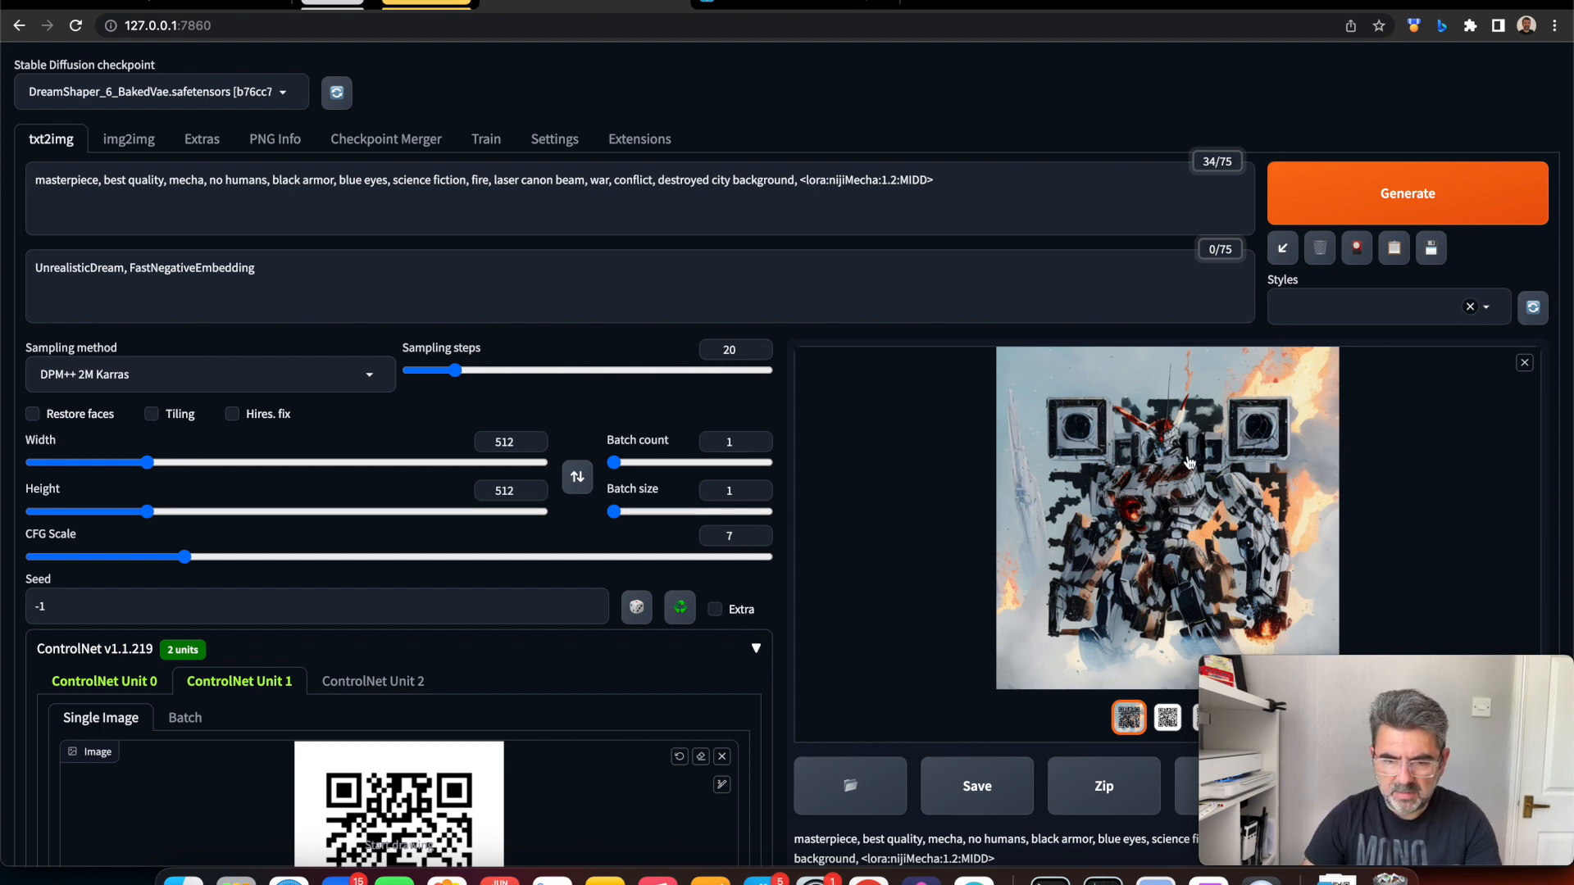
pyautogui.click(1167, 516)
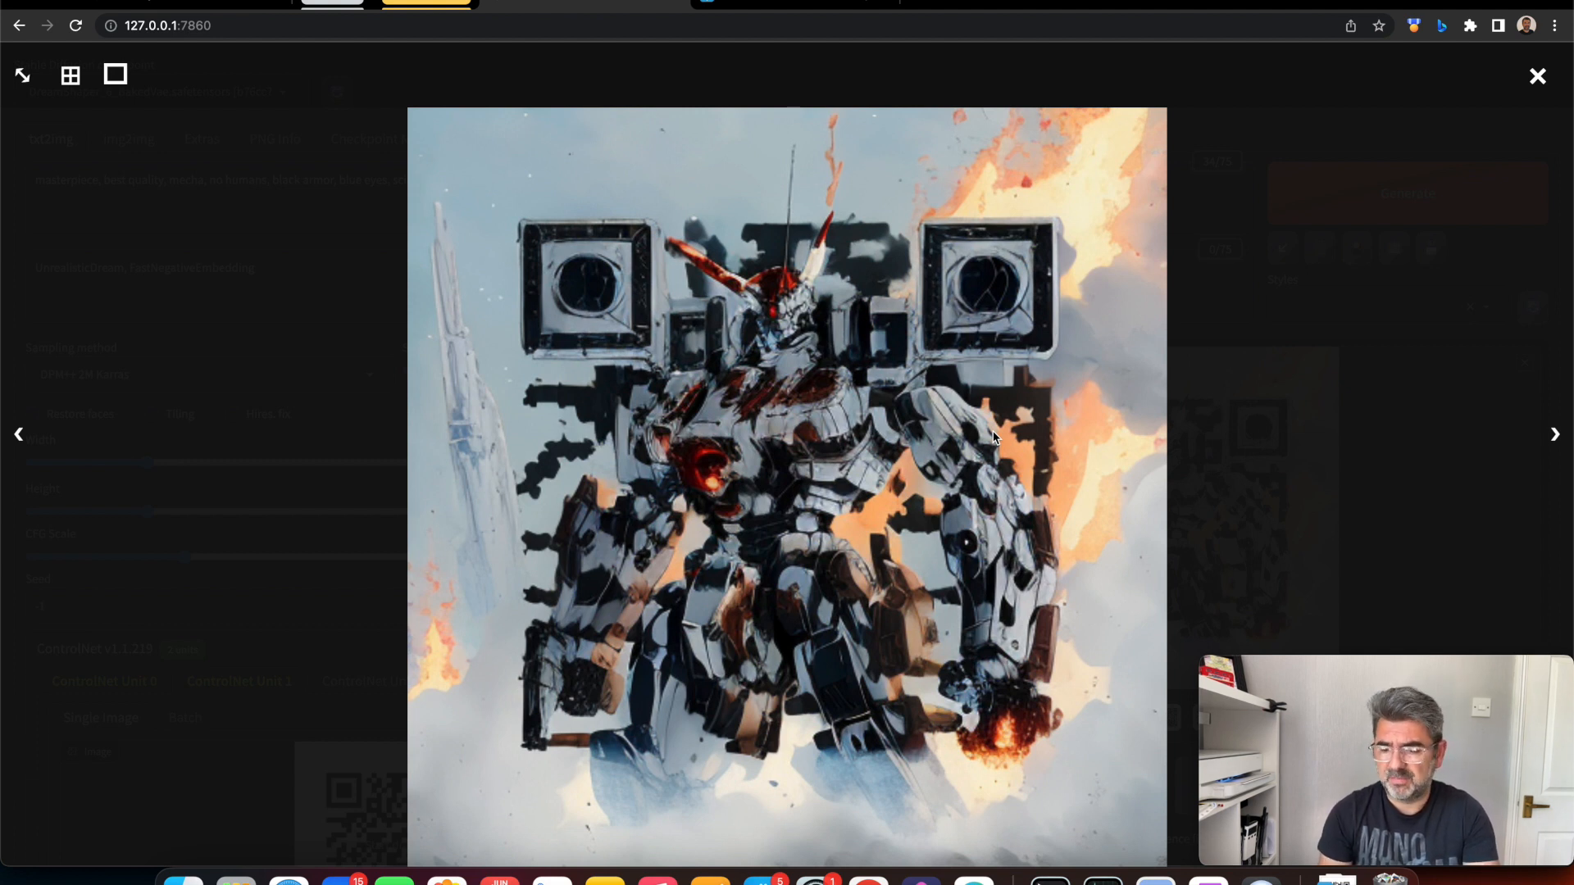
pyautogui.moveTo(1203, 346)
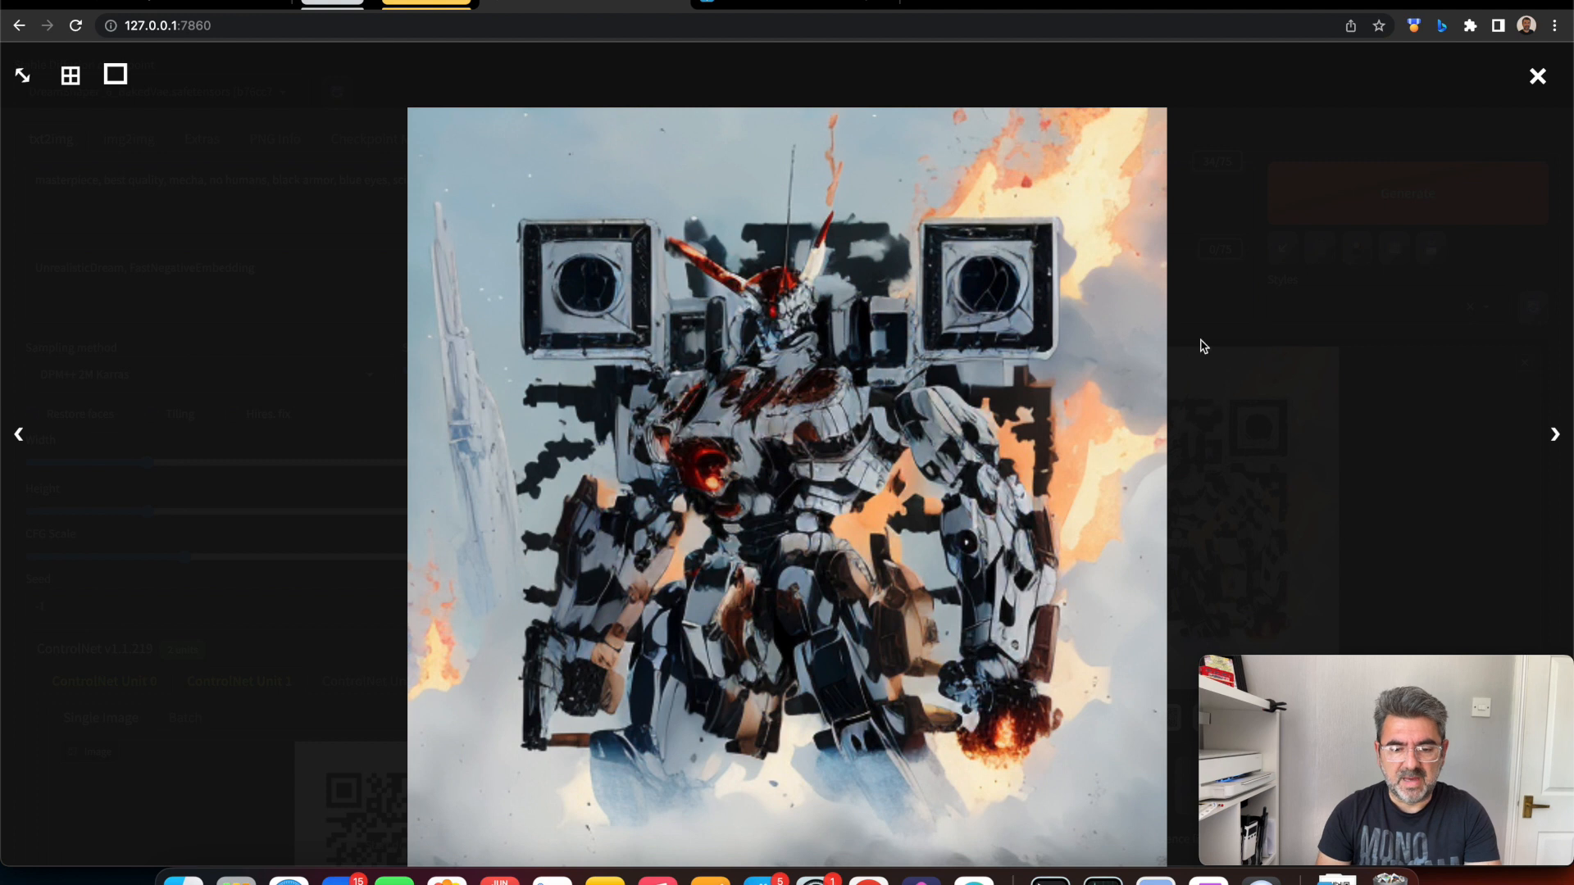
pyautogui.moveTo(941, 397)
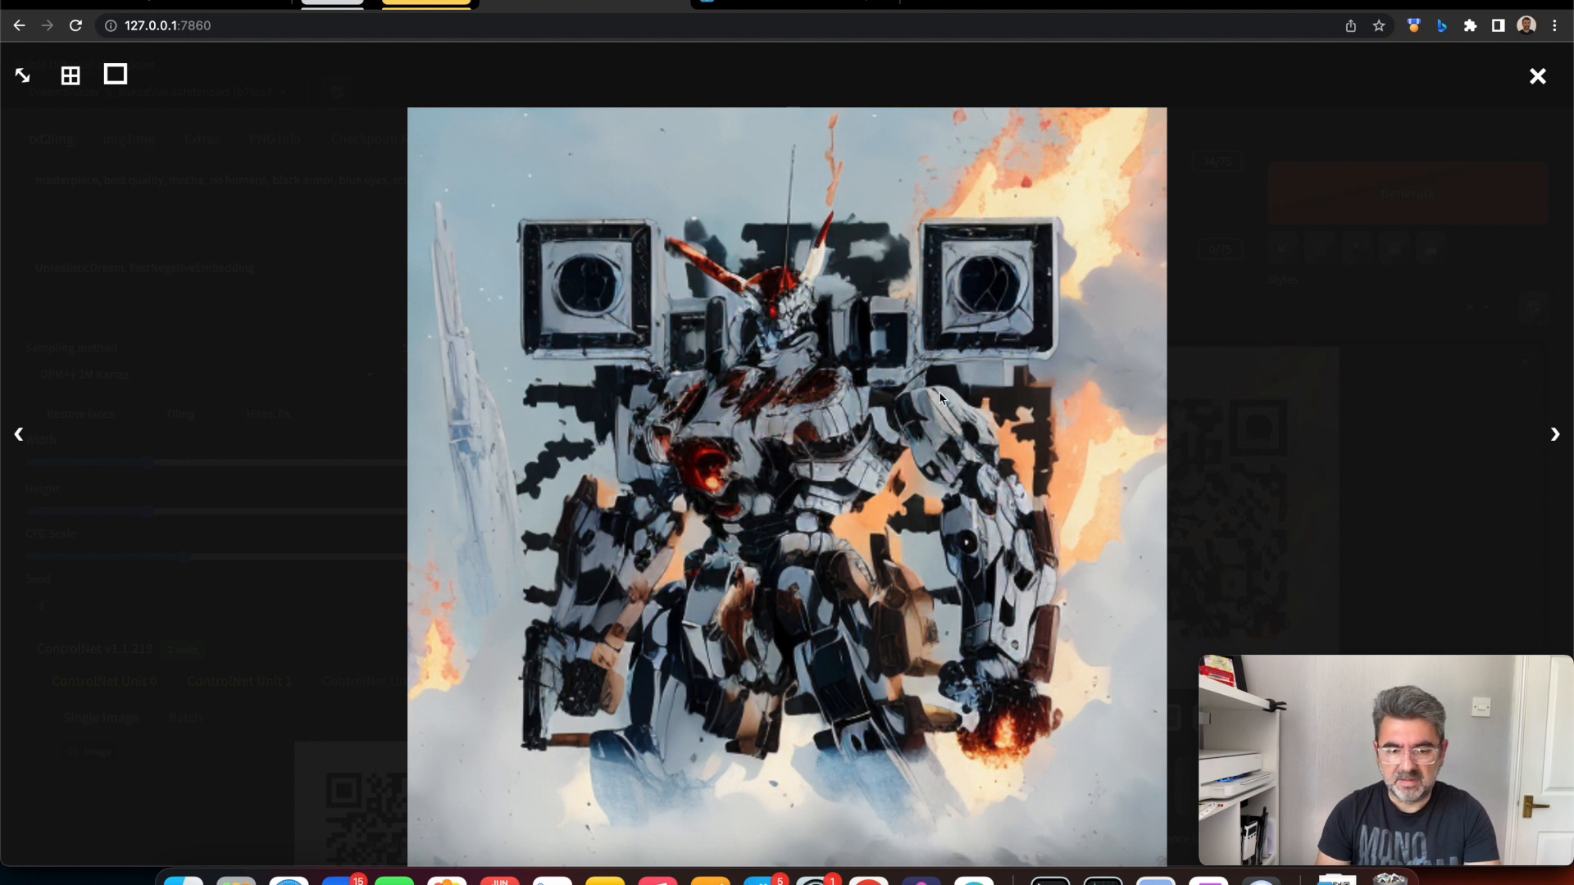
pyautogui.moveTo(1329, 297)
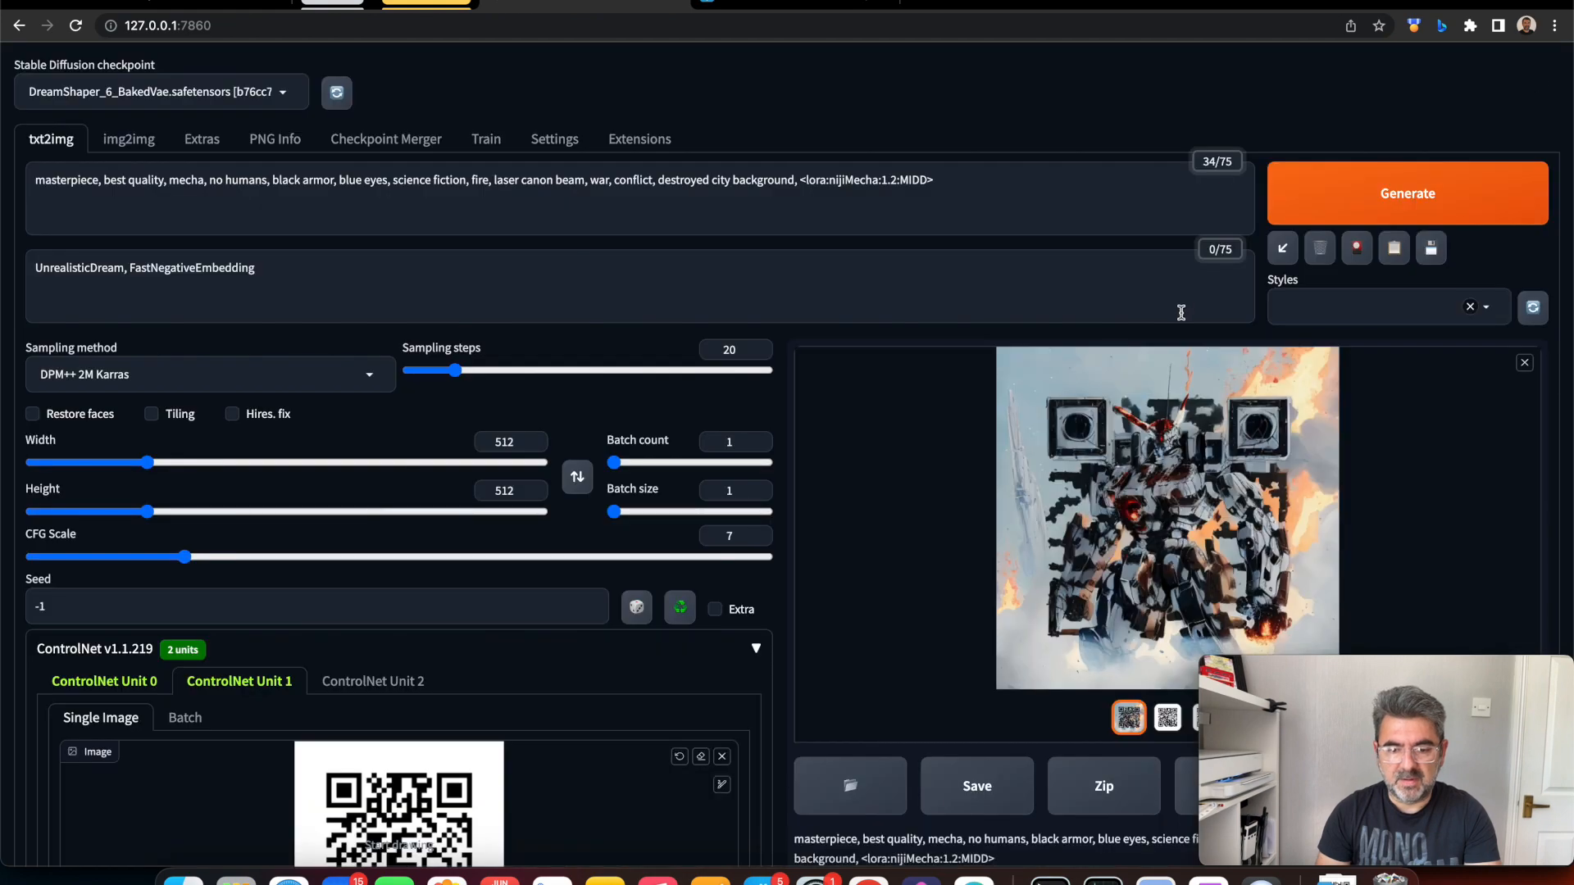
pyautogui.scroll(-3)
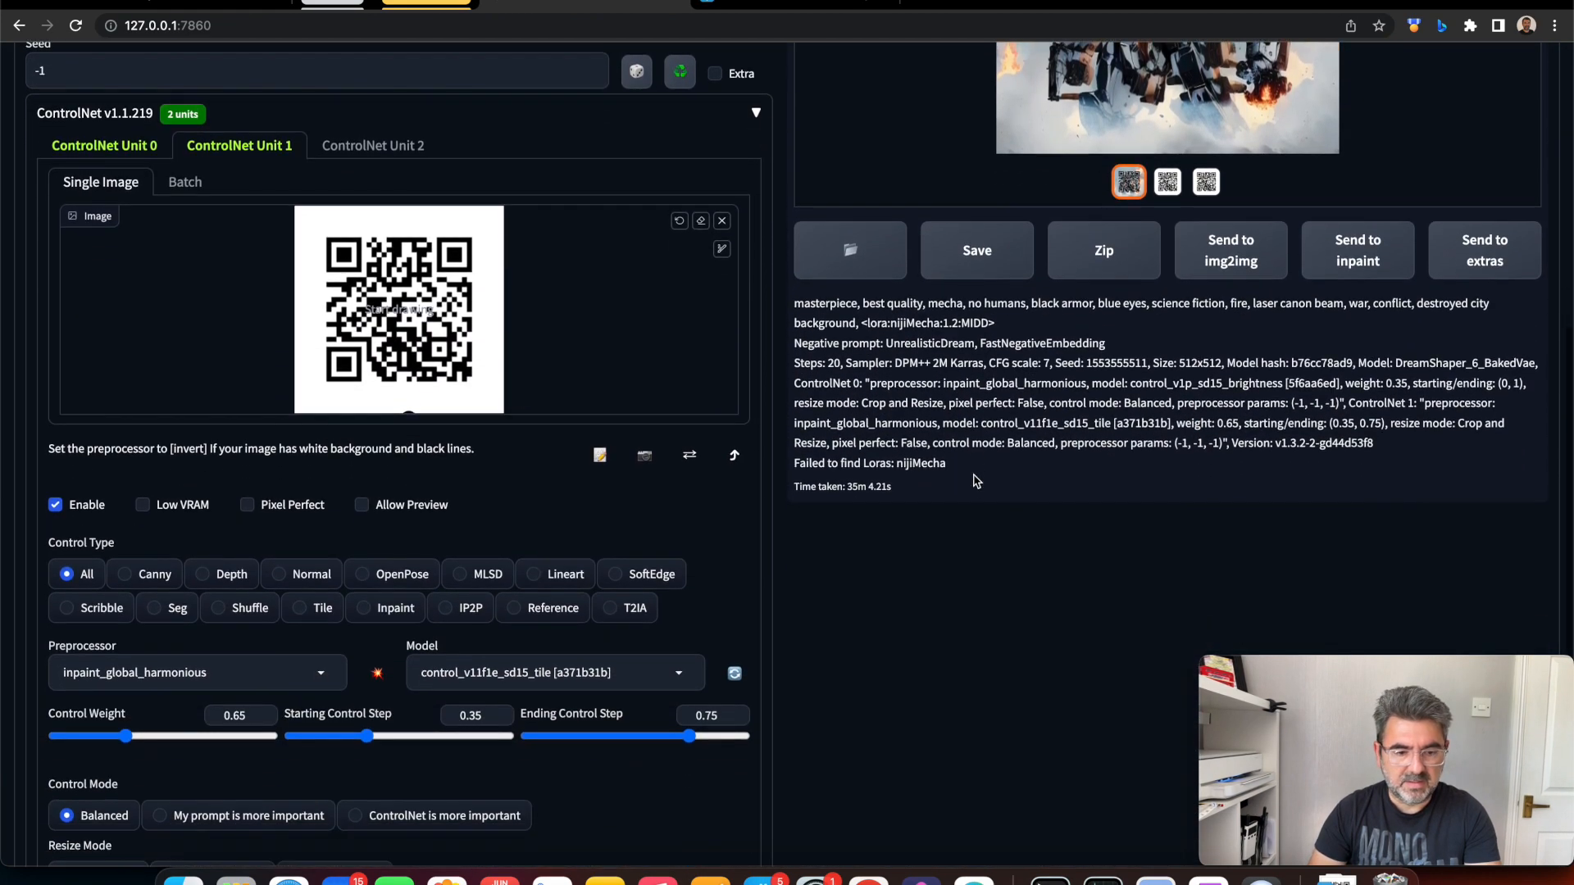